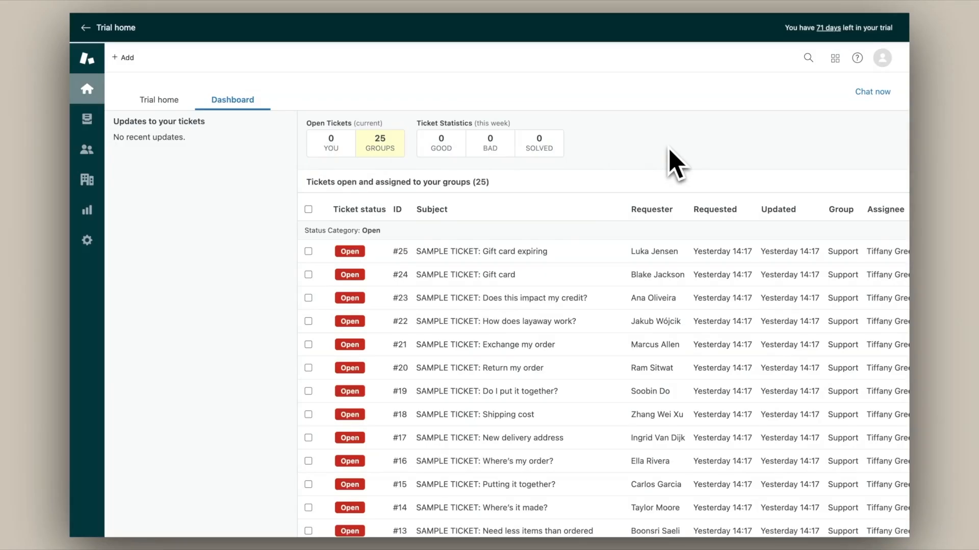
pyautogui.moveTo(275, 105)
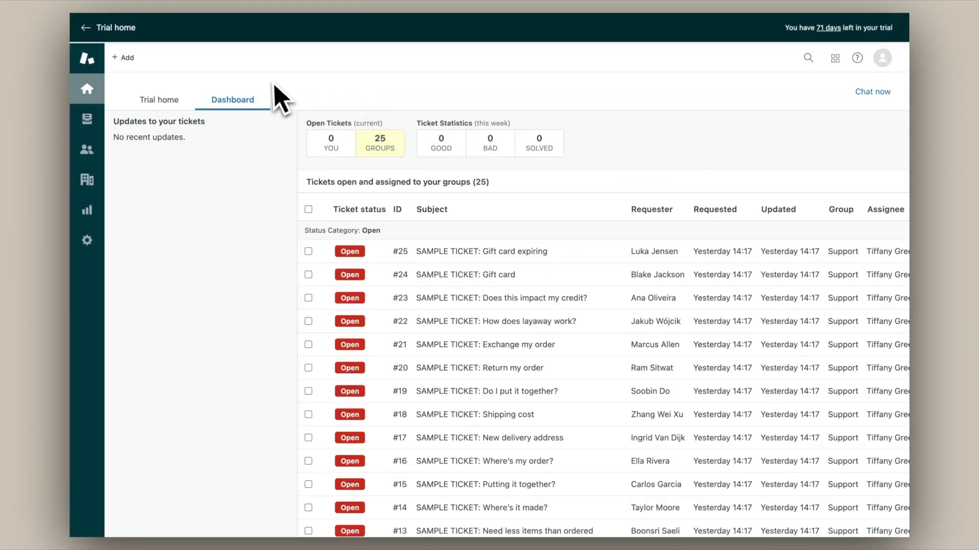
pyautogui.moveTo(262, 130)
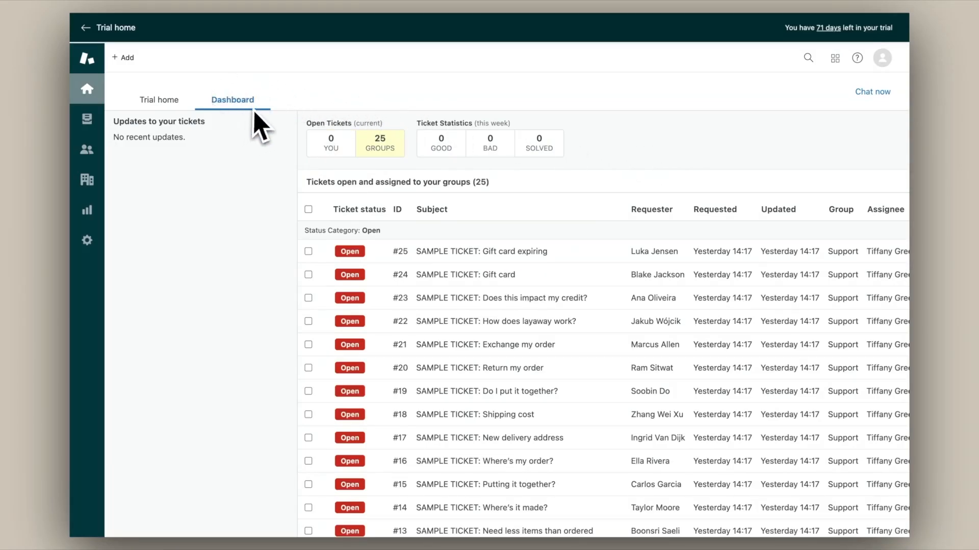
pyautogui.moveTo(580, 149)
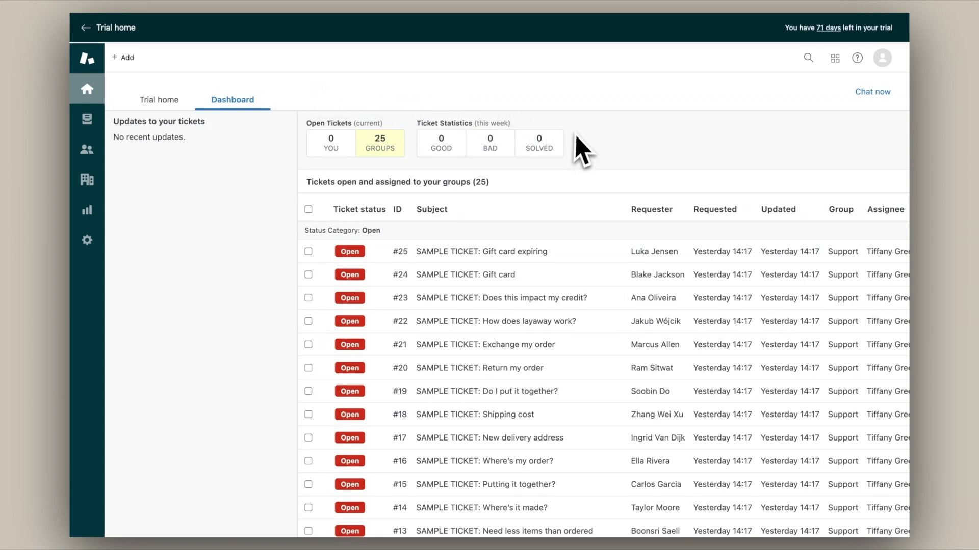
pyautogui.moveTo(598, 156)
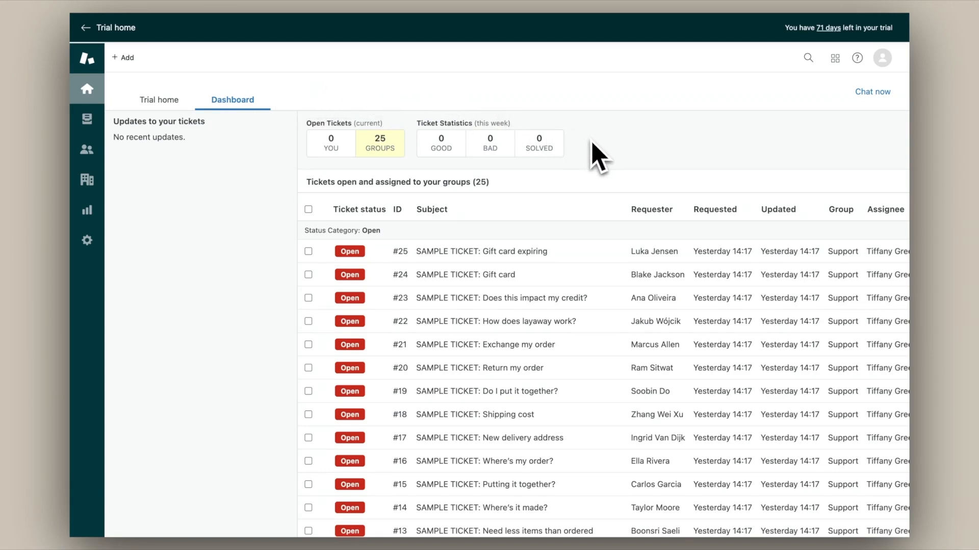
pyautogui.moveTo(475, 427)
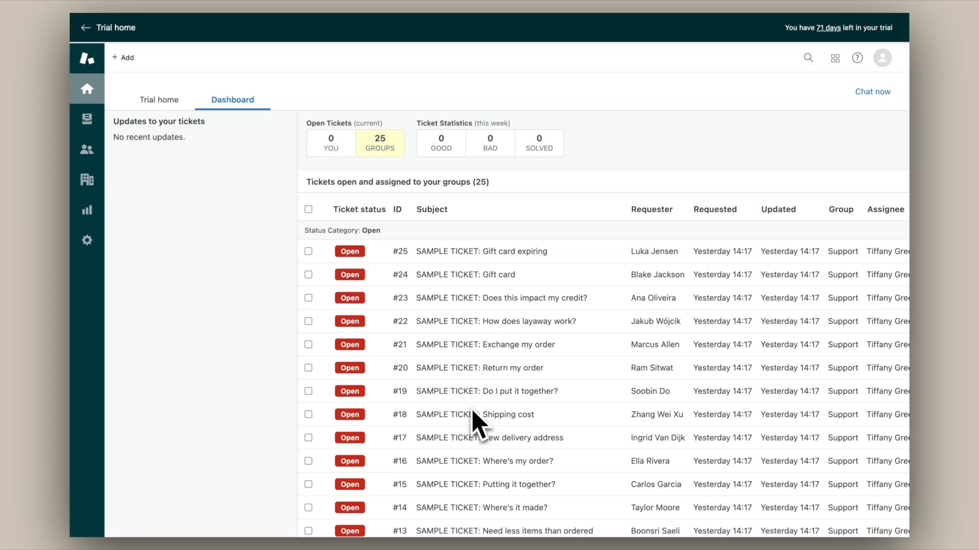
pyautogui.moveTo(201, 135)
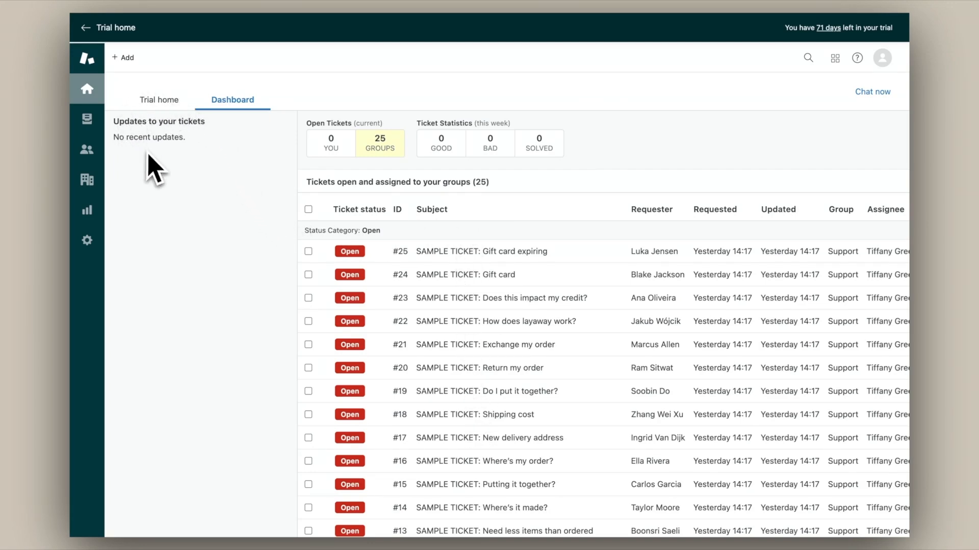
pyautogui.moveTo(326, 213)
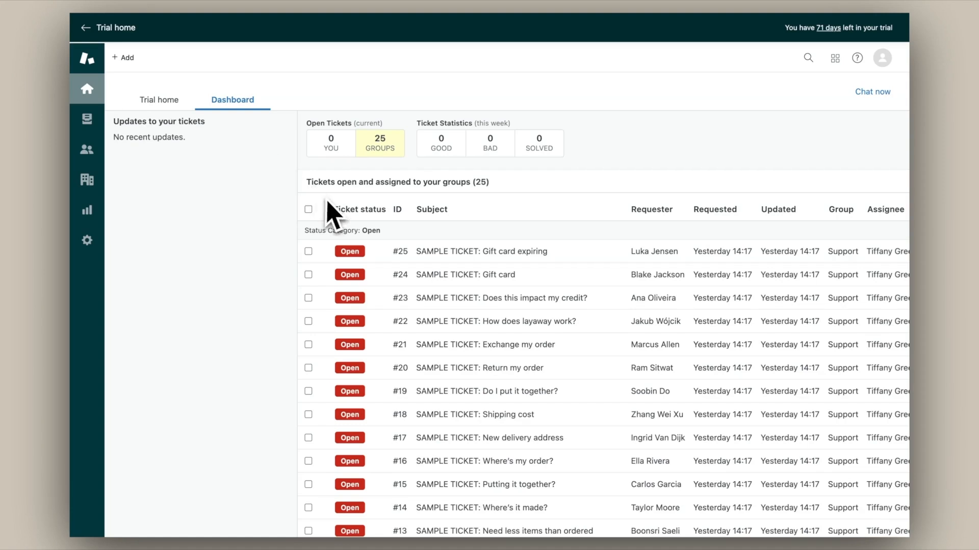
pyautogui.moveTo(480, 379)
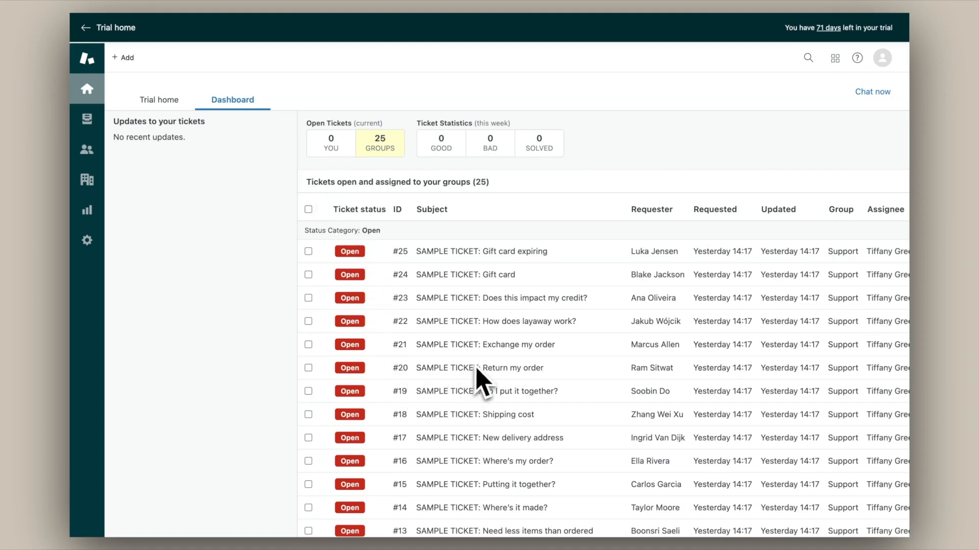
pyautogui.moveTo(245, 190)
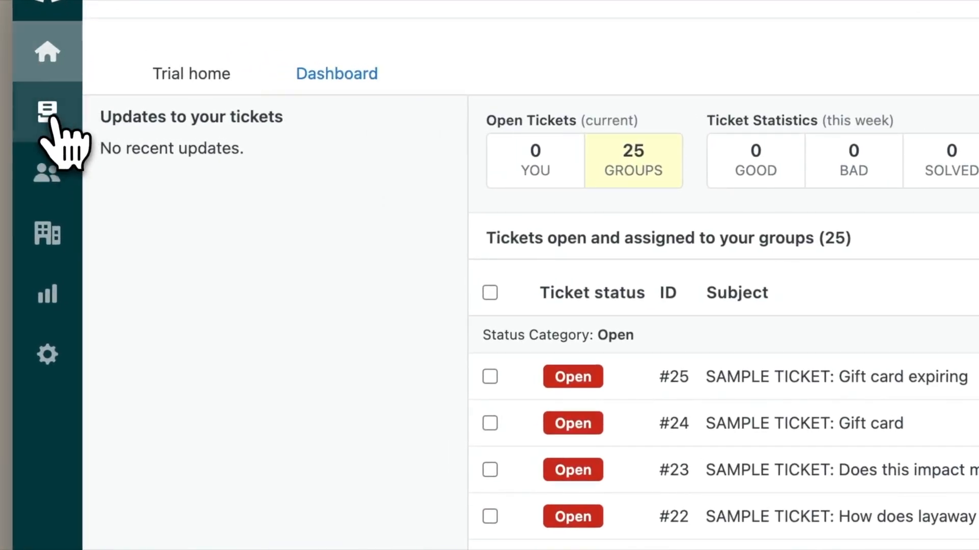
# Browse the Recently updated and Unsolved-in-your-groups views, then settle on All unsolved tickets.
pyautogui.click(46, 110)
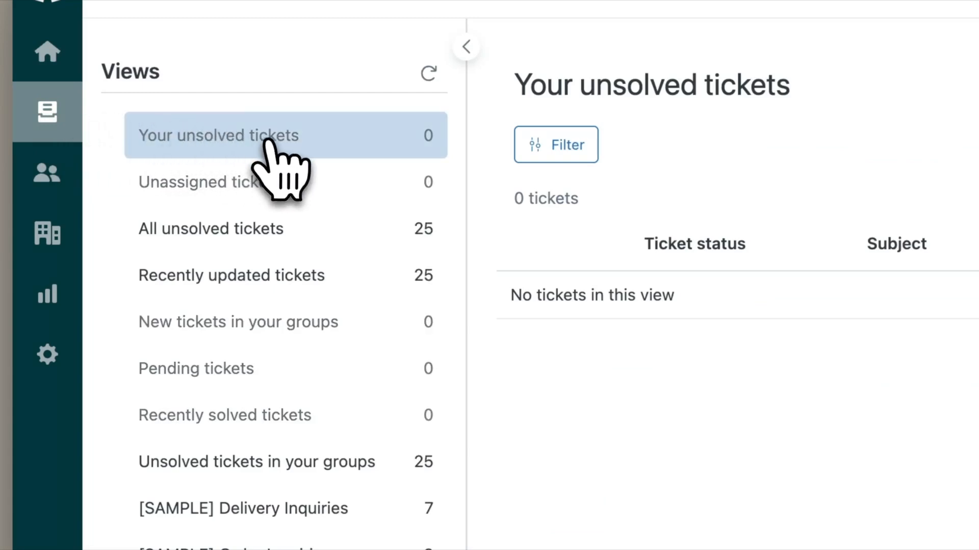
pyautogui.click(211, 228)
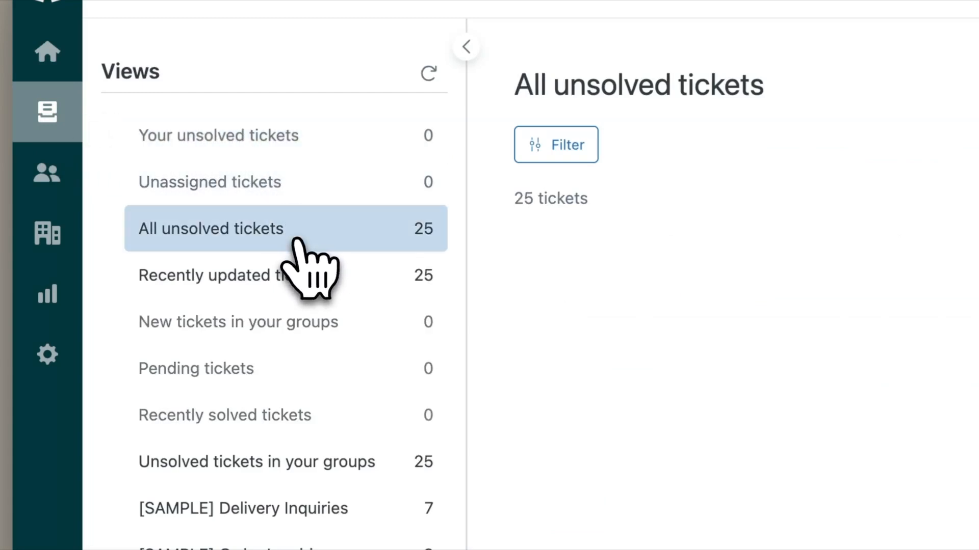
pyautogui.click(212, 228)
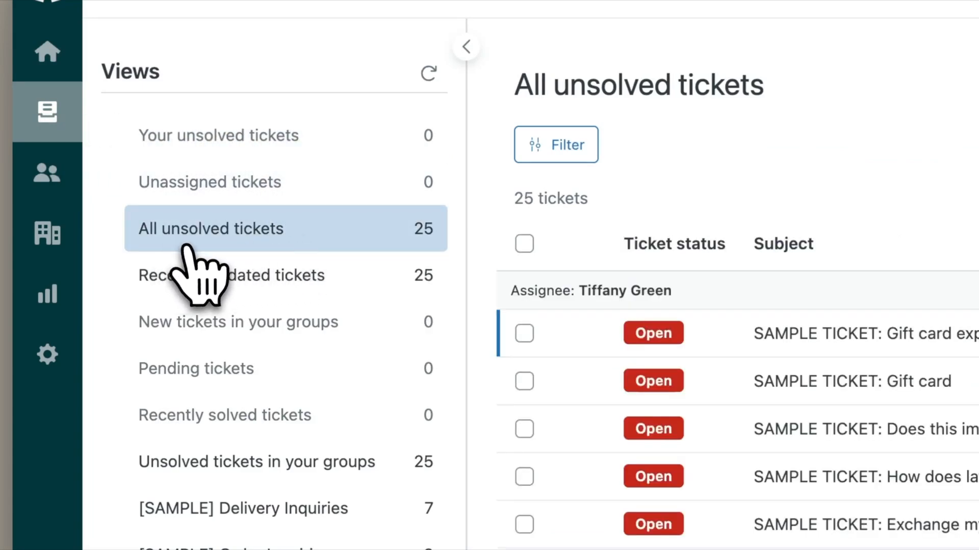
pyautogui.click(230, 275)
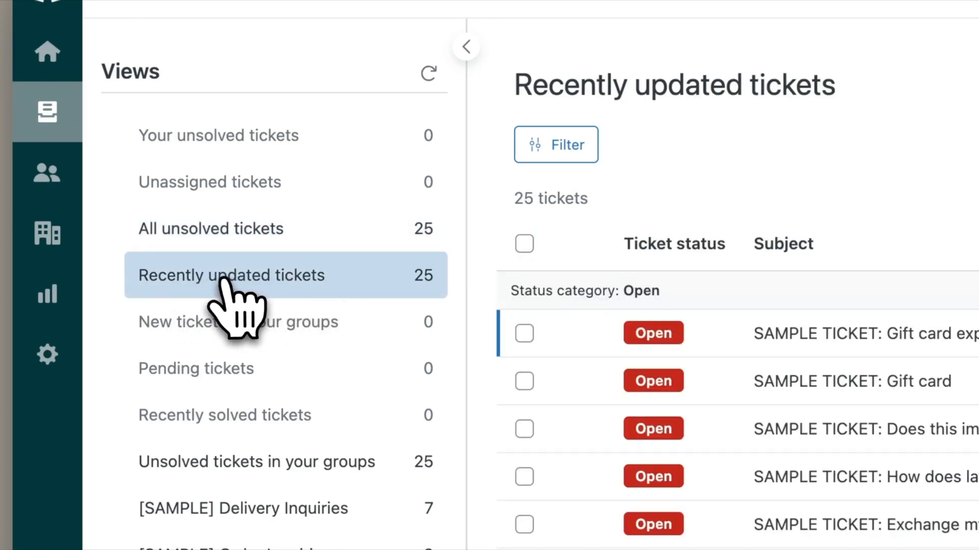
pyautogui.click(256, 387)
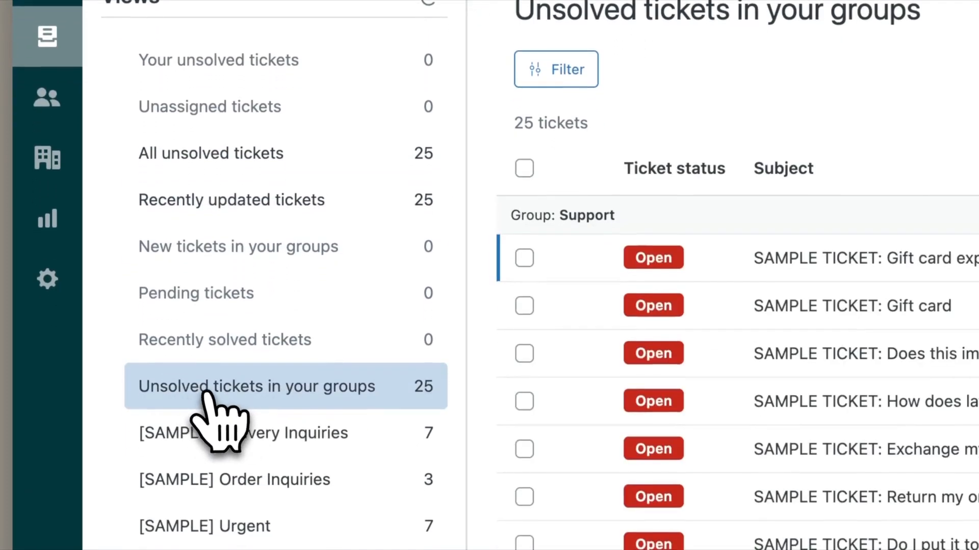
pyautogui.moveTo(259, 273)
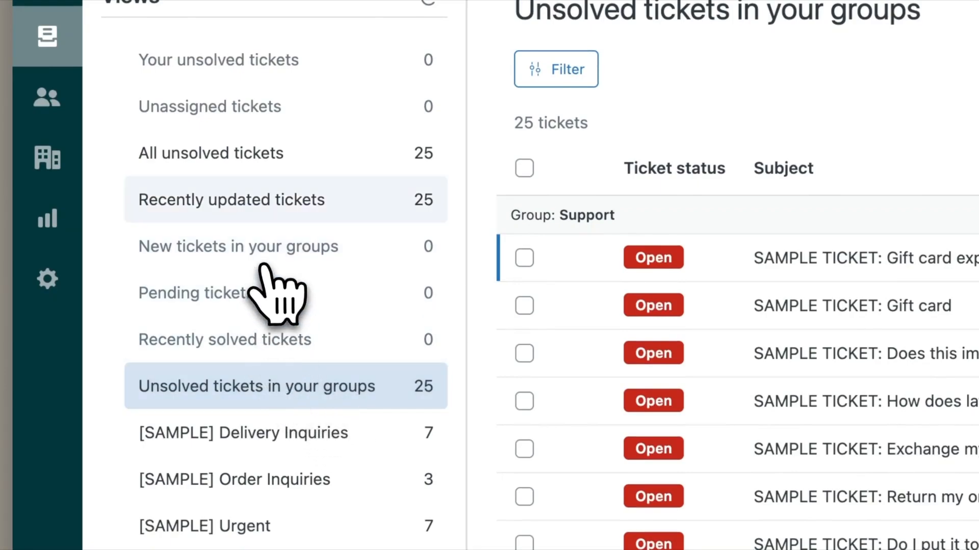
pyautogui.click(210, 153)
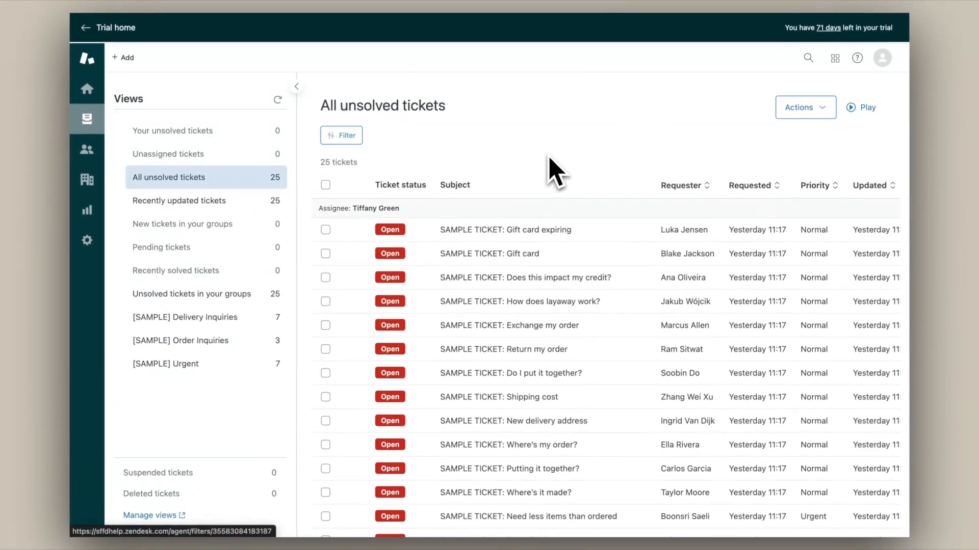
pyautogui.moveTo(411, 194)
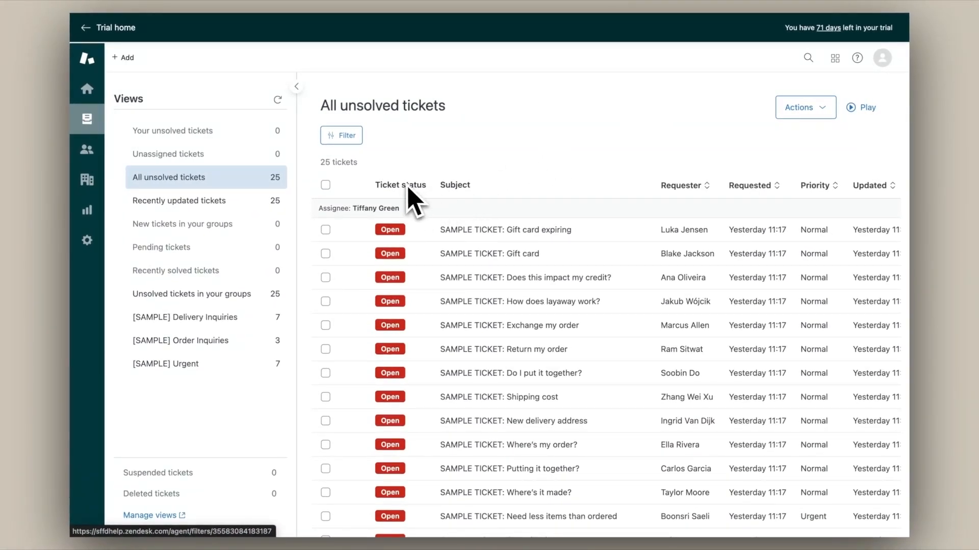
pyautogui.moveTo(442, 220)
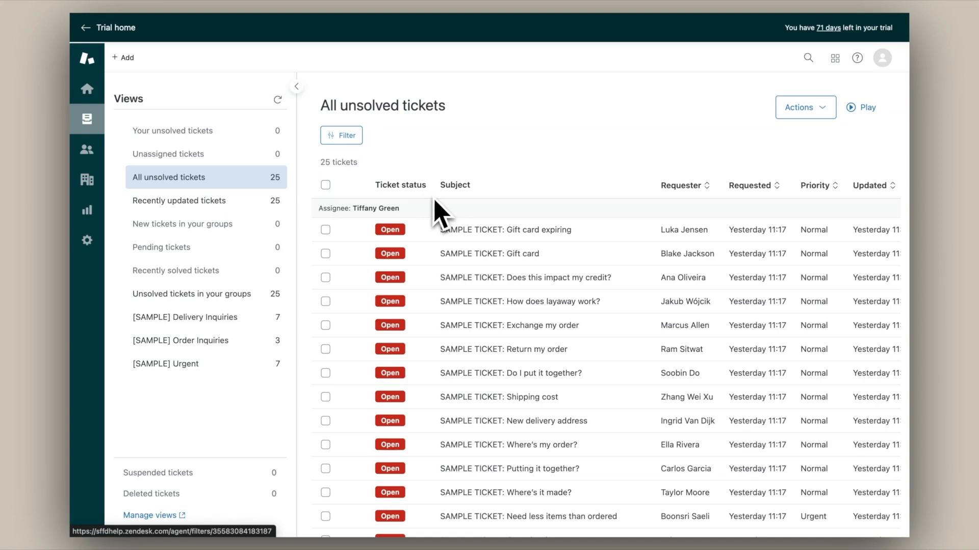
pyautogui.moveTo(548, 289)
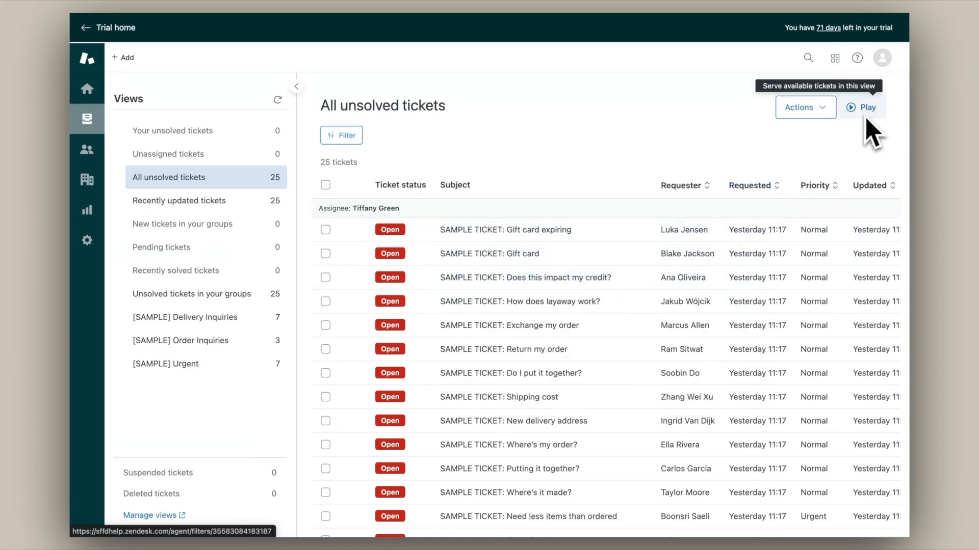
pyautogui.moveTo(871, 128)
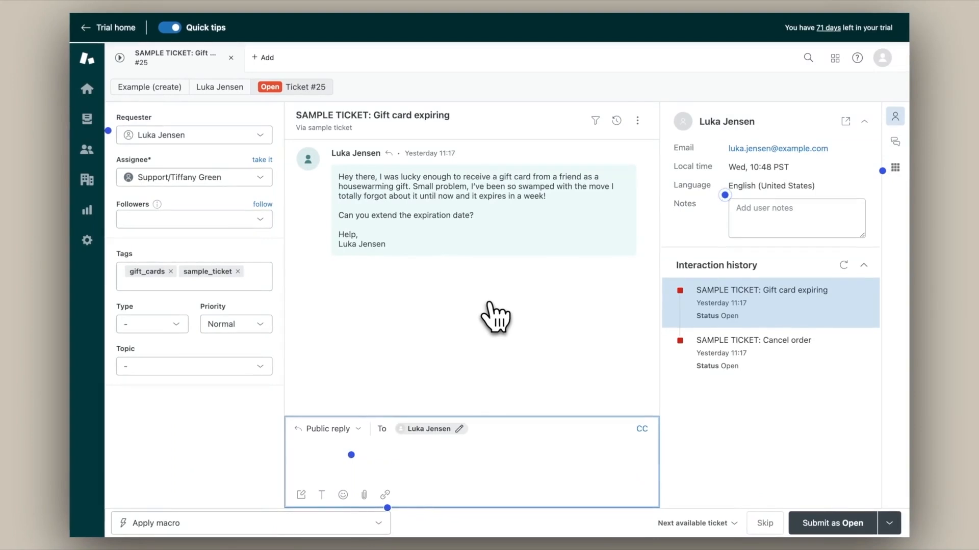
pyautogui.moveTo(494, 321)
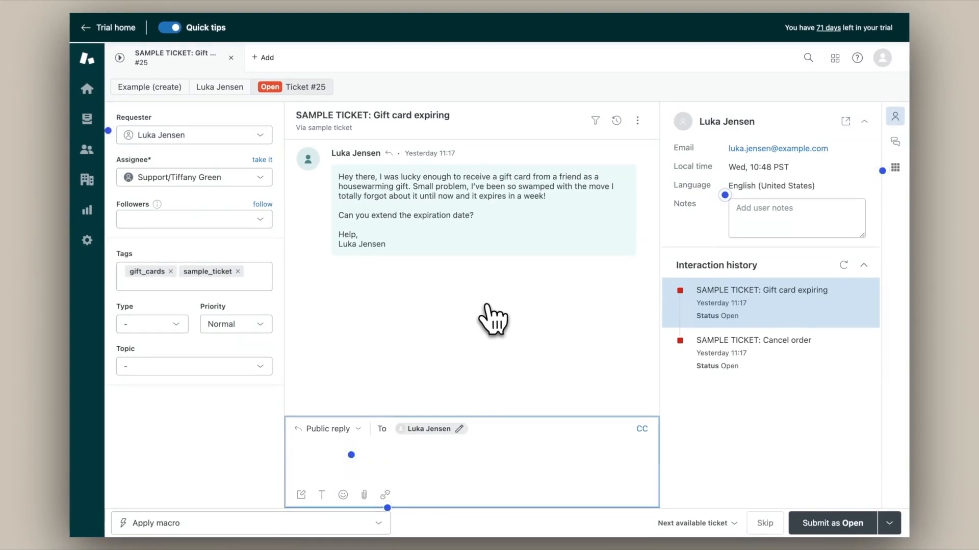
pyautogui.moveTo(325, 307)
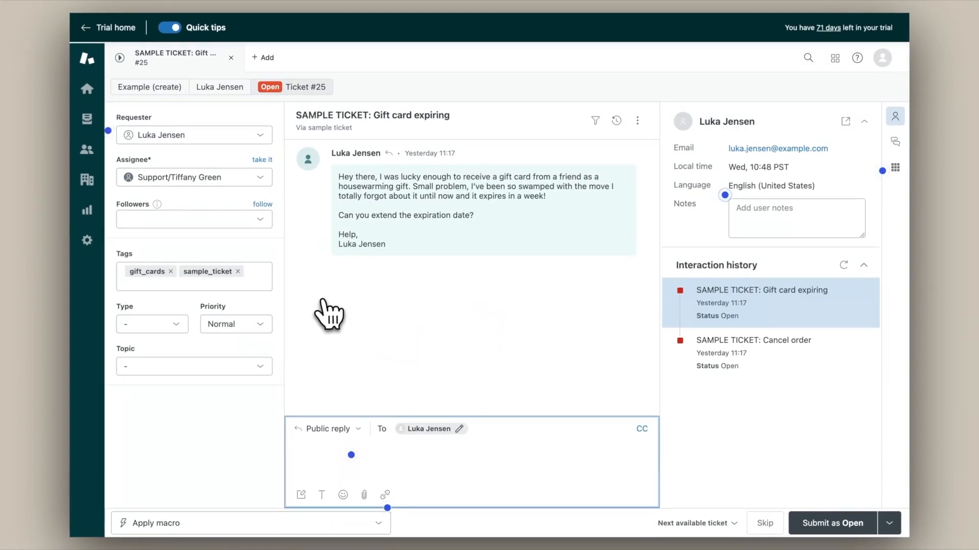
pyautogui.moveTo(284, 153)
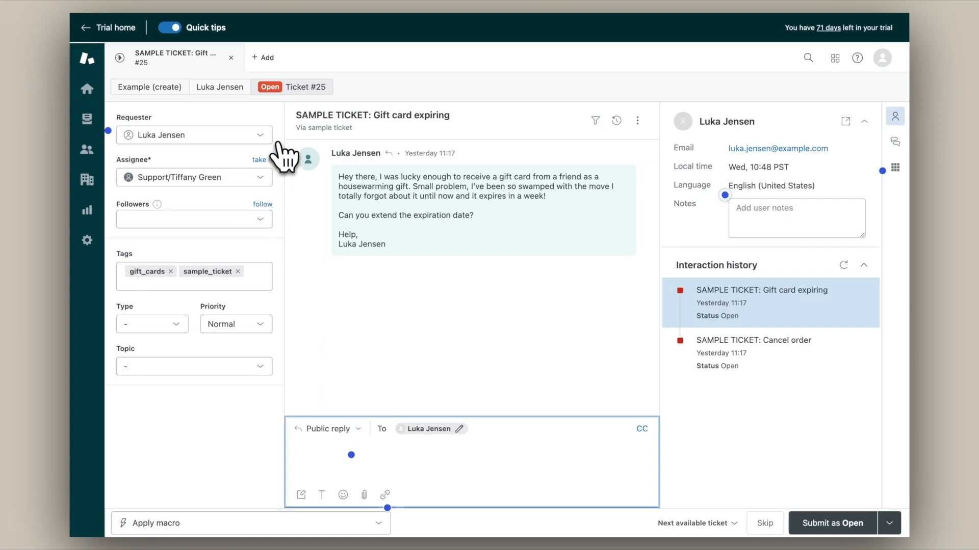
pyautogui.moveTo(288, 145)
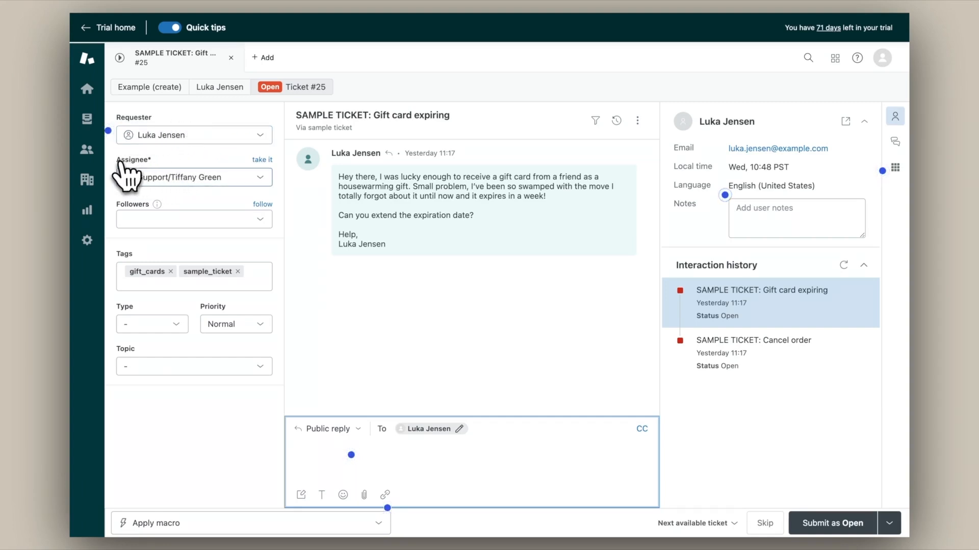
pyautogui.click(193, 177)
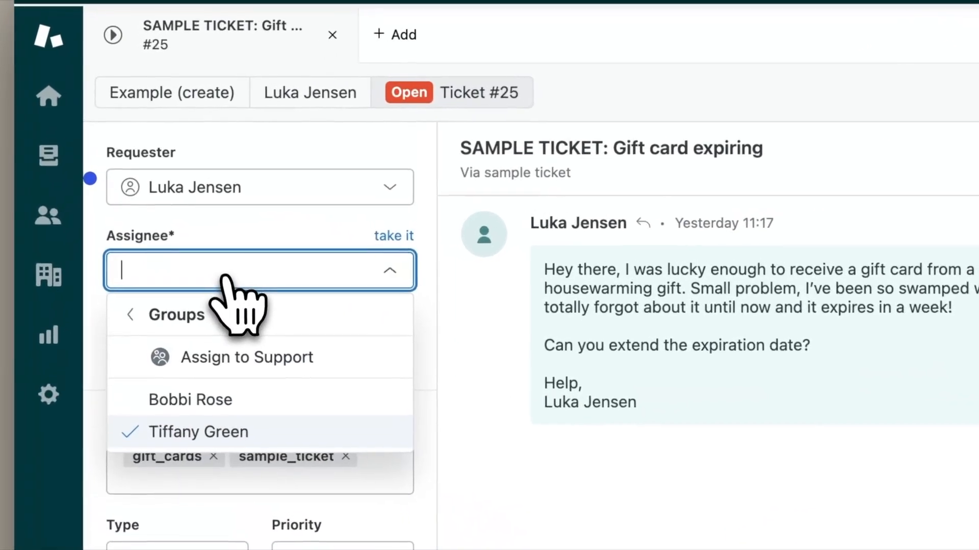
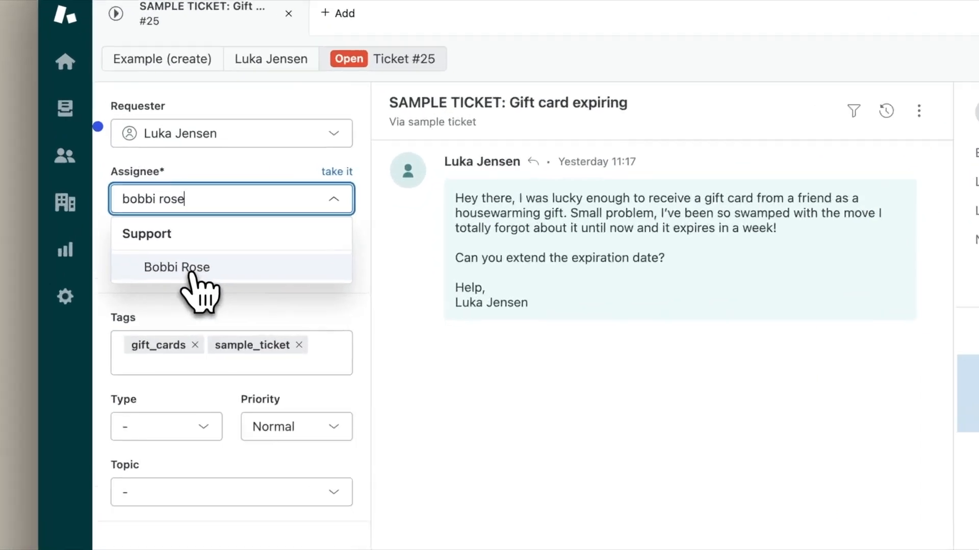
pyautogui.click(176, 267)
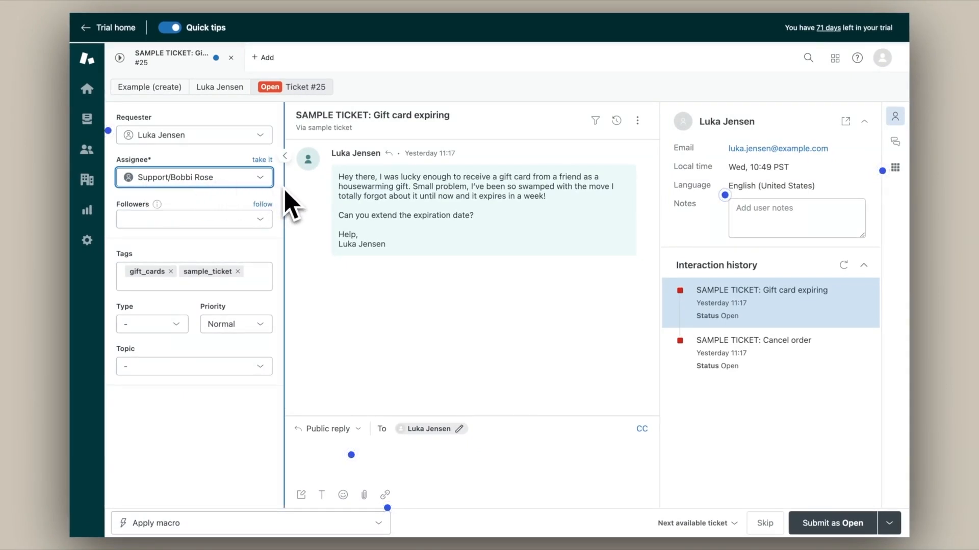
pyautogui.moveTo(379, 293)
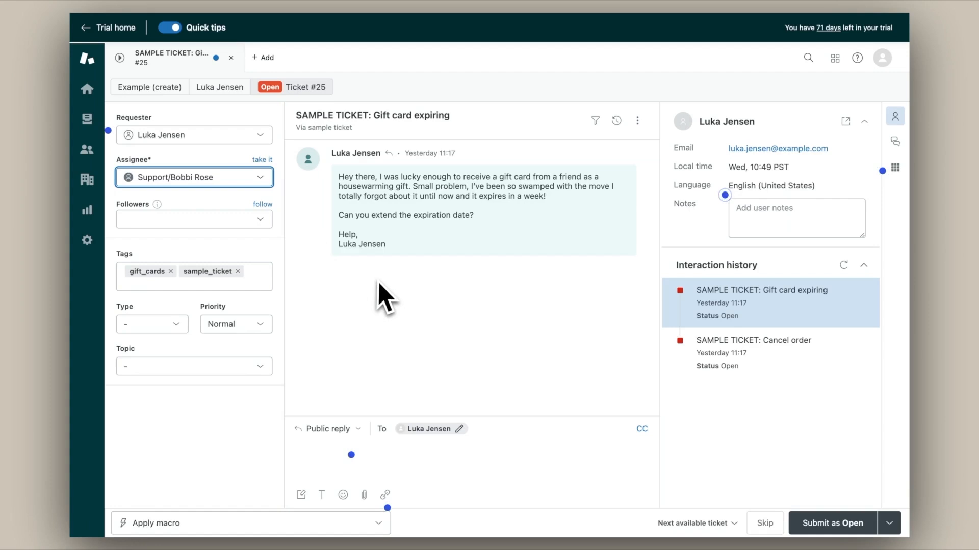
pyautogui.moveTo(390, 299)
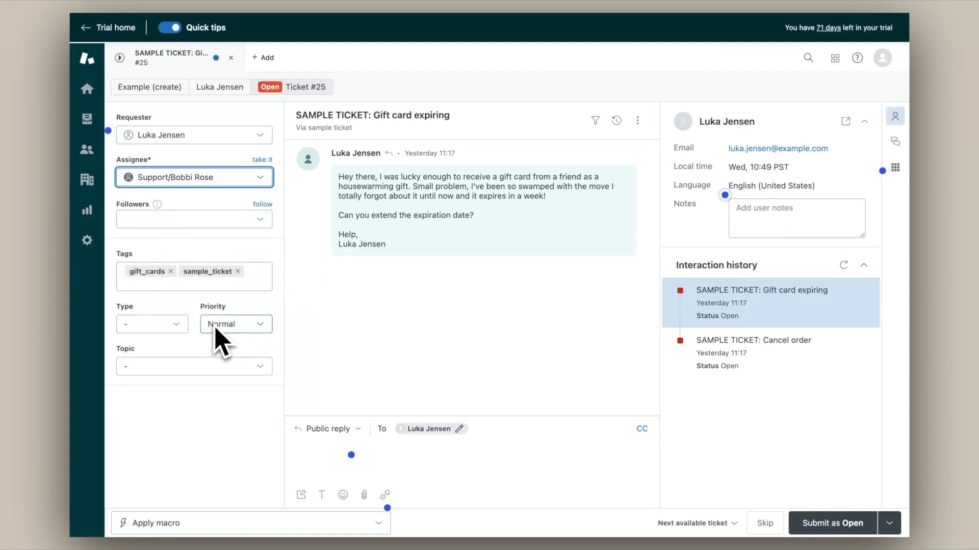
pyautogui.moveTo(141, 363)
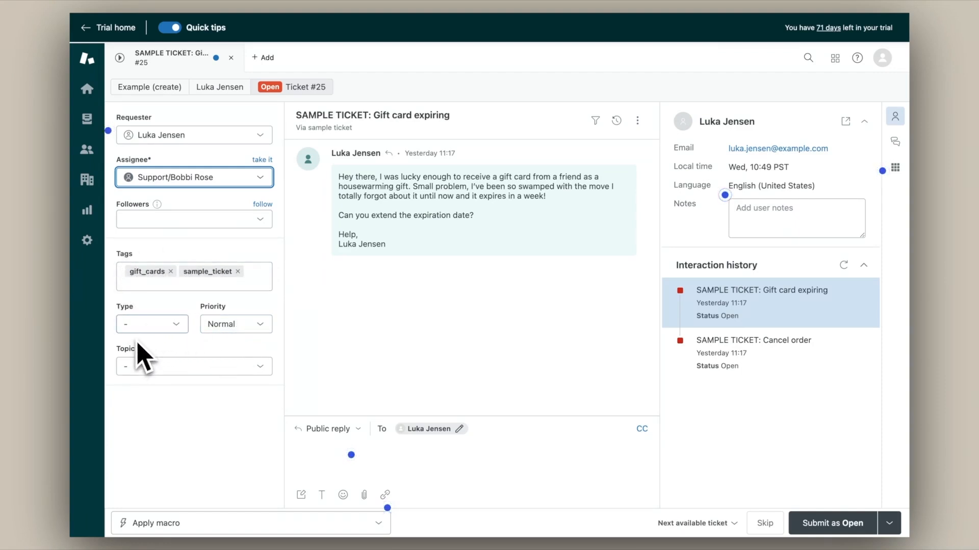
pyautogui.moveTo(280, 367)
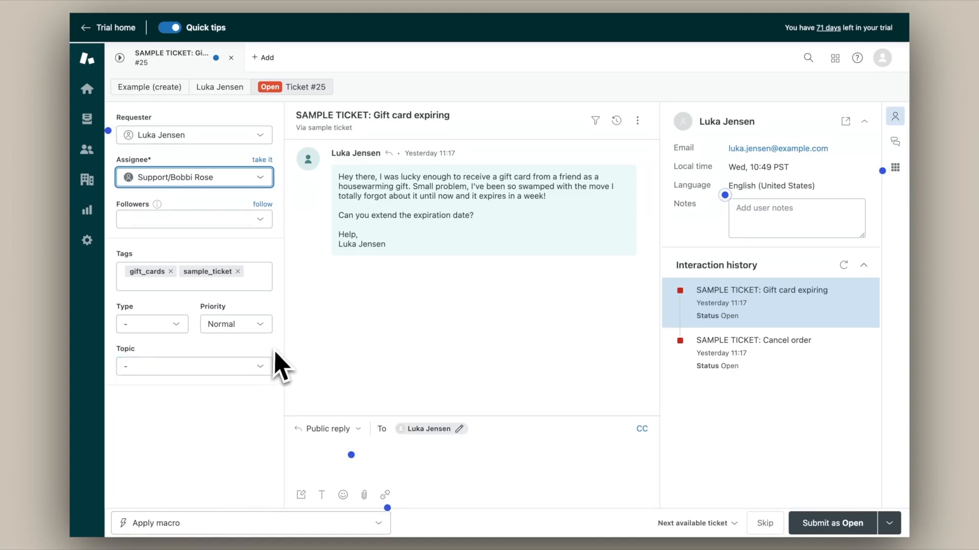
# Set the gift card ticket #25's priority to High.
pyautogui.click(236, 324)
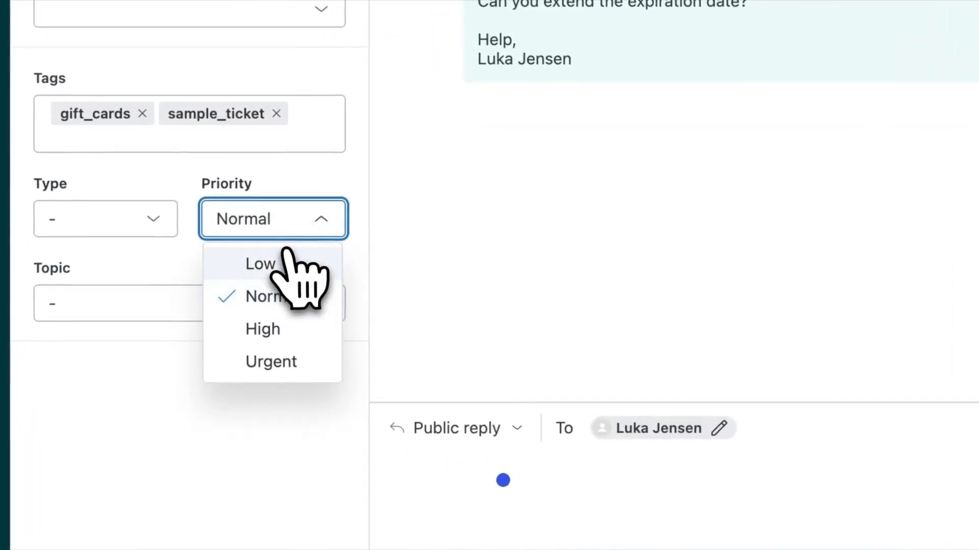
pyautogui.click(262, 329)
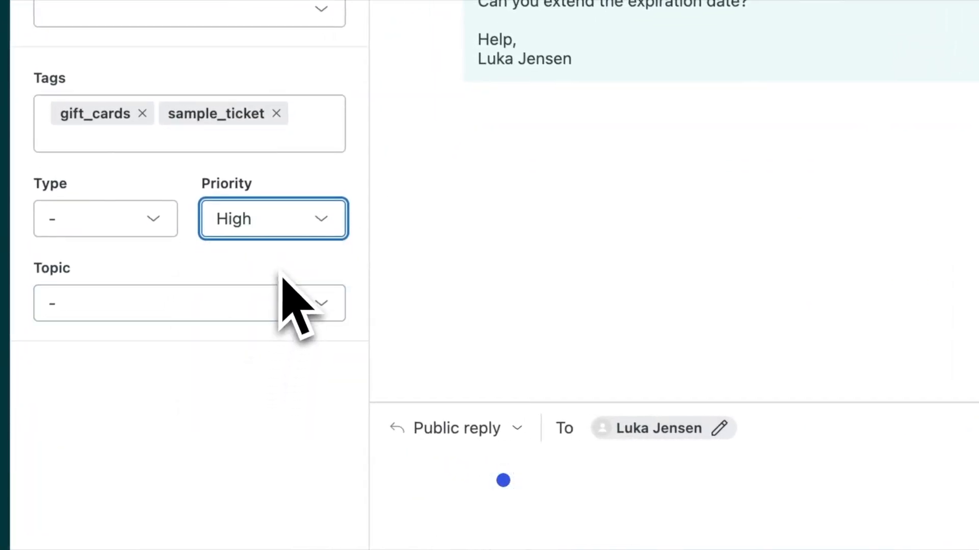
pyautogui.click(273, 219)
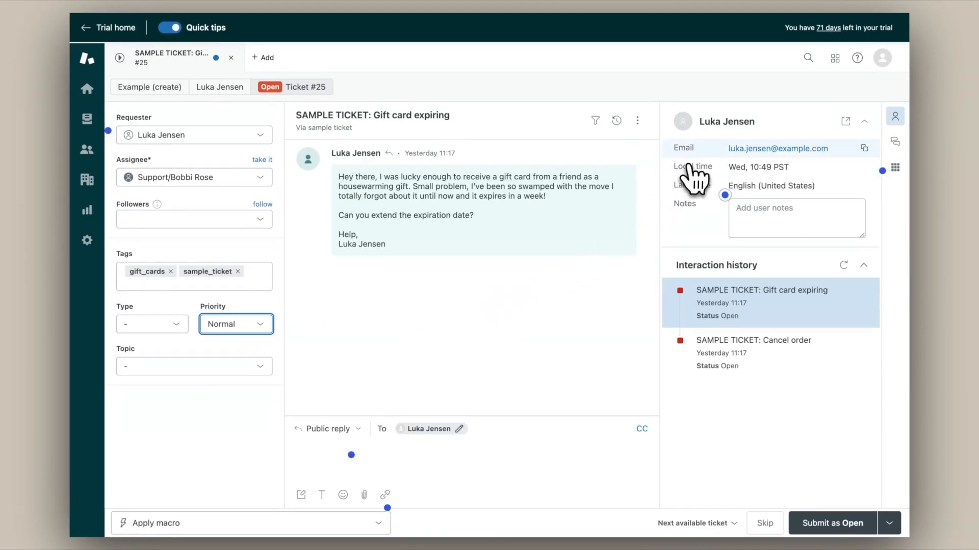
pyautogui.moveTo(766, 145)
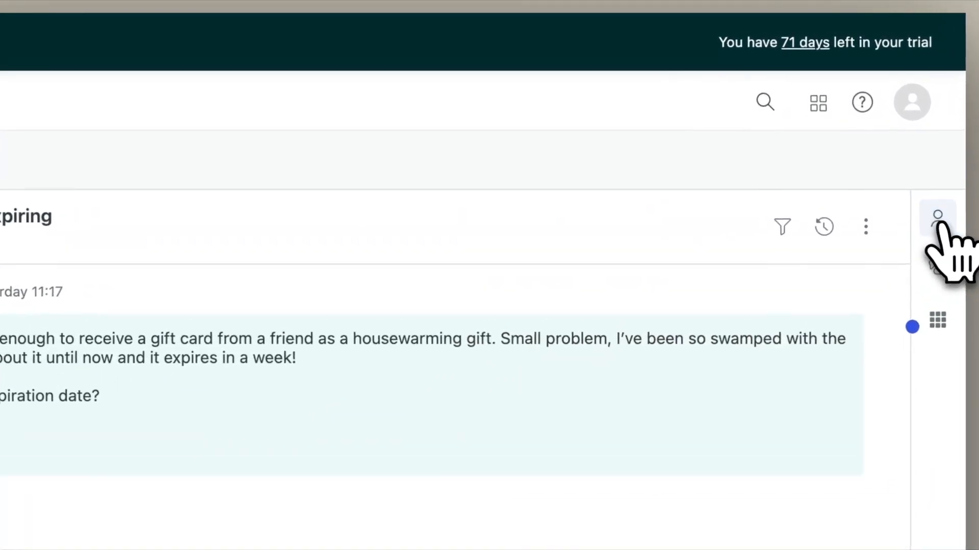
pyautogui.click(939, 228)
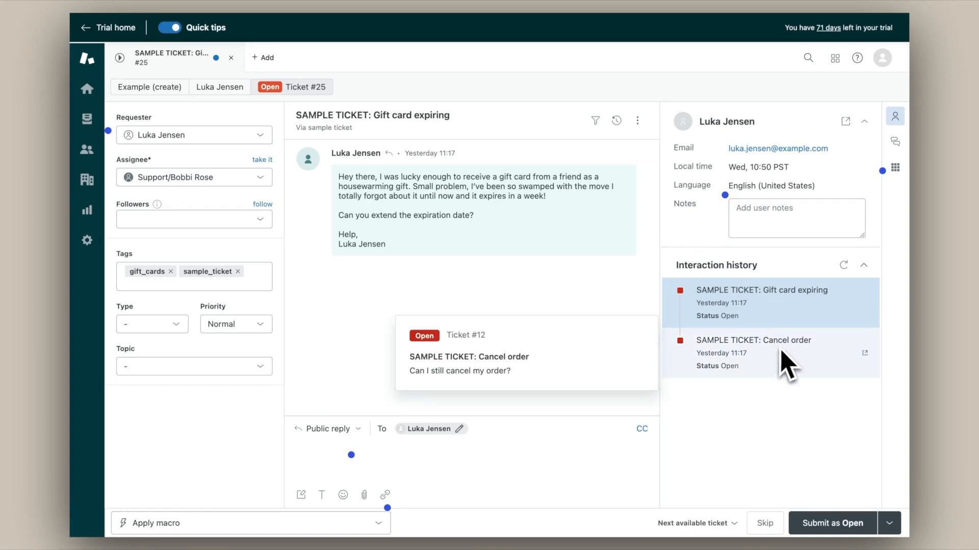
pyautogui.moveTo(782, 378)
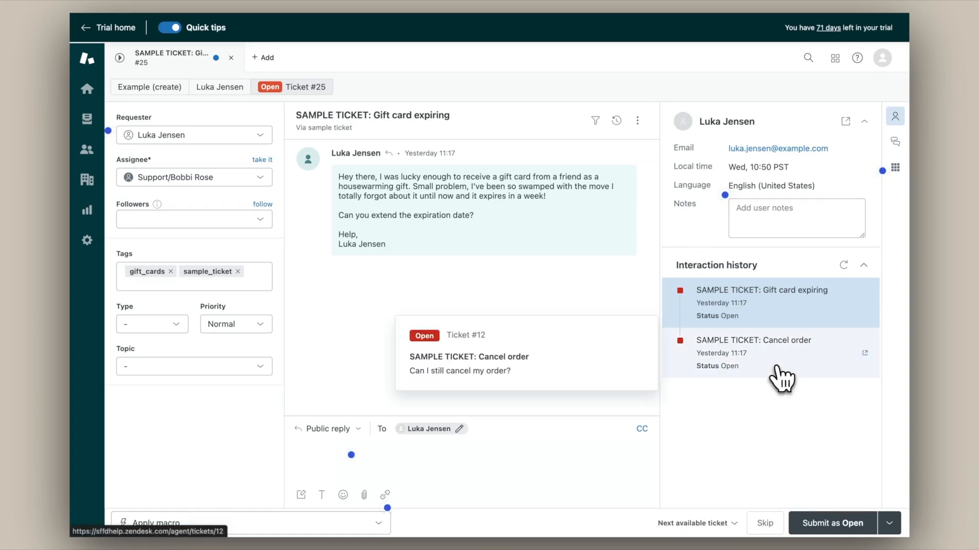
pyautogui.click(753, 340)
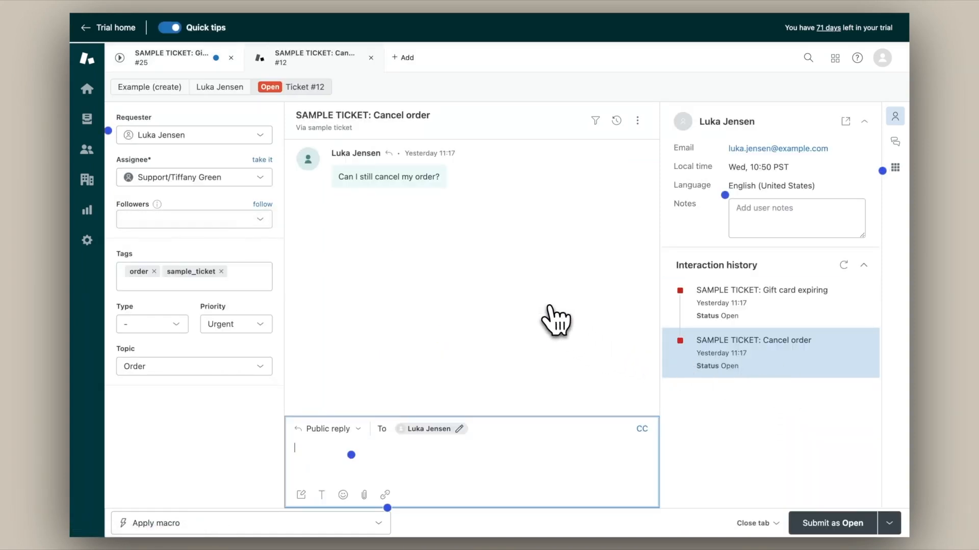
pyautogui.moveTo(423, 212)
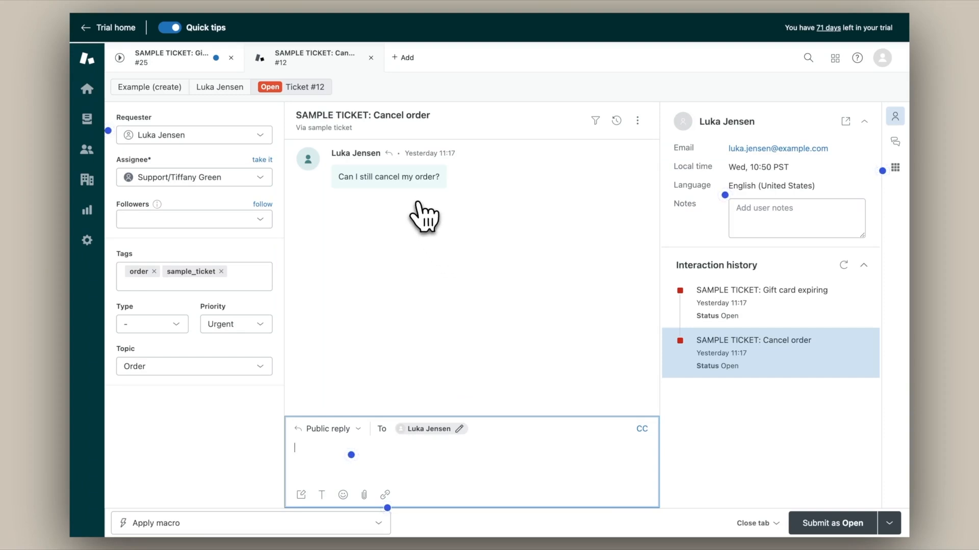
pyautogui.moveTo(378, 67)
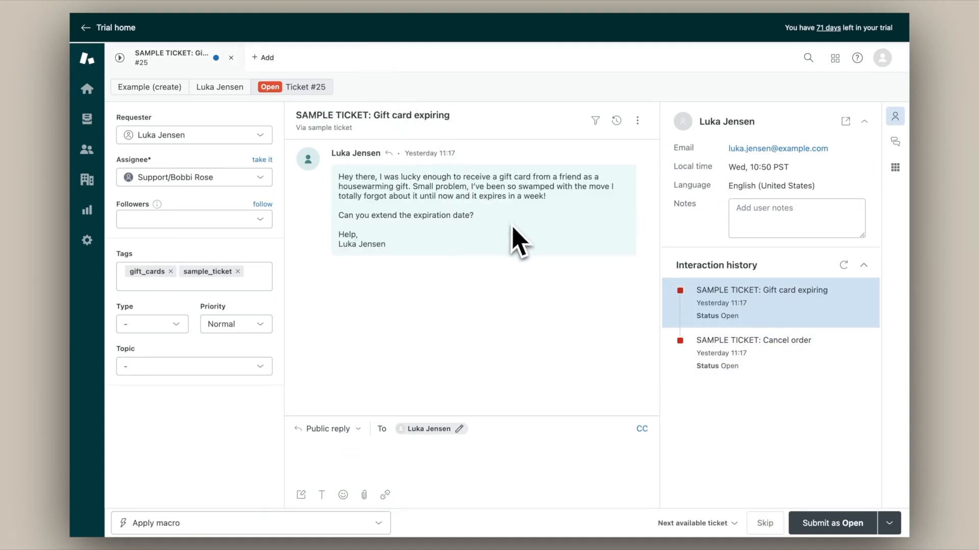
pyautogui.moveTo(627, 342)
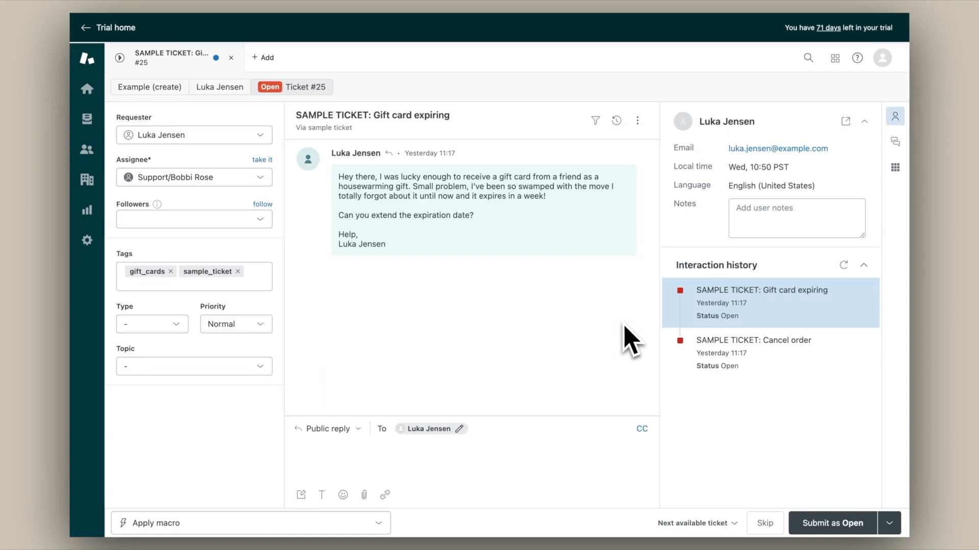
pyautogui.moveTo(896, 255)
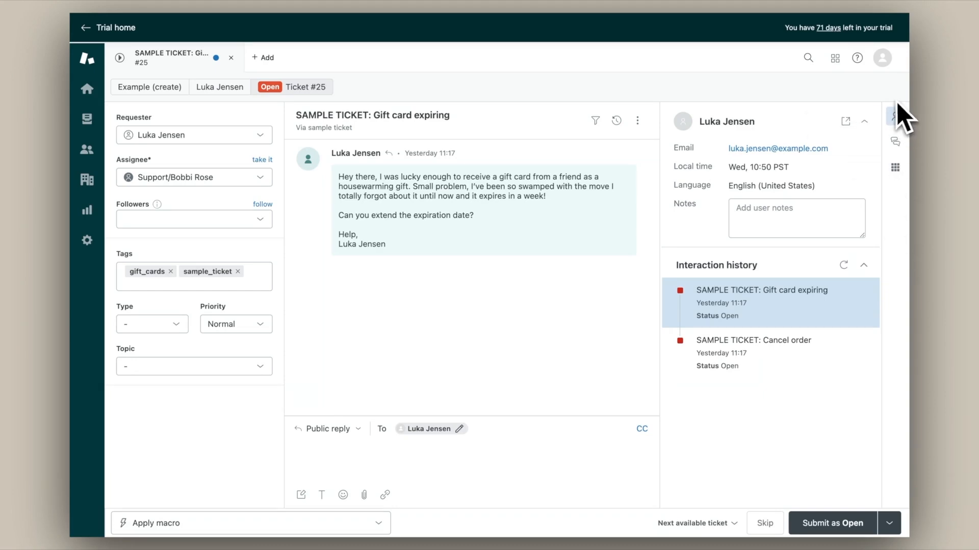
pyautogui.moveTo(894, 115)
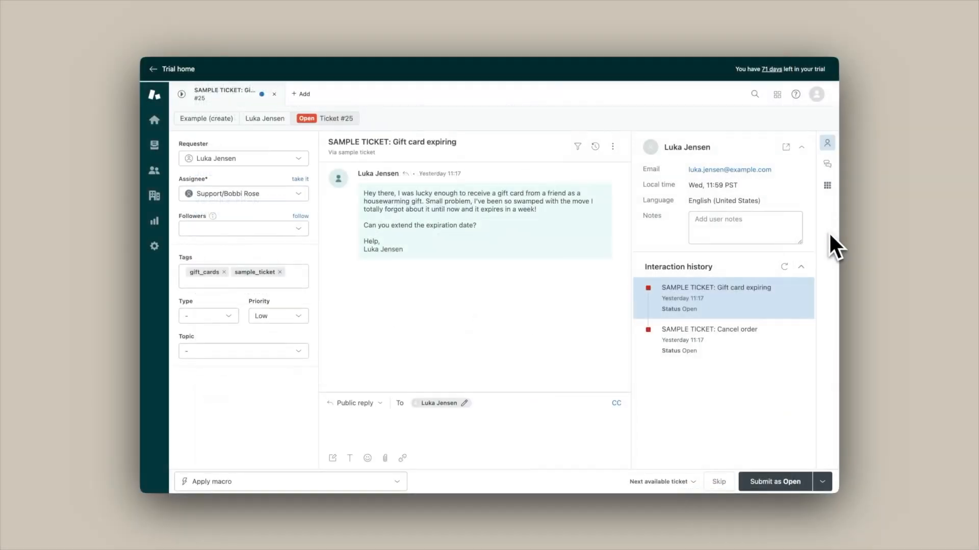
pyautogui.moveTo(696, 275)
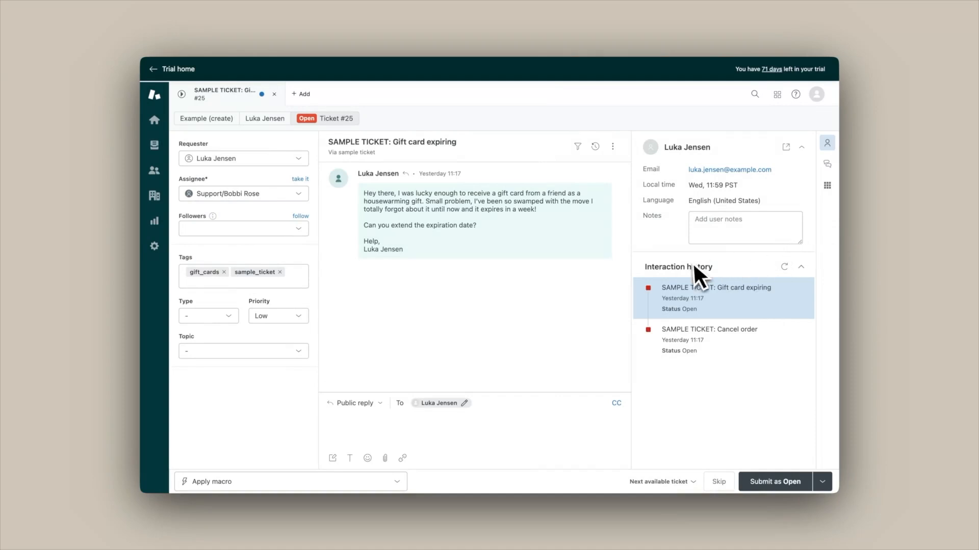
pyautogui.moveTo(402, 211)
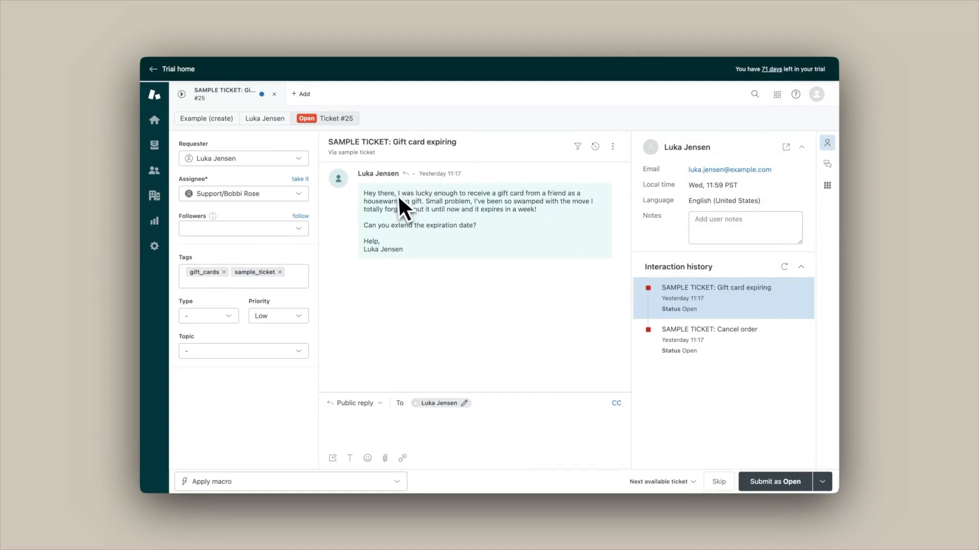
pyautogui.moveTo(455, 268)
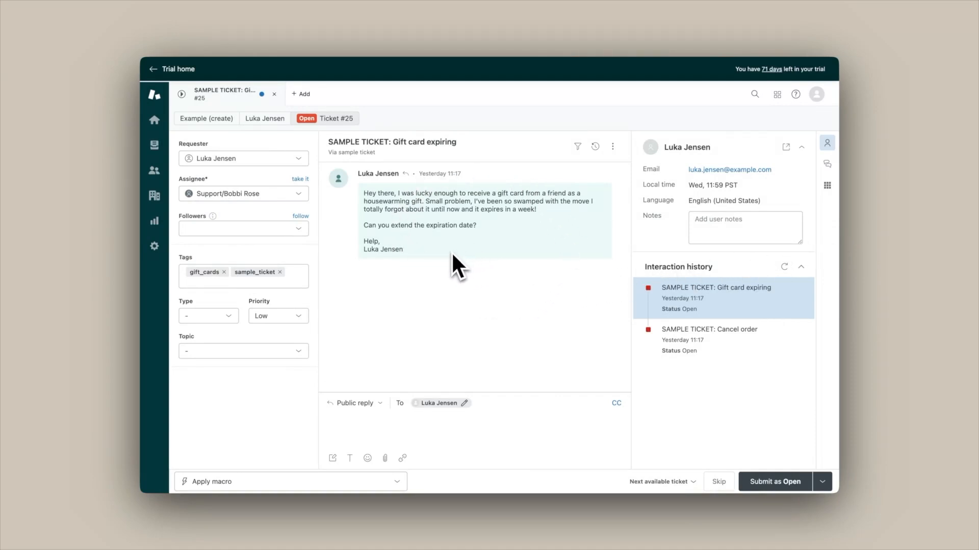
pyautogui.moveTo(448, 277)
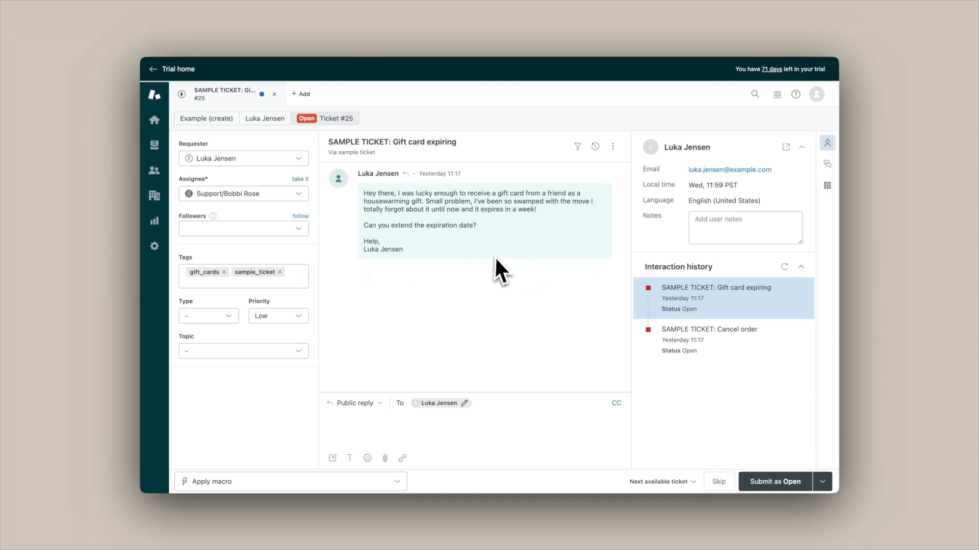
pyautogui.moveTo(386, 372)
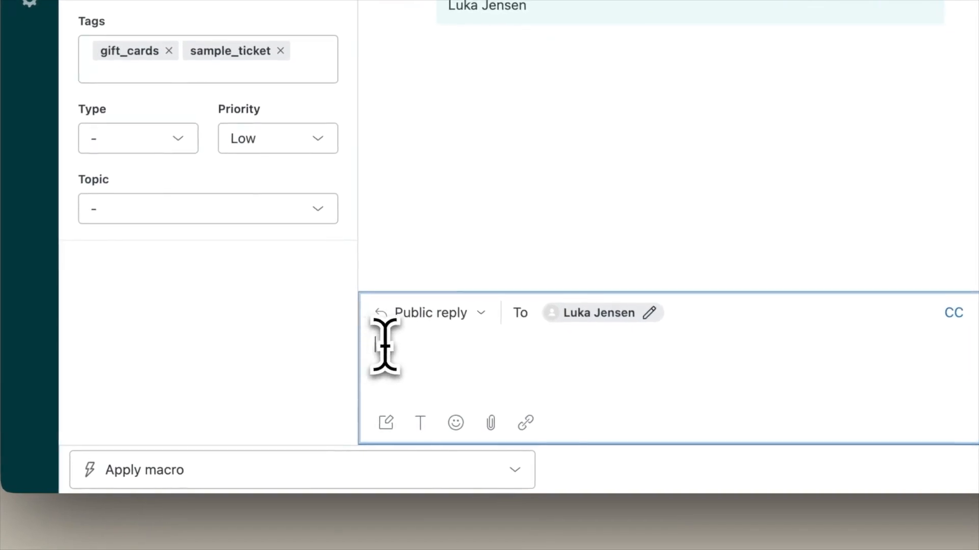
# Switch ticket #25's reply to an internal note, then back to a public reply.
pyautogui.click(430, 313)
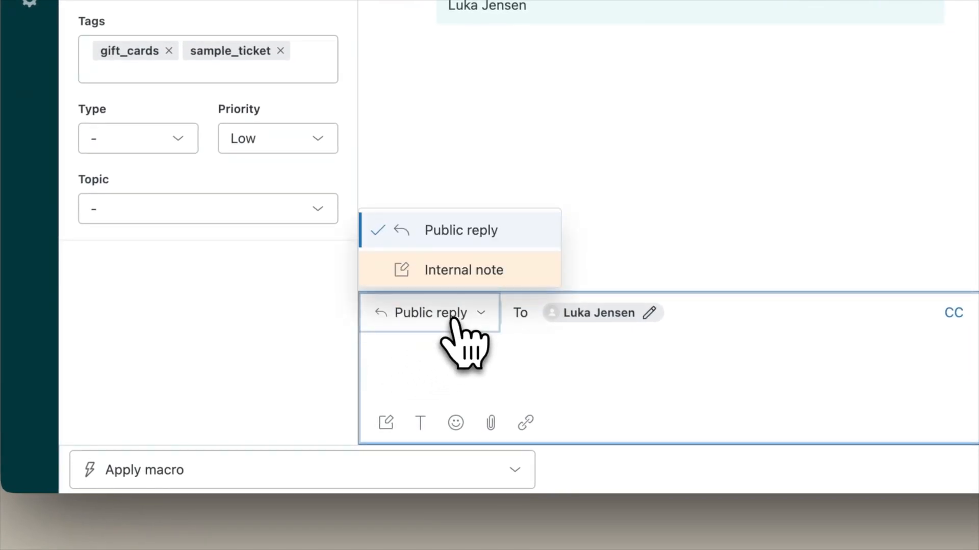
pyautogui.click(463, 270)
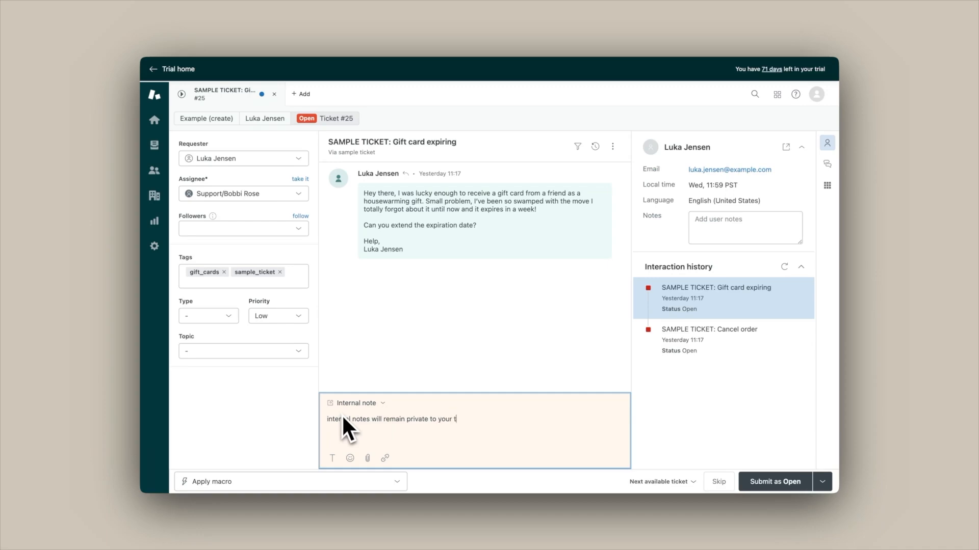
pyautogui.write('eam!')
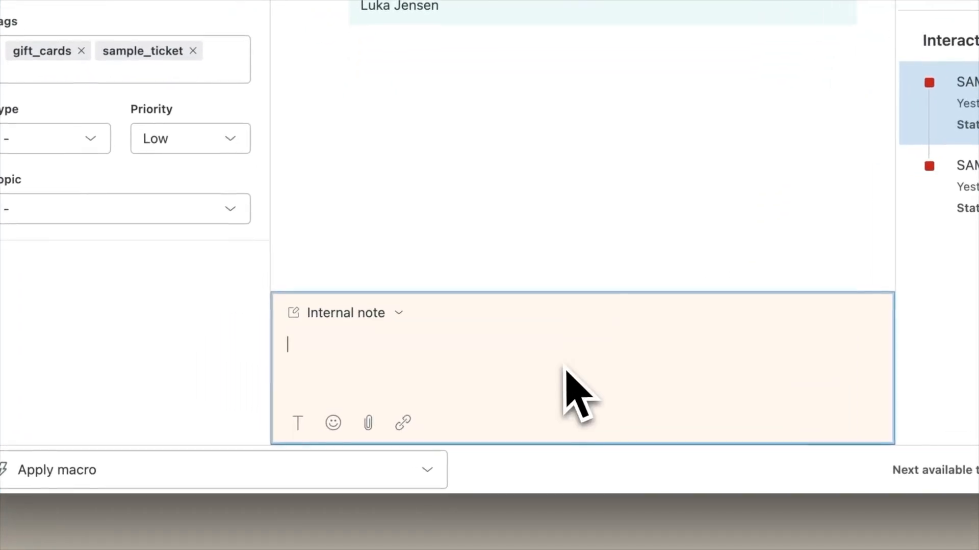
pyautogui.click(345, 313)
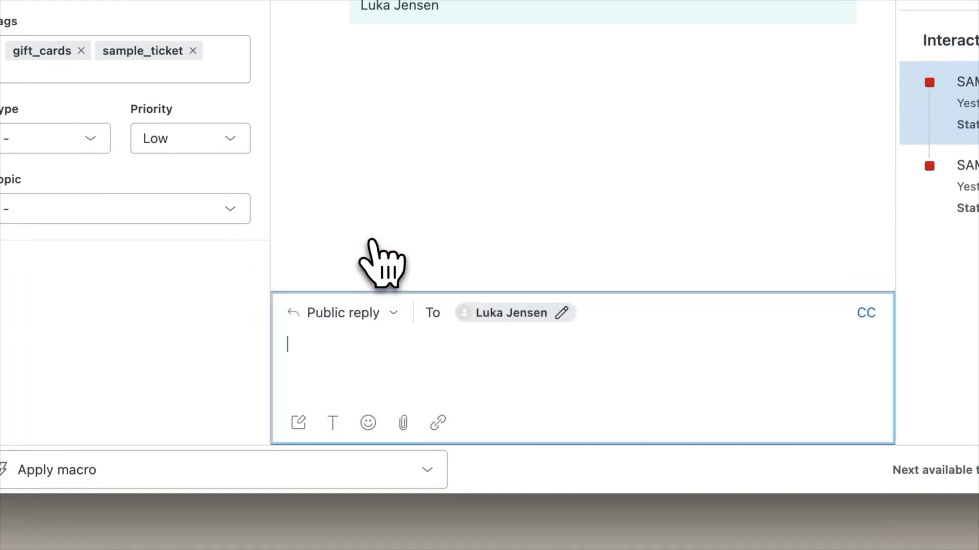
pyautogui.write('Your cus')
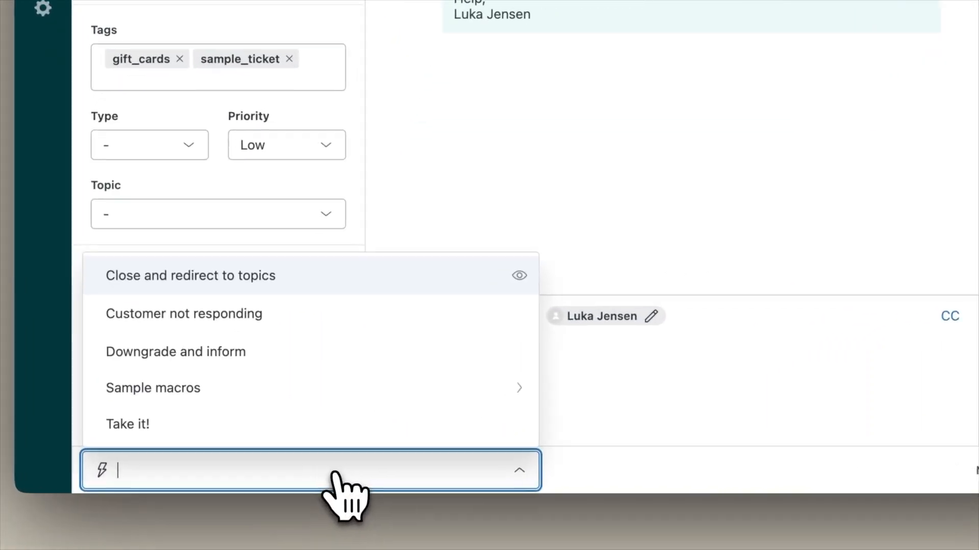
pyautogui.moveTo(250, 366)
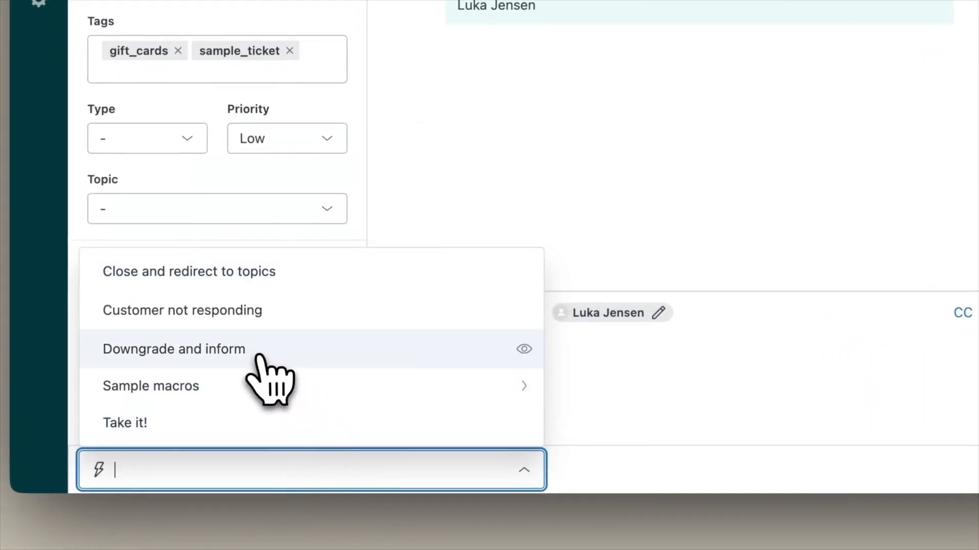
# Apply the Downgrade and inform macro and submit ticket #25 as Open.
pyautogui.click(173, 349)
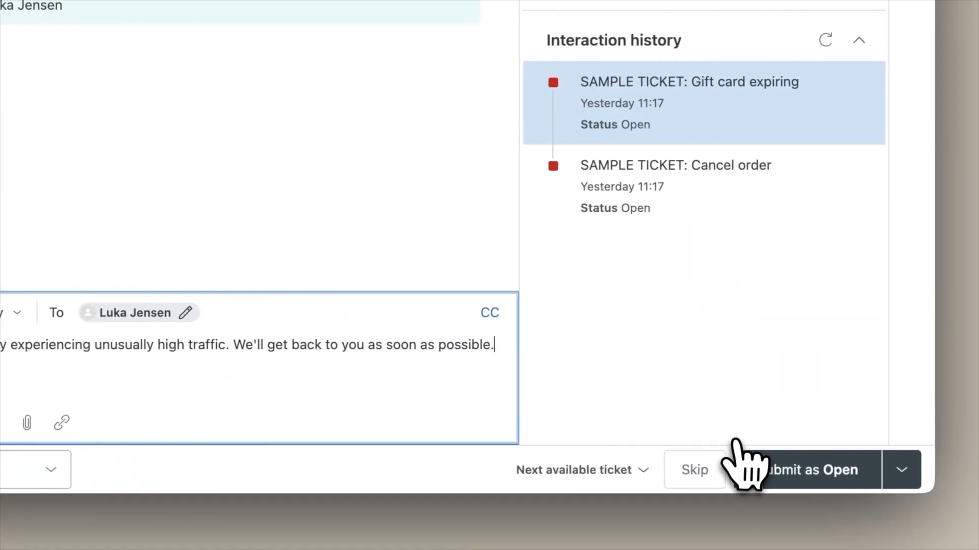
pyautogui.click(811, 470)
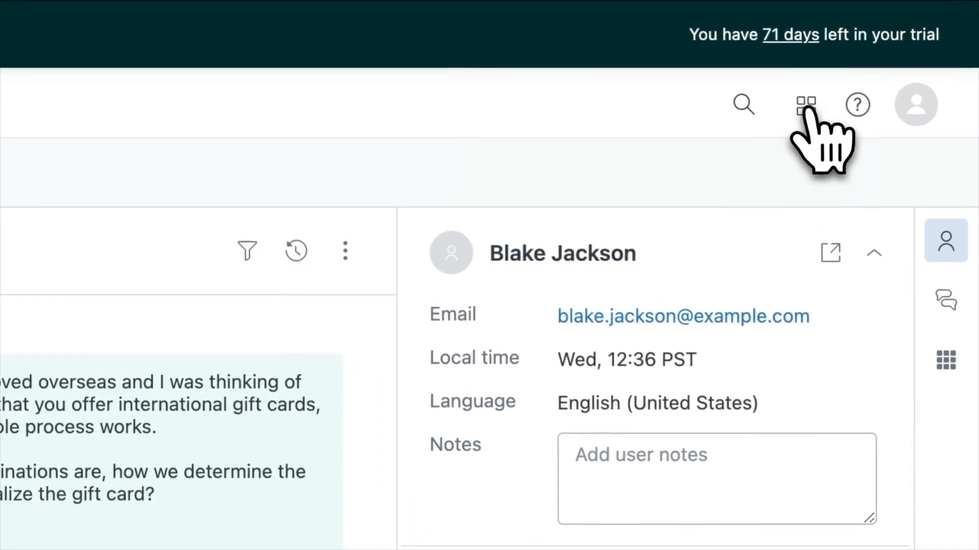
# Open Admin Center from the Zendesk product switcher.
pyautogui.click(807, 104)
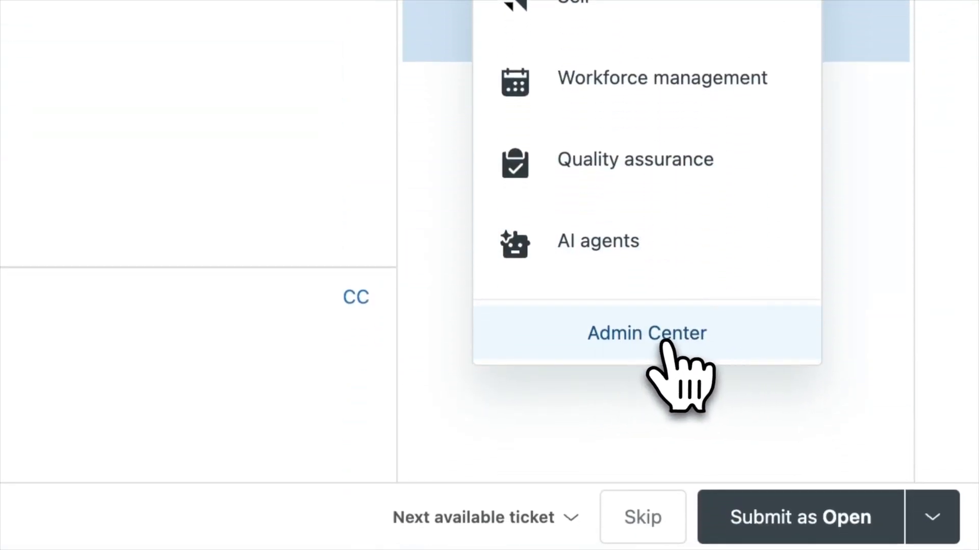
pyautogui.click(646, 333)
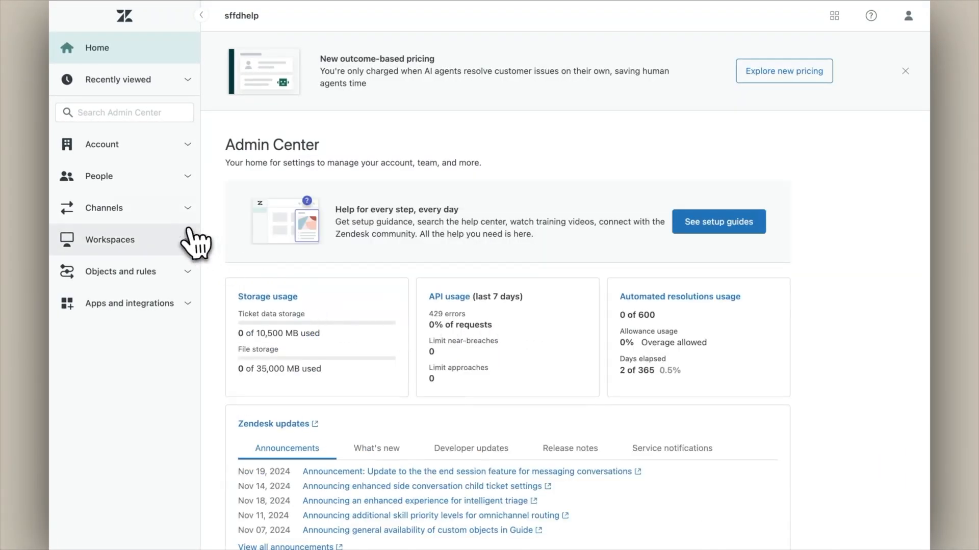
# Search Admin Center for 'status' and open the Ticket statuses page.
pyautogui.click(124, 113)
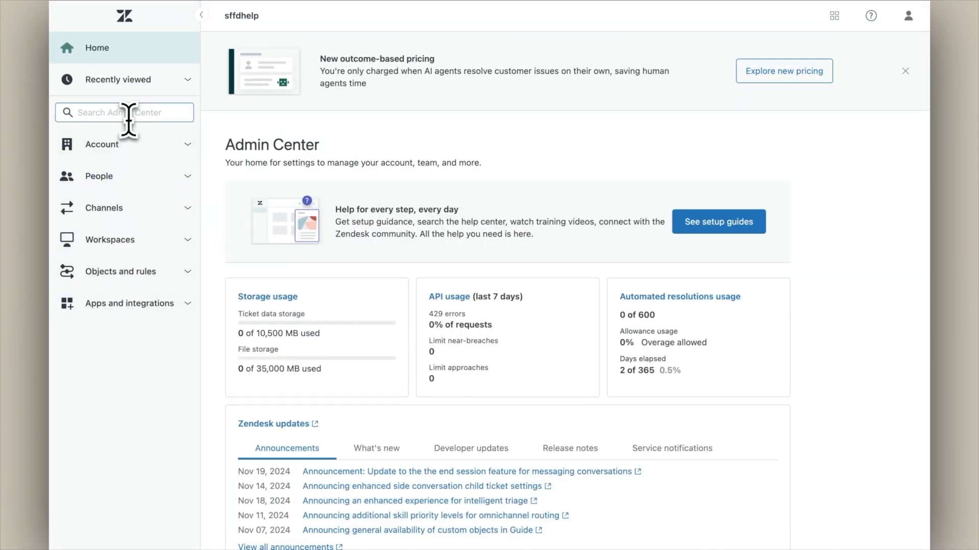
pyautogui.write('s')
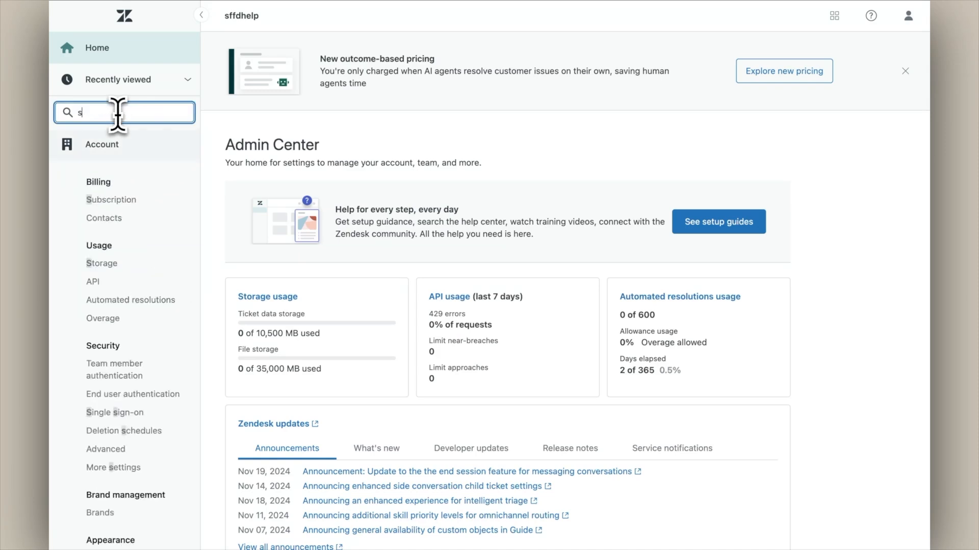
pyautogui.write('tatus')
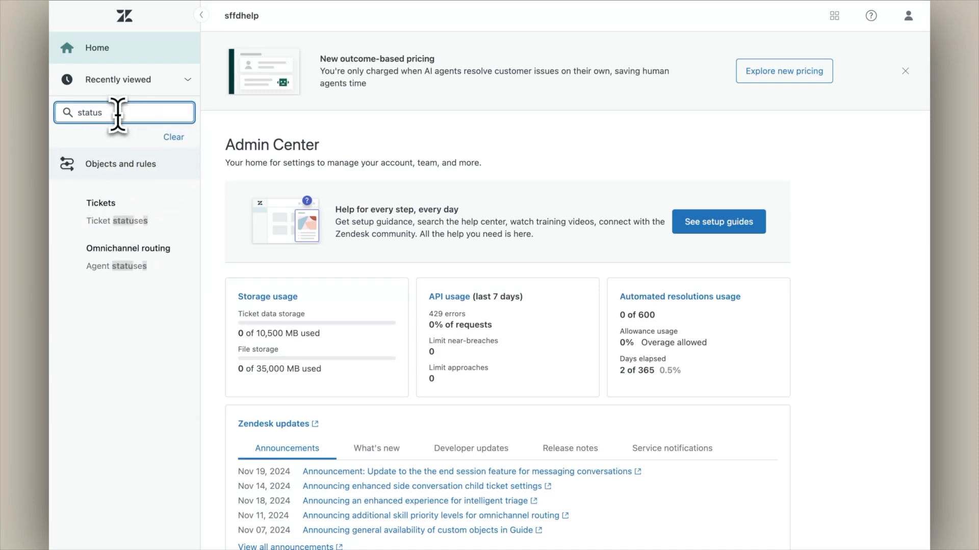
pyautogui.moveTo(116, 221)
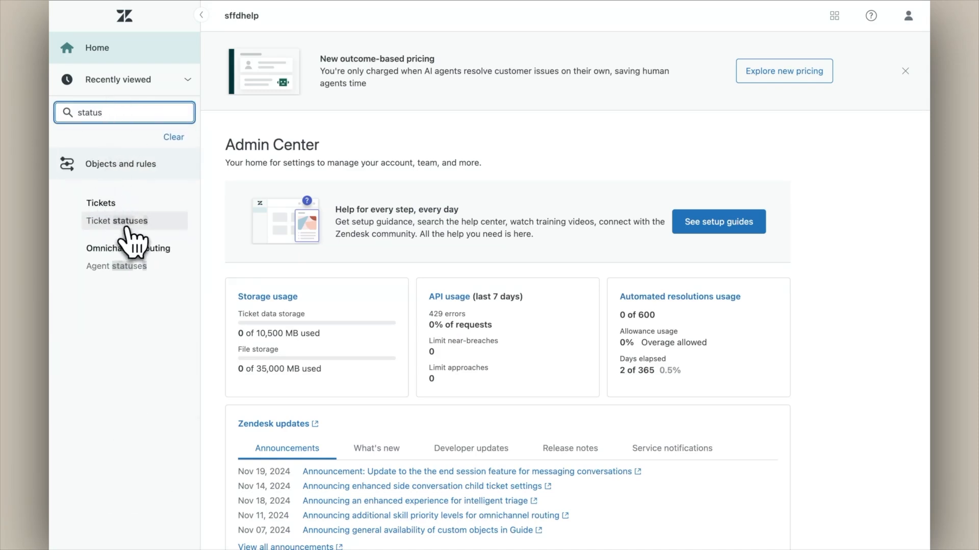
pyautogui.click(116, 221)
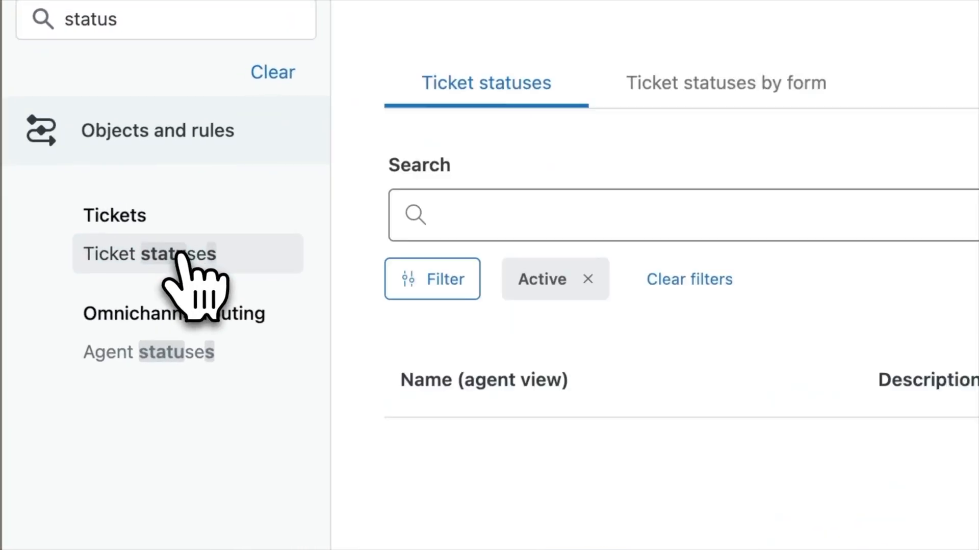
pyautogui.click(147, 254)
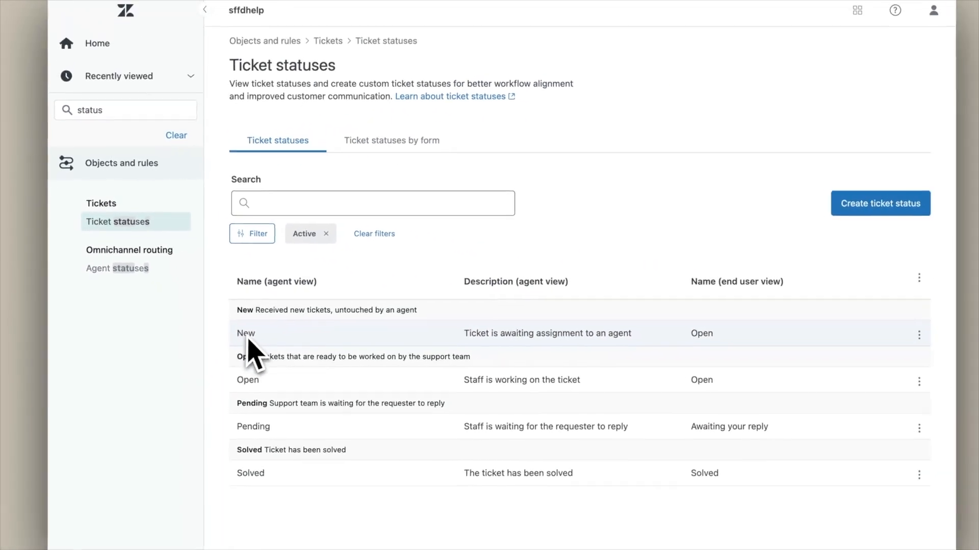
pyautogui.doubleClick(246, 333)
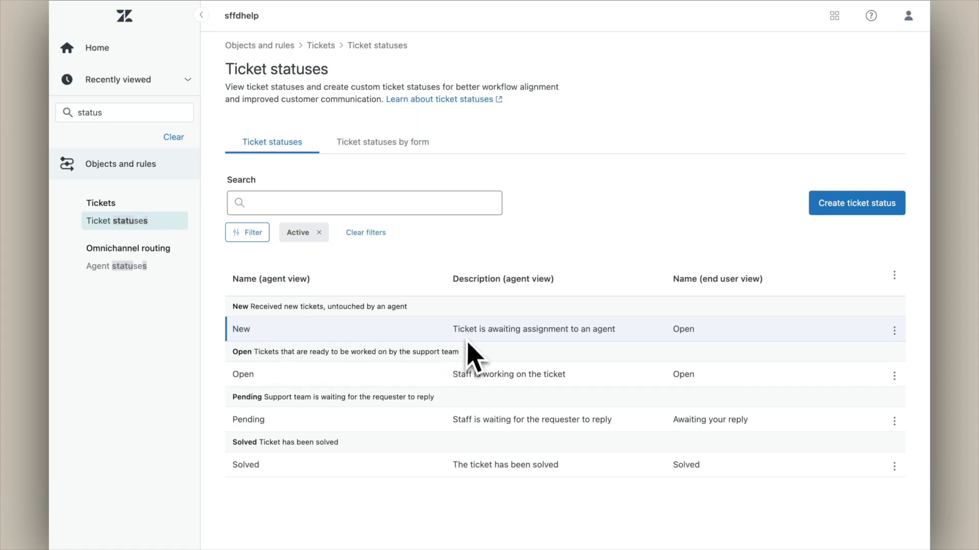
pyautogui.moveTo(535, 358)
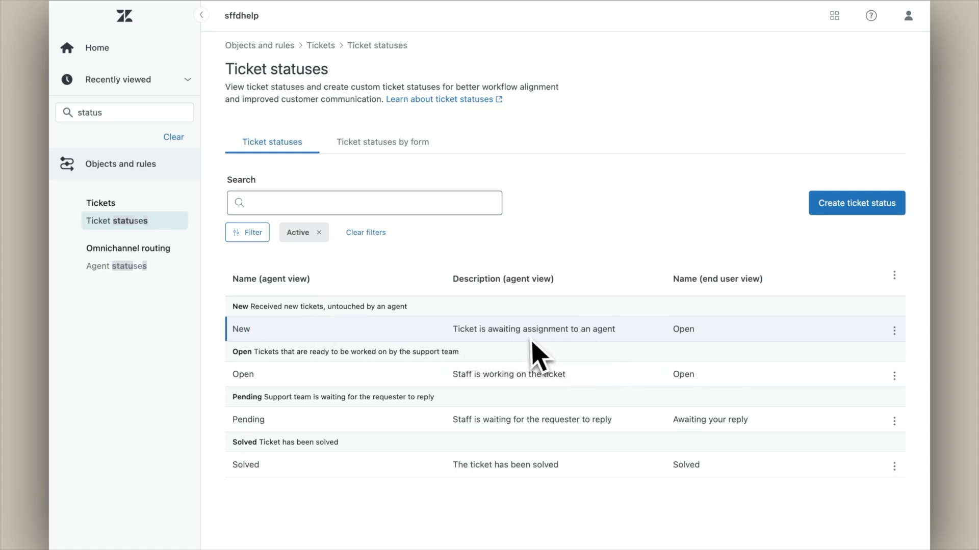
pyautogui.moveTo(547, 357)
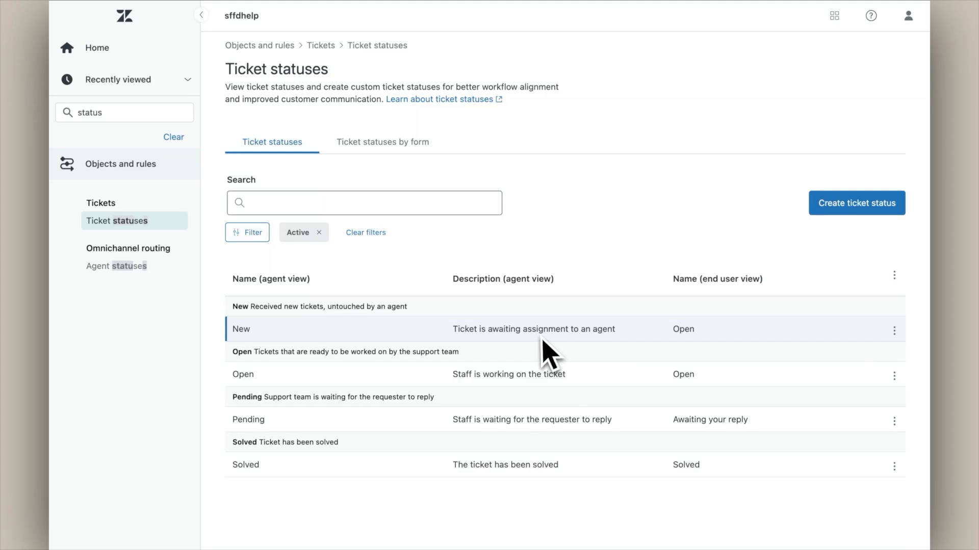
pyautogui.moveTo(464, 356)
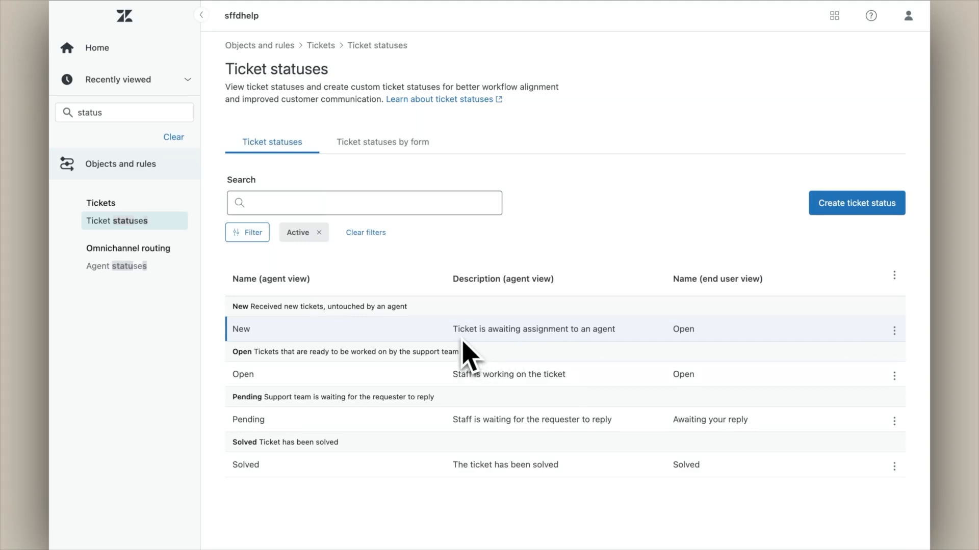
pyautogui.moveTo(350, 389)
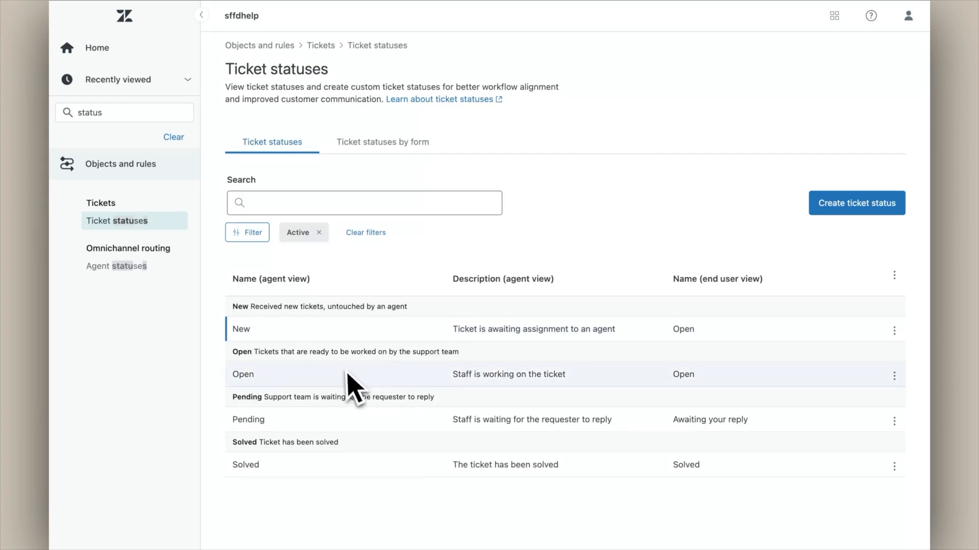
pyautogui.doubleClick(242, 374)
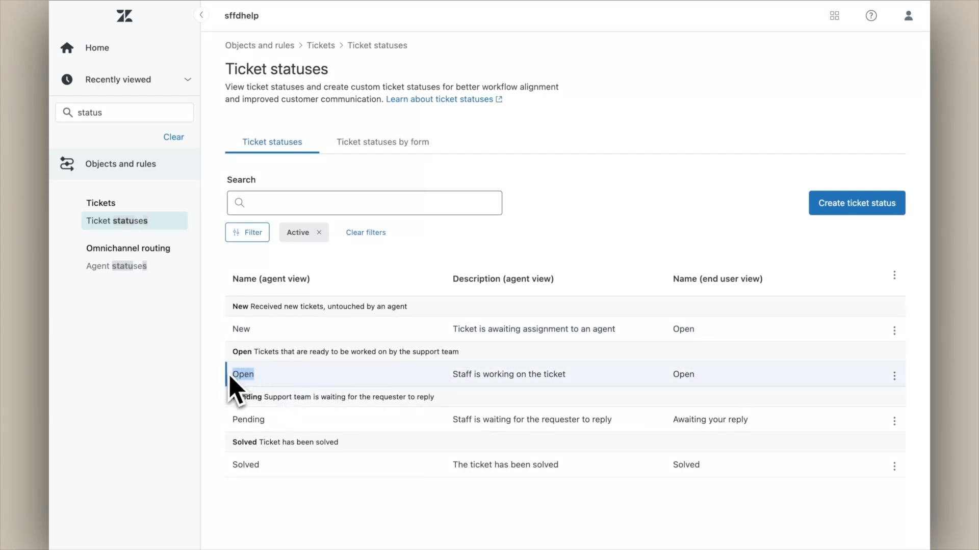
pyautogui.moveTo(296, 403)
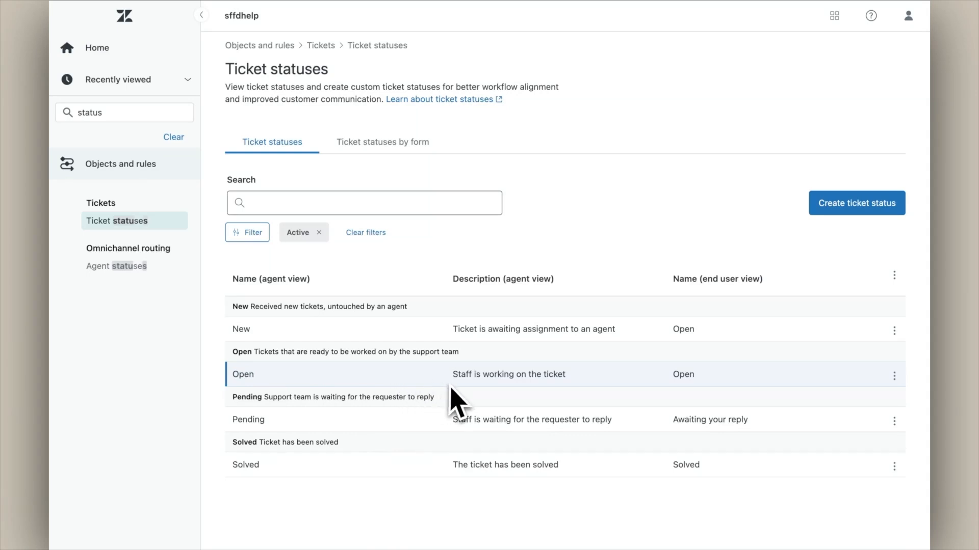
pyautogui.moveTo(490, 395)
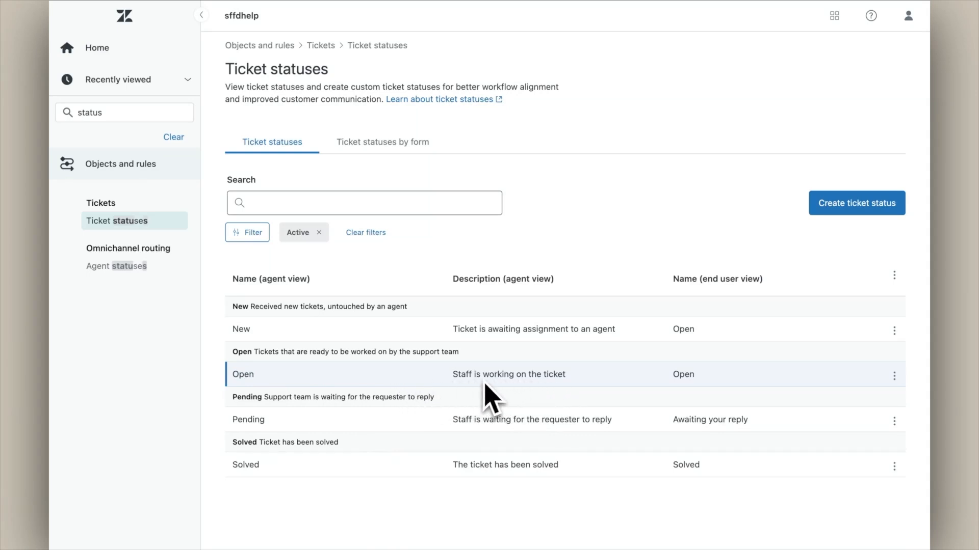
pyautogui.moveTo(562, 407)
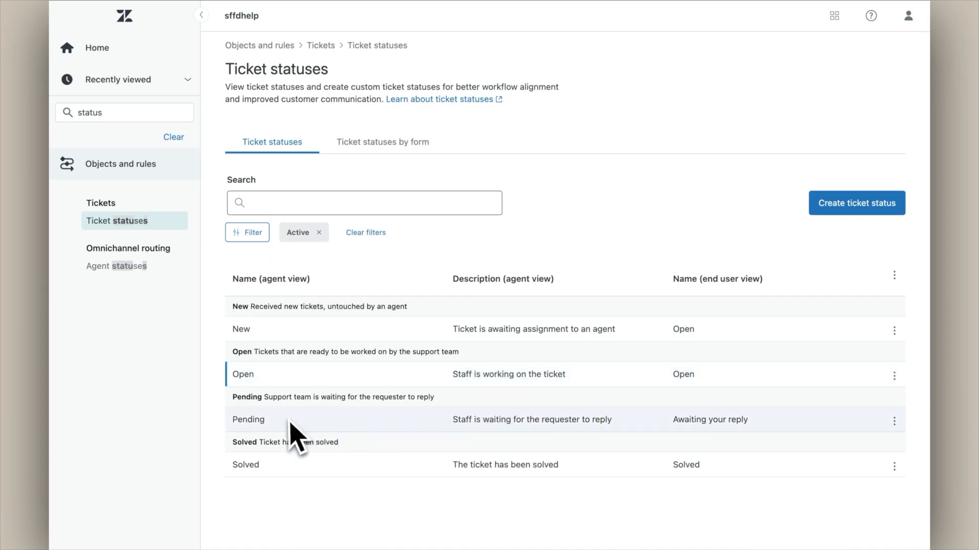
pyautogui.doubleClick(248, 419)
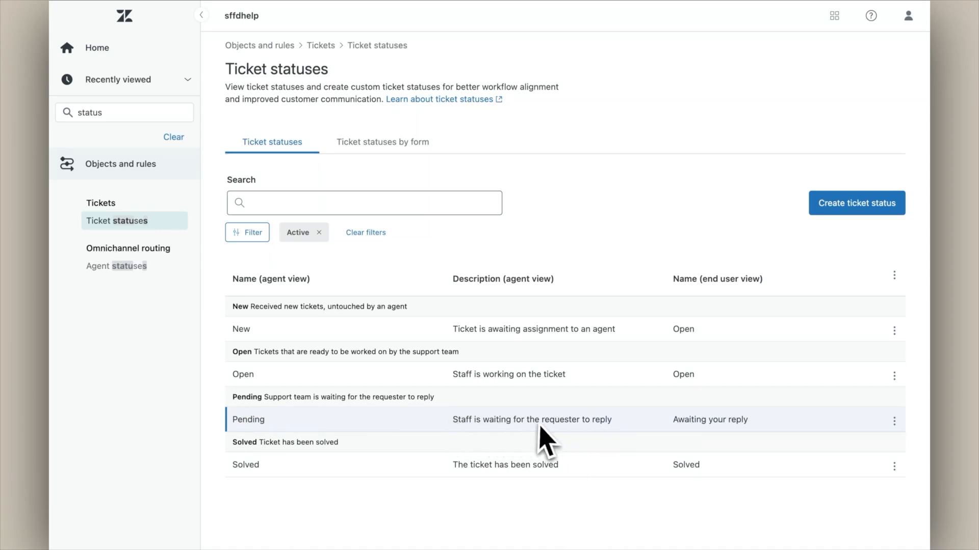
pyautogui.moveTo(629, 446)
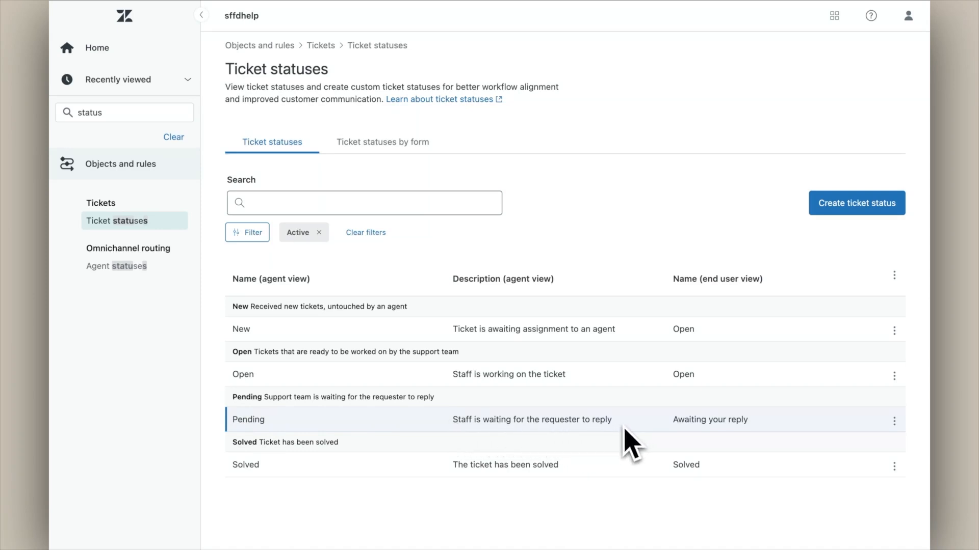
pyautogui.moveTo(366, 436)
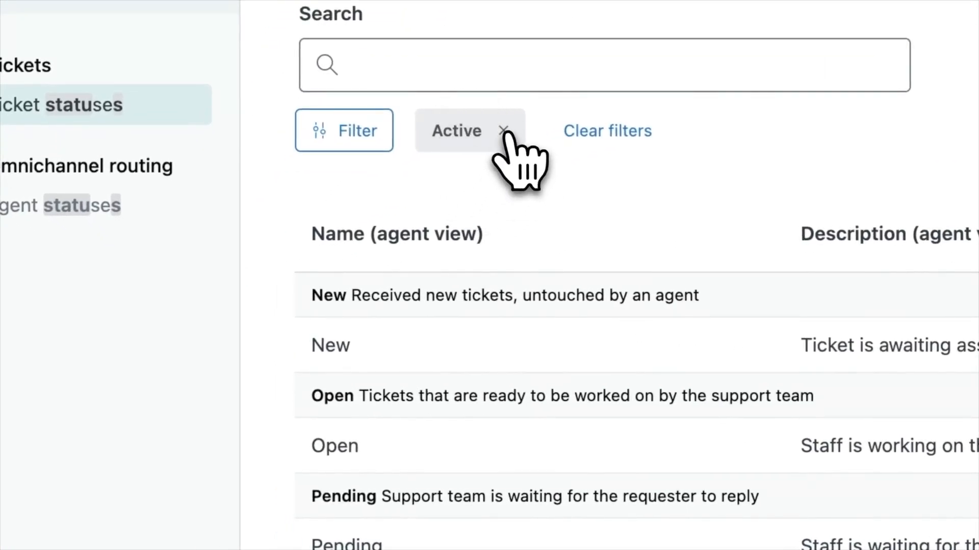
# Clear the Active filter, activate the On-hold status category, and save.
pyautogui.click(504, 131)
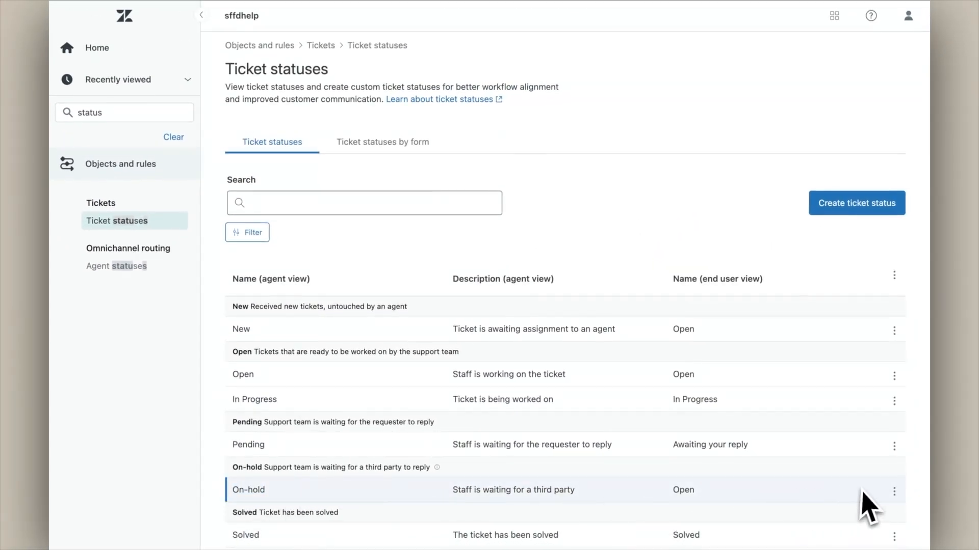
pyautogui.click(894, 491)
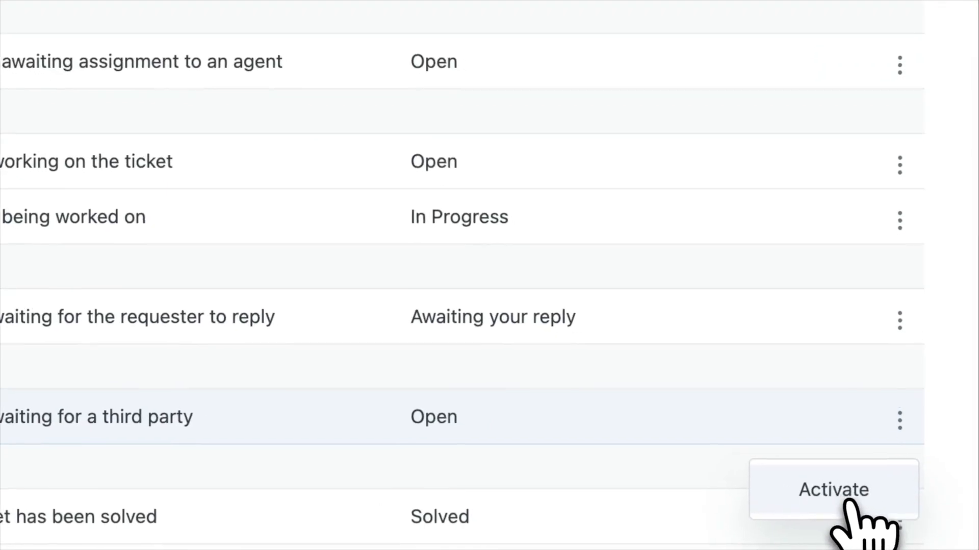
pyautogui.click(834, 490)
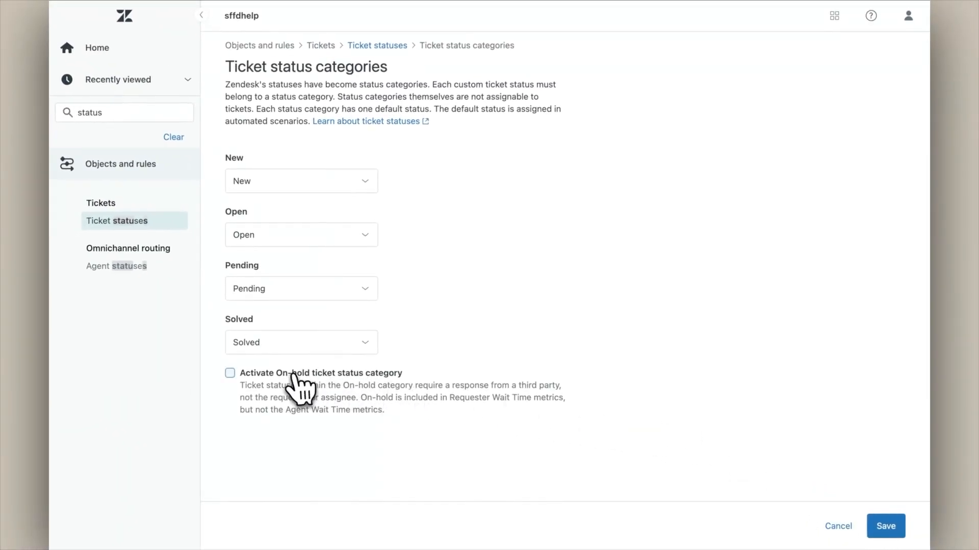
pyautogui.click(230, 372)
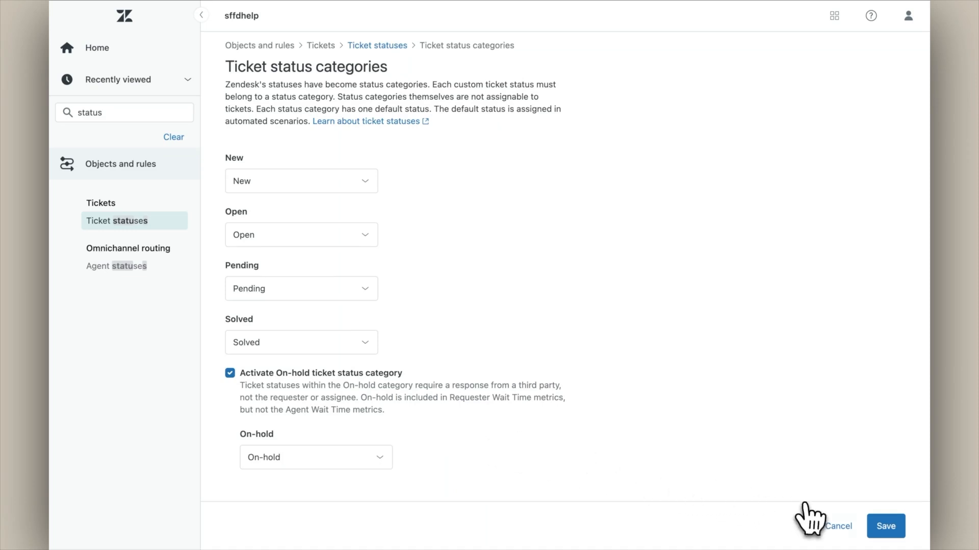
pyautogui.click(886, 526)
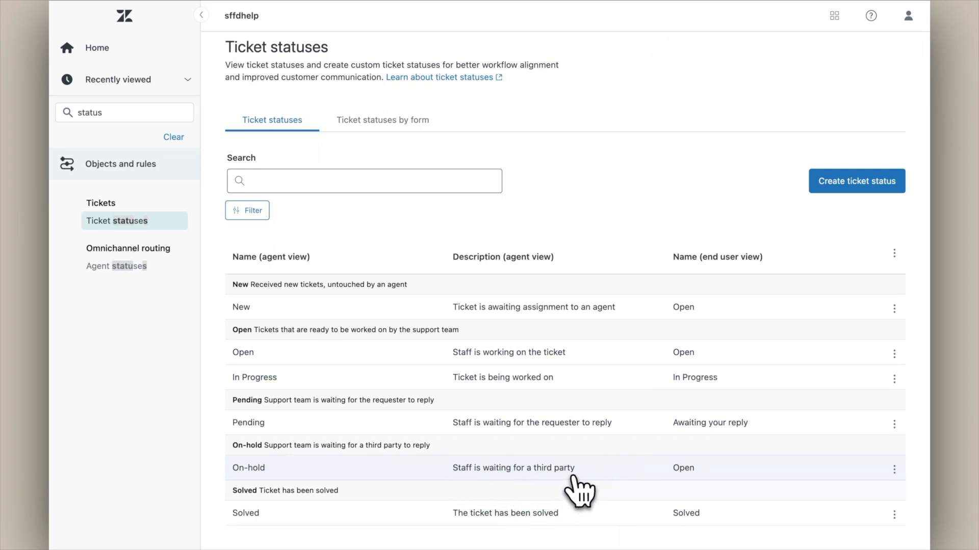
pyautogui.doubleClick(248, 468)
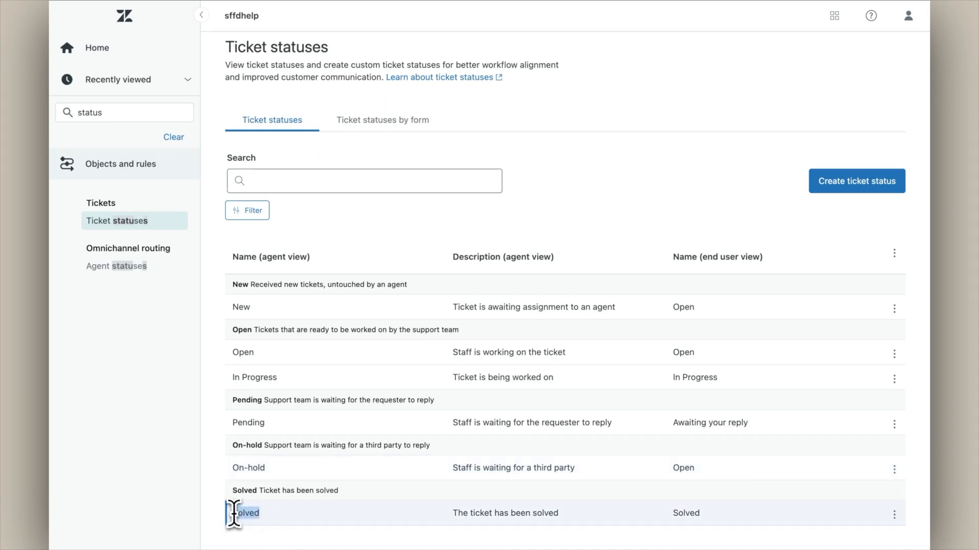
pyautogui.doubleClick(245, 513)
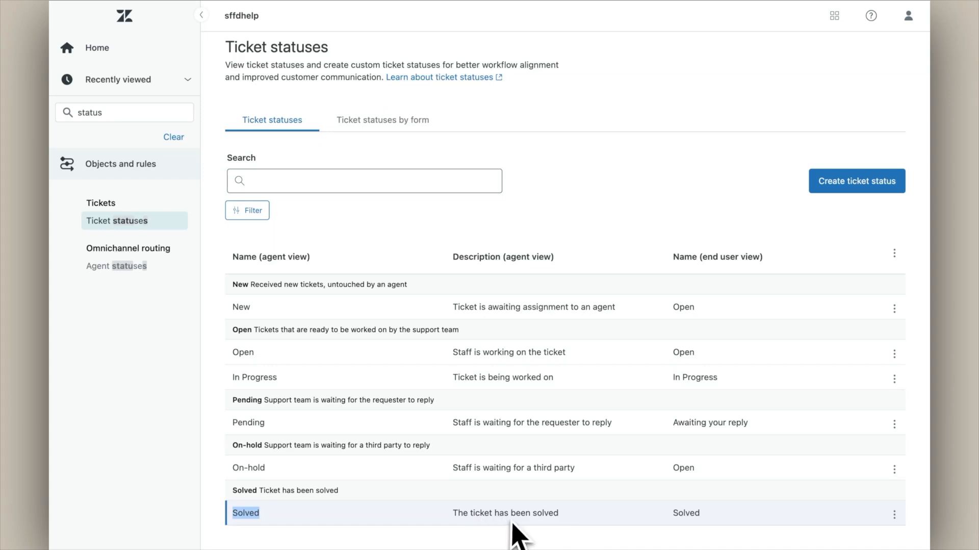
pyautogui.moveTo(568, 537)
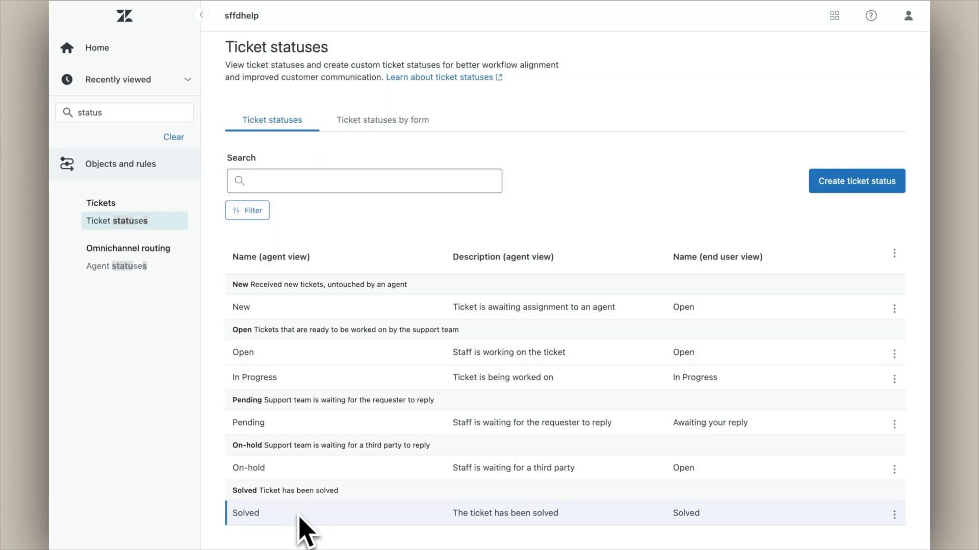
pyautogui.moveTo(360, 512)
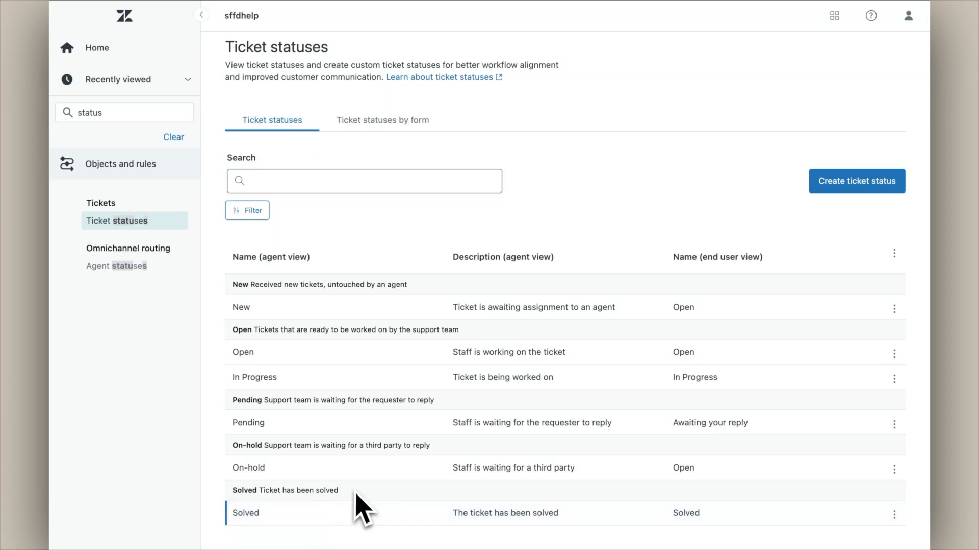
pyautogui.moveTo(418, 528)
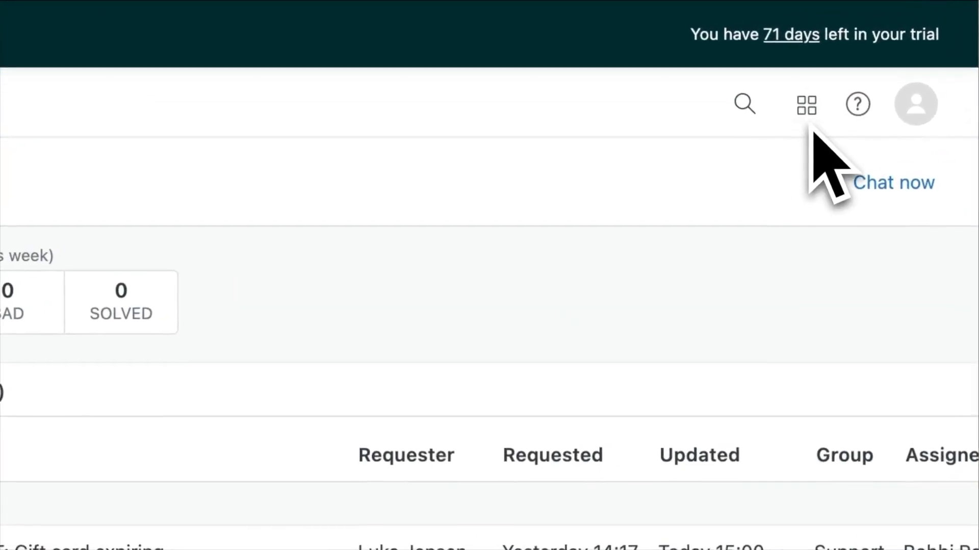
# Return to Admin Center, search 'tri' and open the Triggers page under Business rules.
pyautogui.click(805, 104)
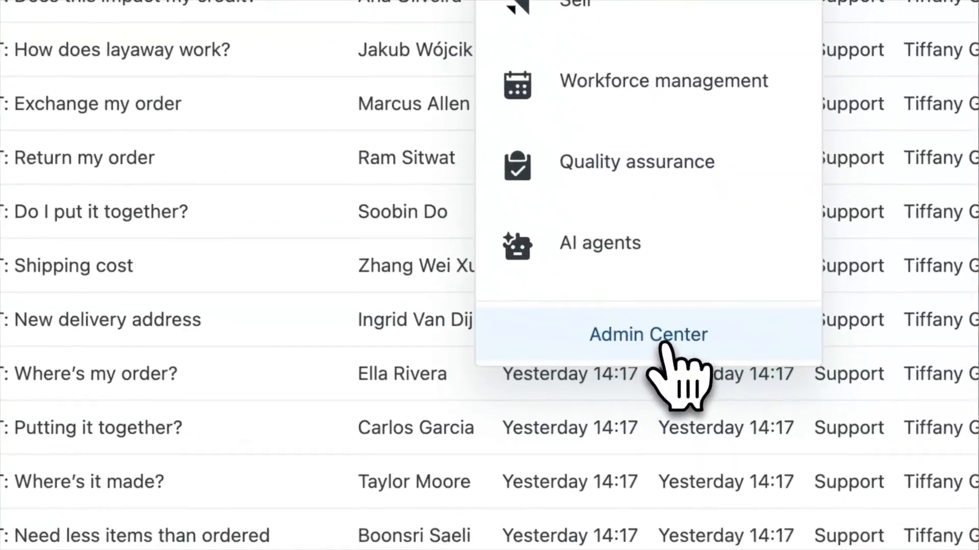
pyautogui.click(648, 335)
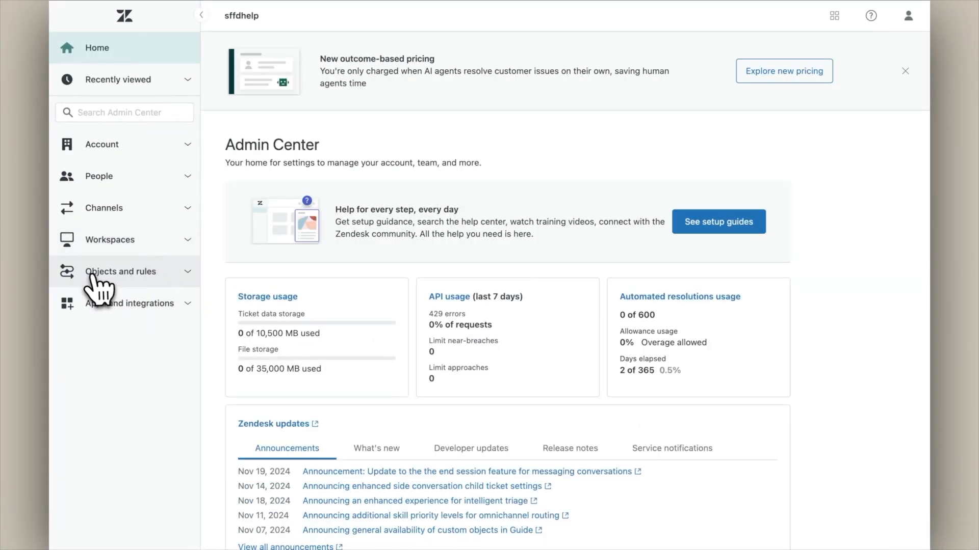
pyautogui.click(120, 272)
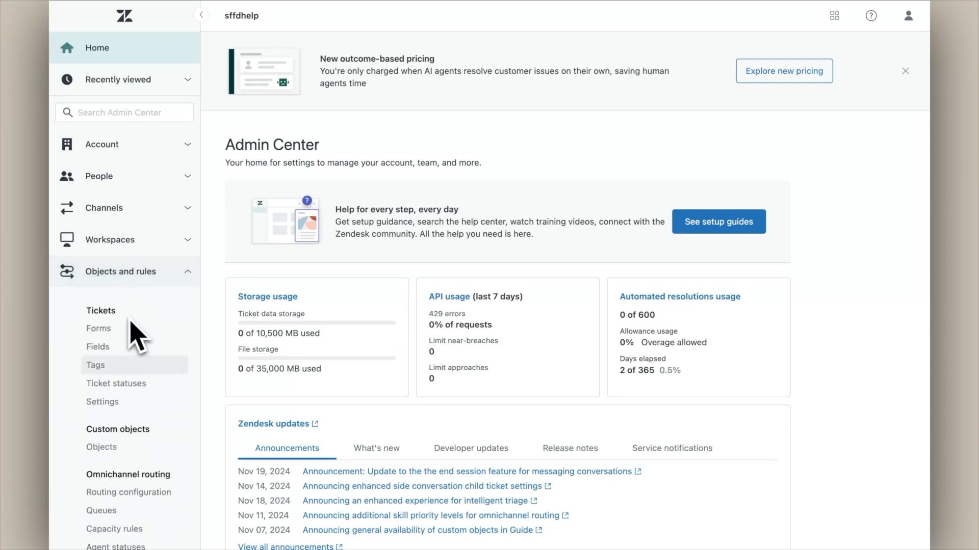
pyautogui.scroll(-3)
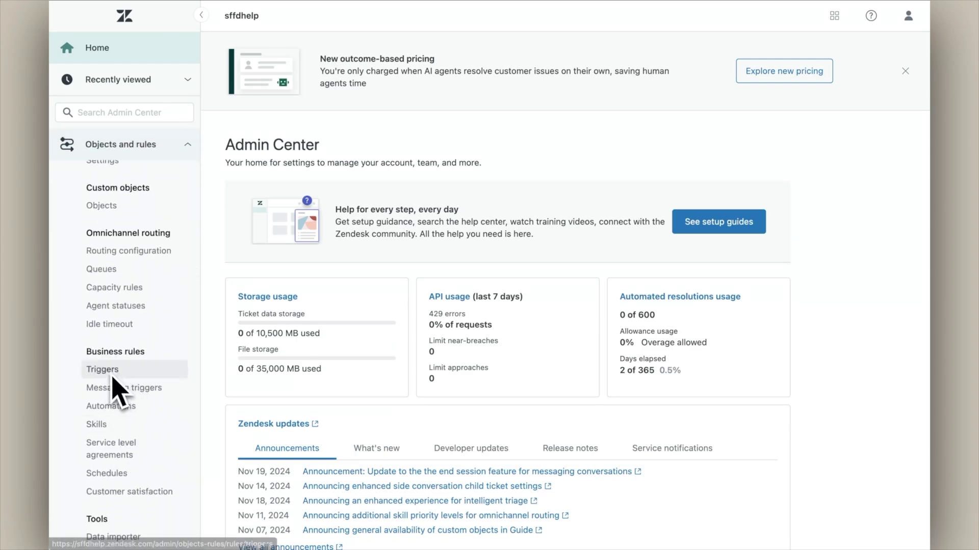
pyautogui.write('triggers')
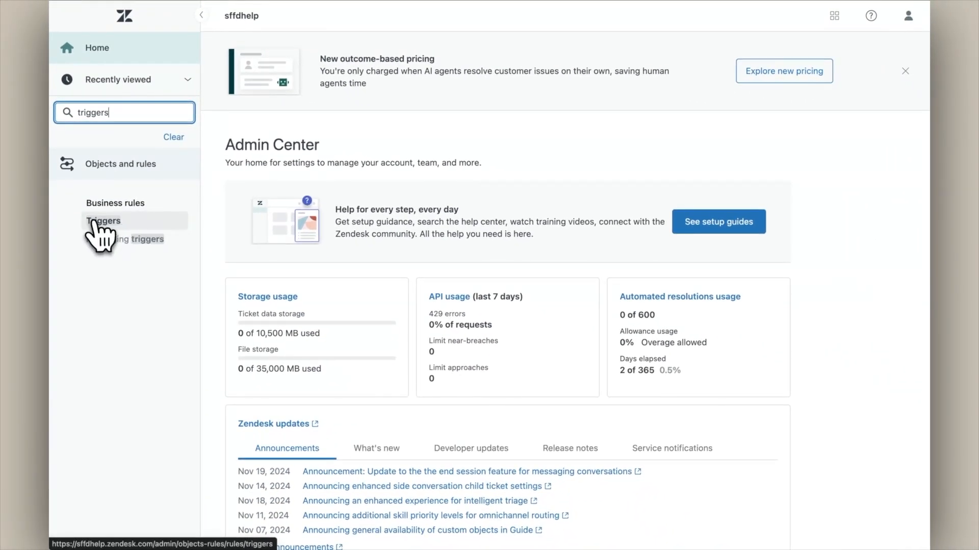
pyautogui.click(104, 221)
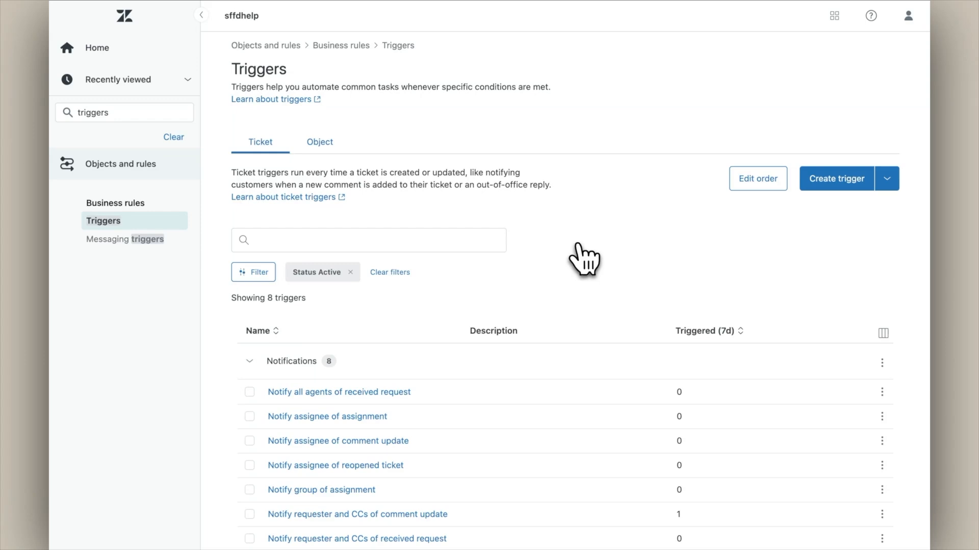
# Deactivate the default 'Notify requester of new proactive ticket' trigger and confirm.
pyautogui.scroll(-3)
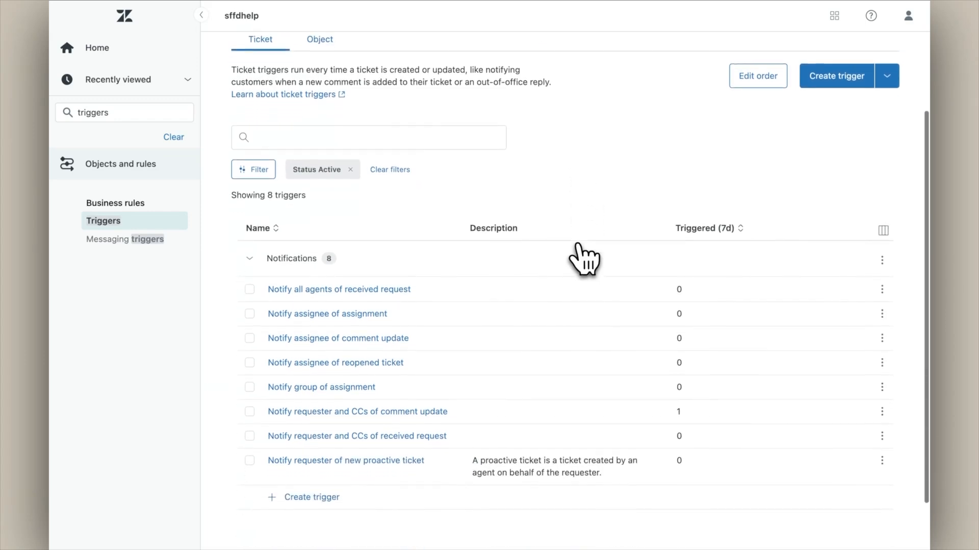
pyautogui.scroll(-3)
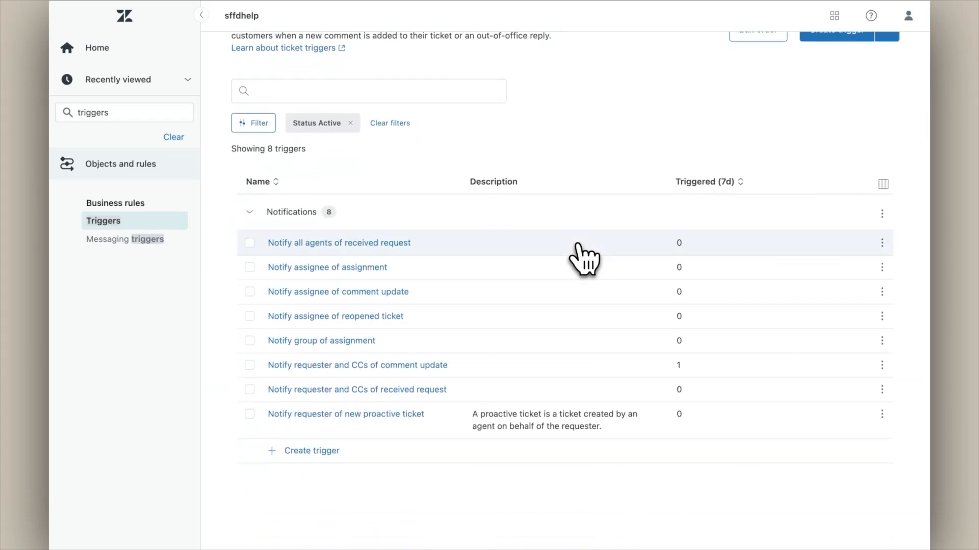
pyautogui.moveTo(564, 435)
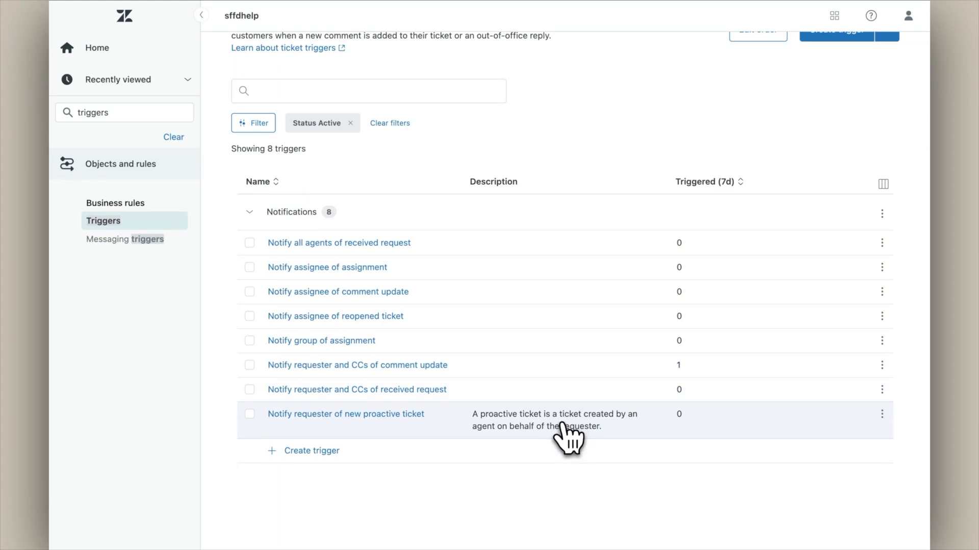
pyautogui.moveTo(882, 414)
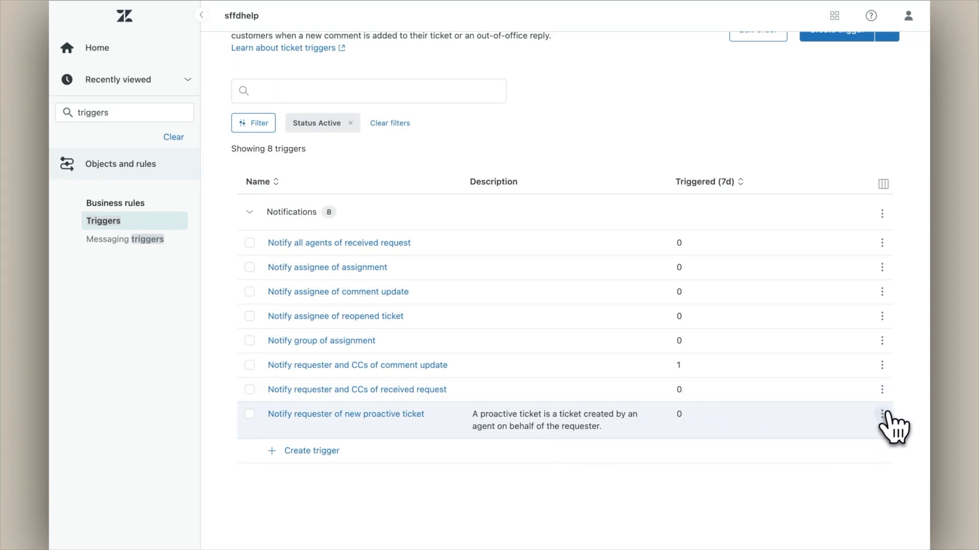
pyautogui.click(881, 413)
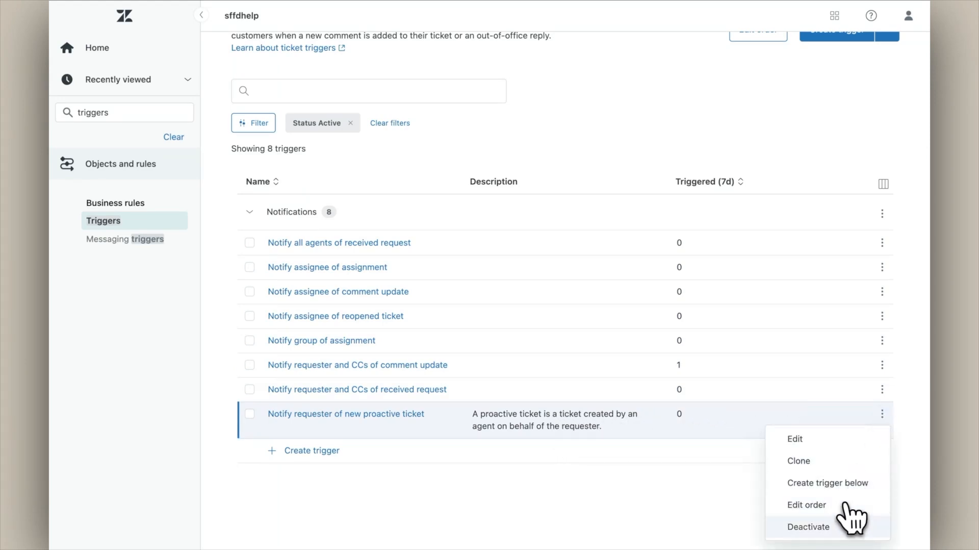
pyautogui.click(808, 527)
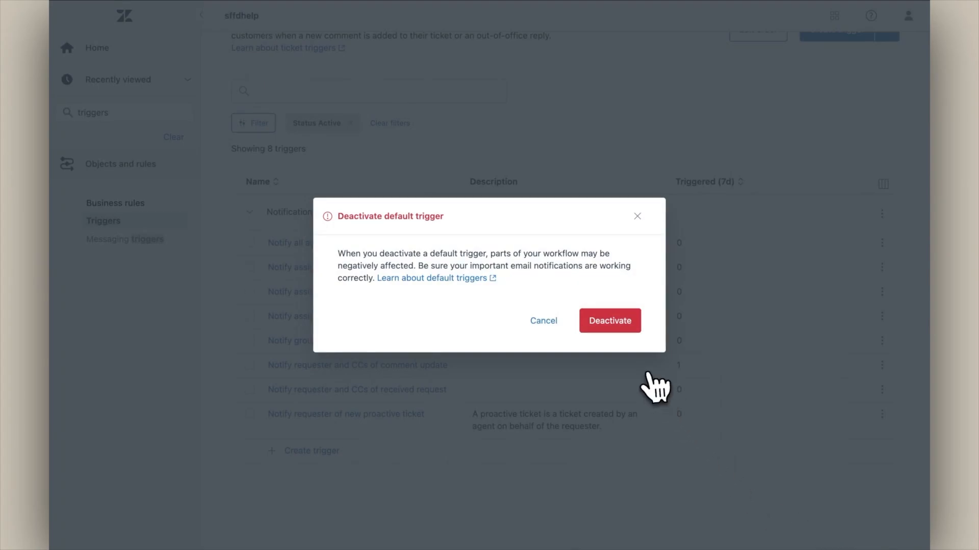
pyautogui.click(609, 320)
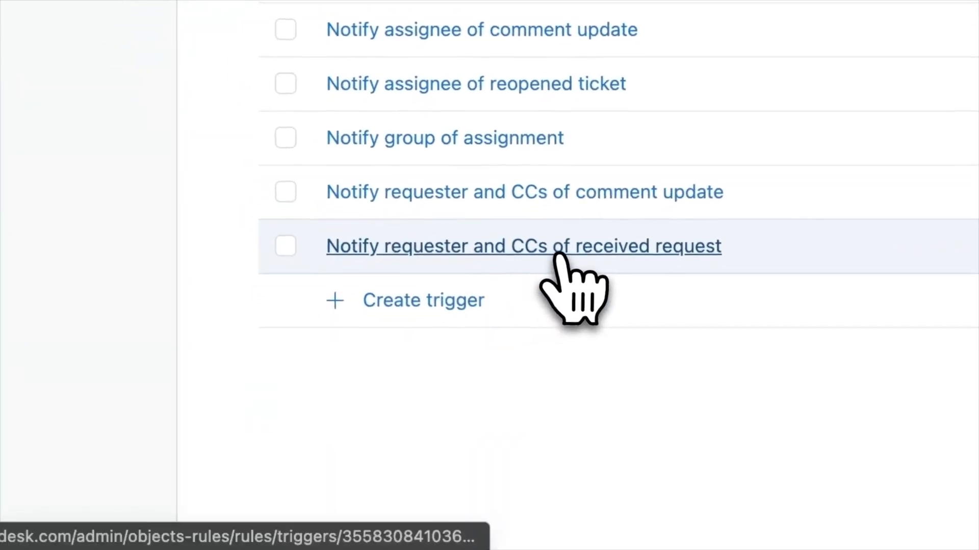
# Open the 'Notify requester and CCs of received request' trigger and scroll through its conditions.
pyautogui.click(542, 246)
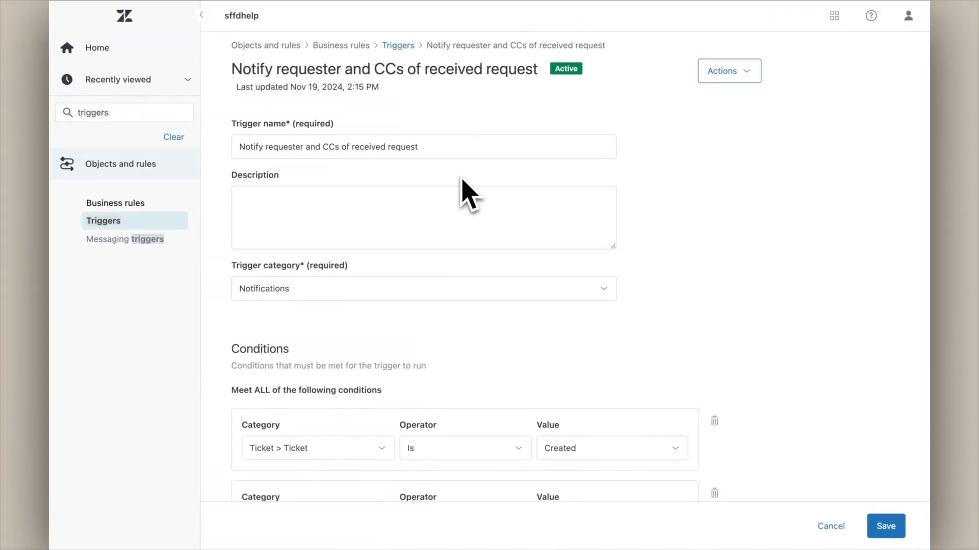
pyautogui.click(300, 148)
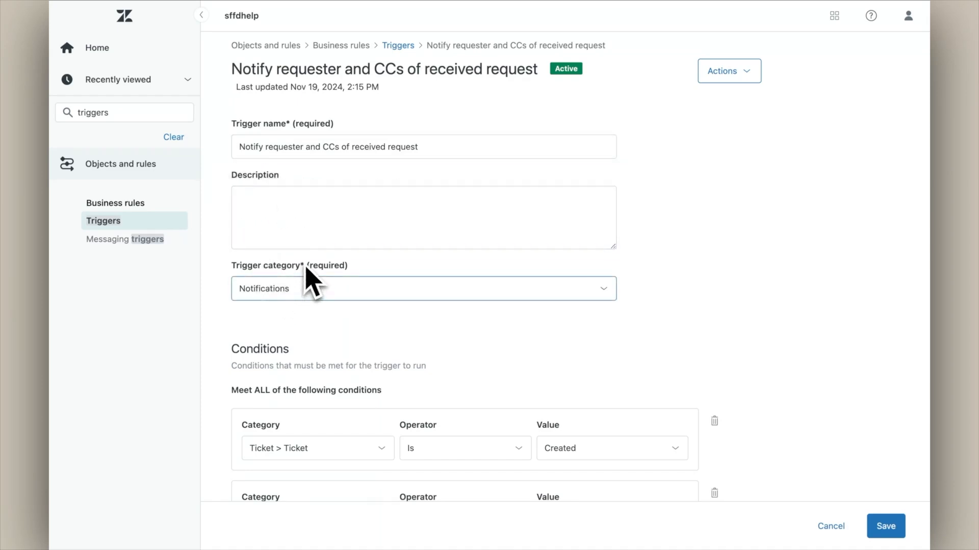
pyautogui.scroll(-3)
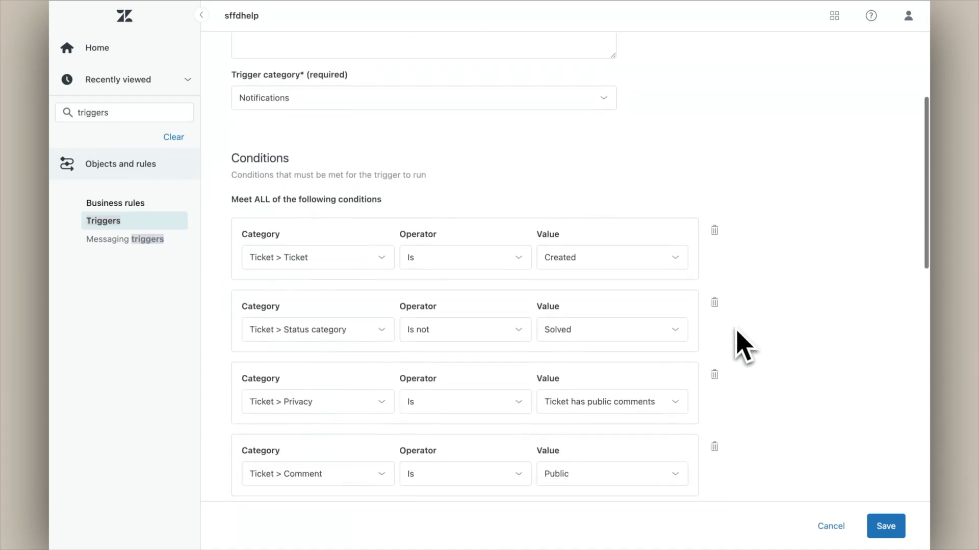
pyautogui.scroll(-3)
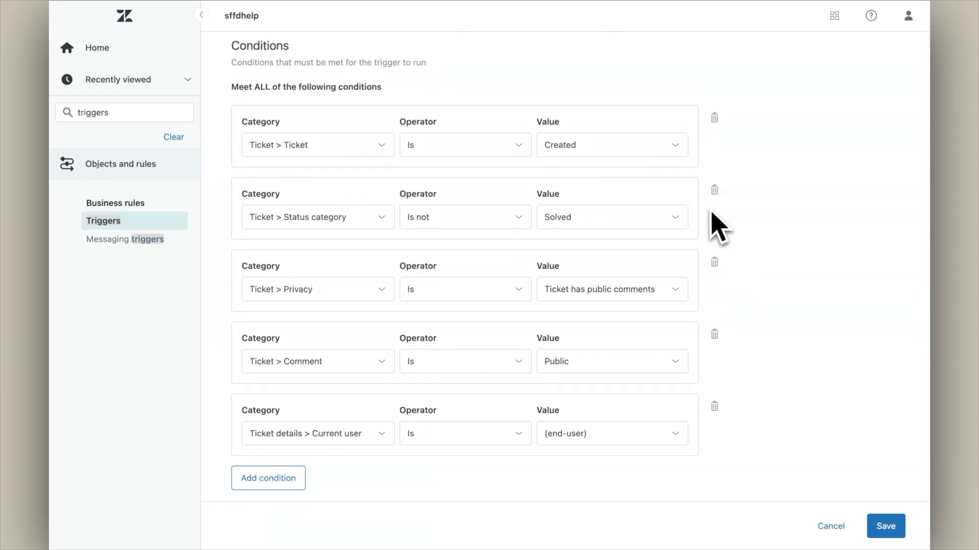
pyautogui.moveTo(560, 179)
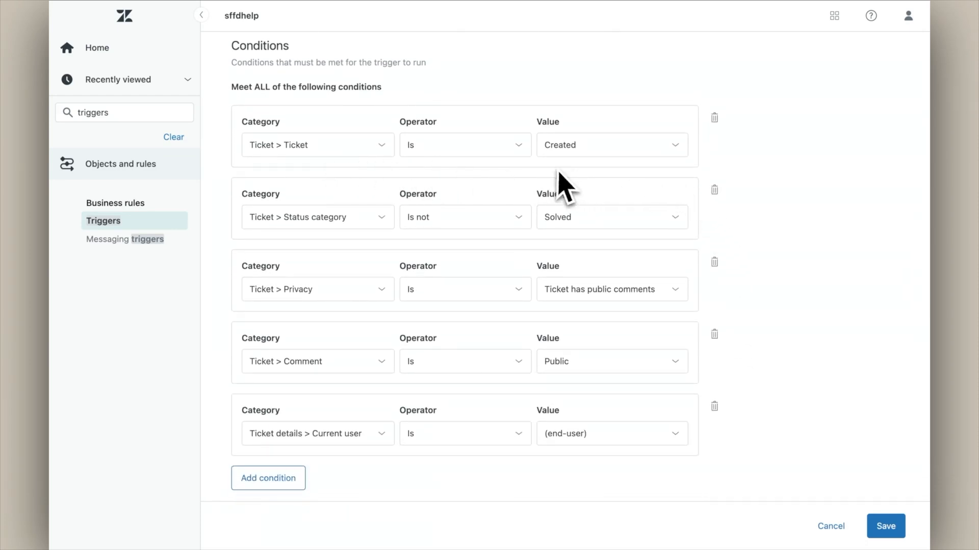
pyautogui.scroll(-3)
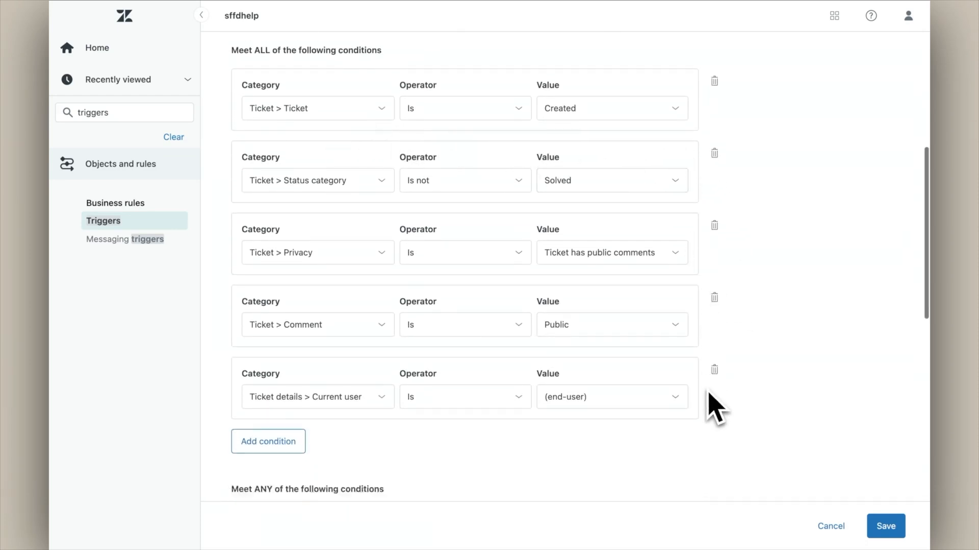
pyautogui.scroll(-3)
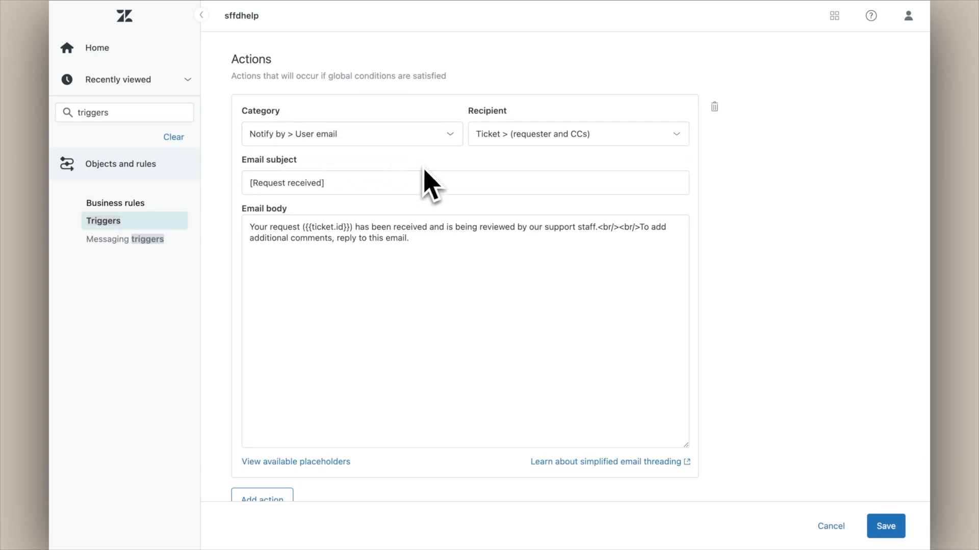
# Replace the received-request trigger's email body with a new message and save the trigger.
pyautogui.click(430, 243)
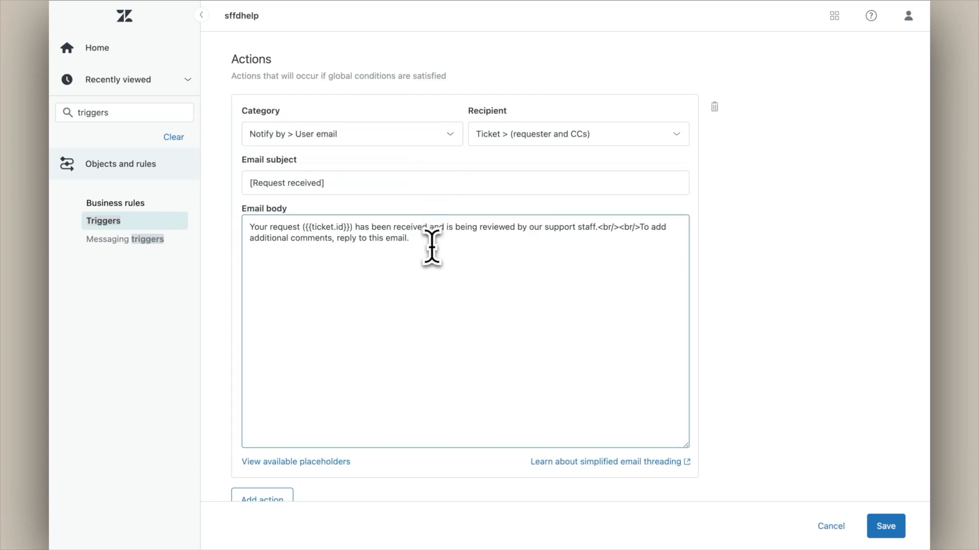
pyautogui.moveTo(261, 228)
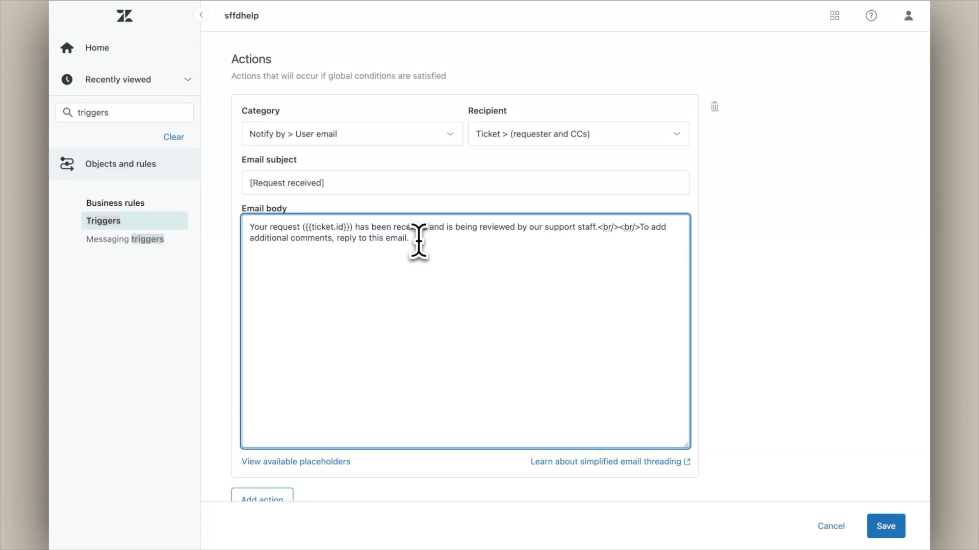
pyautogui.tripleClick(418, 235)
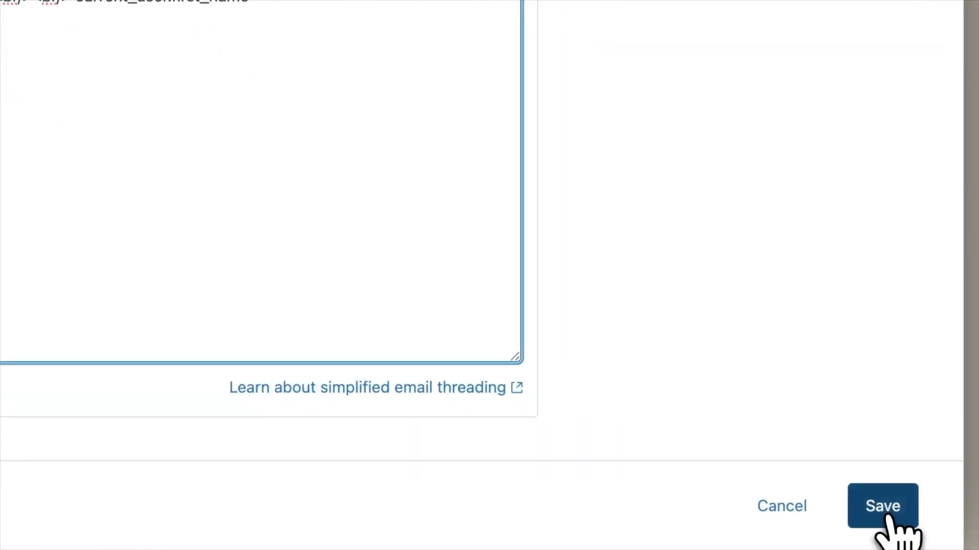
pyautogui.click(882, 506)
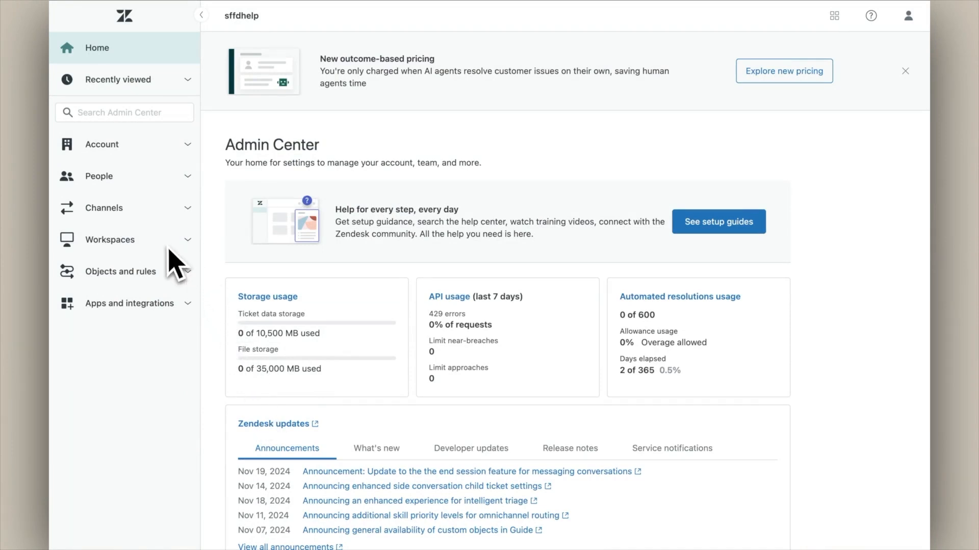
# Go to Workspaces > Macros and start creating a new macro.
pyautogui.click(110, 240)
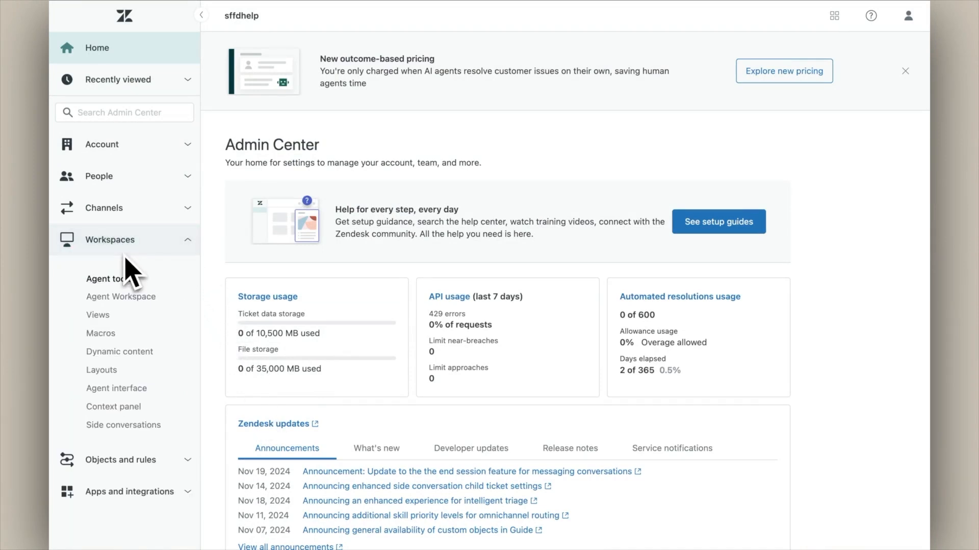
pyautogui.moveTo(101, 333)
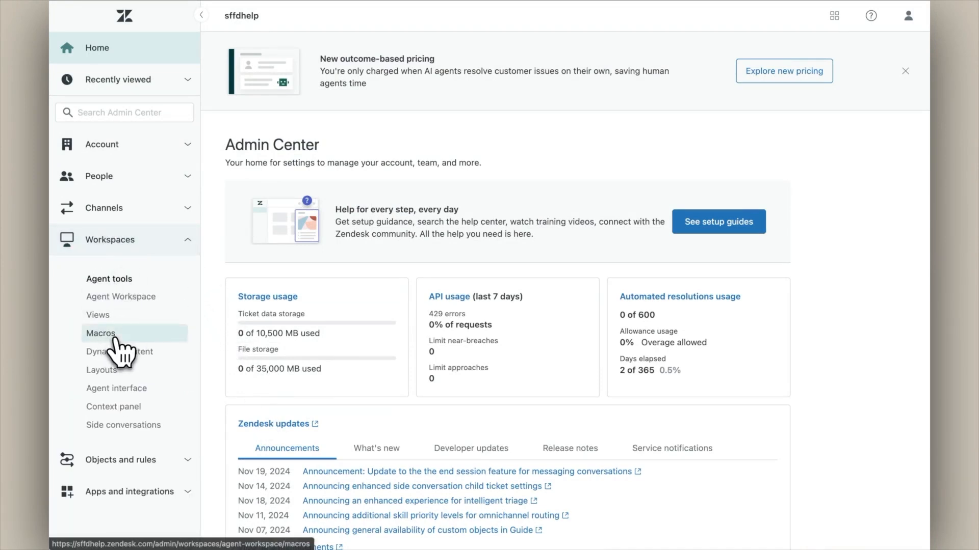
pyautogui.click(100, 333)
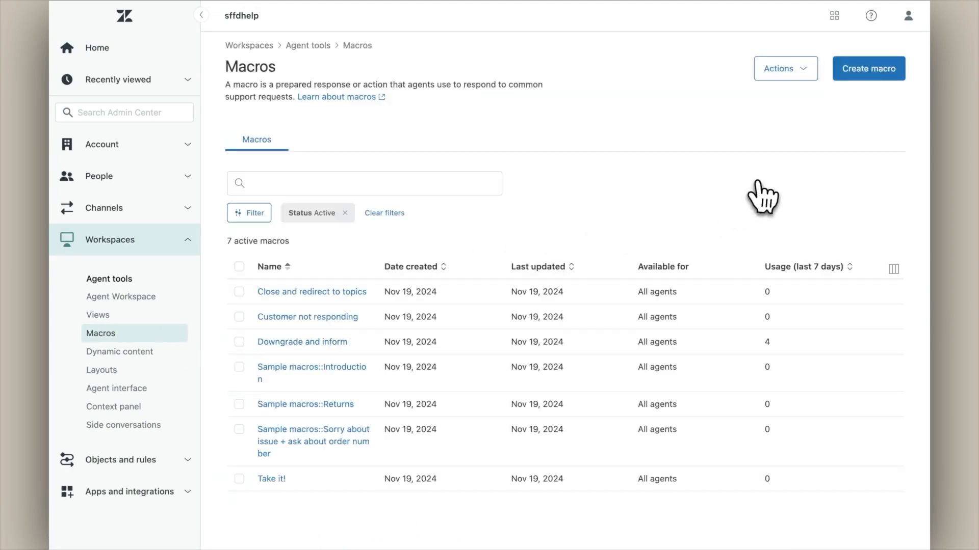
pyautogui.click(868, 69)
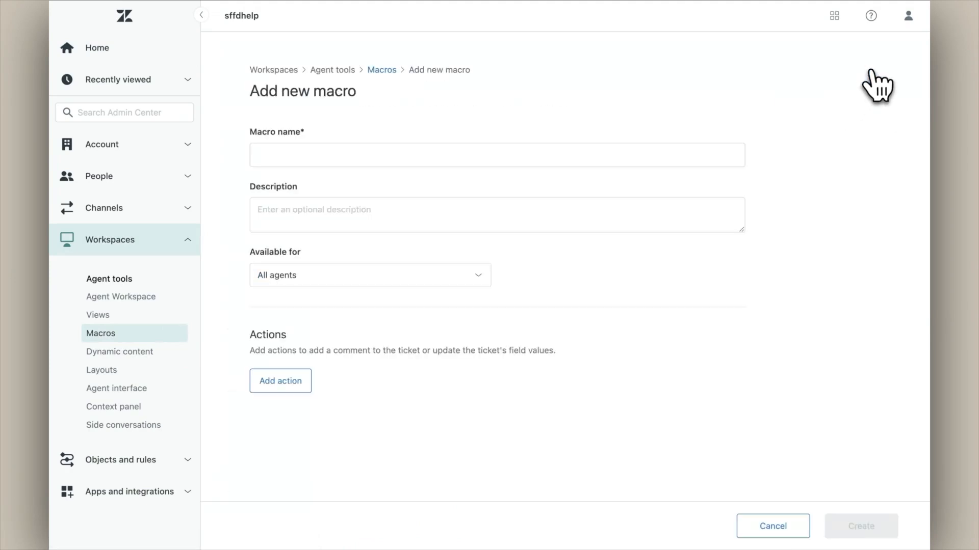
# Name the macro 'Shipping Update' and make it available to all agents.
pyautogui.write('S')
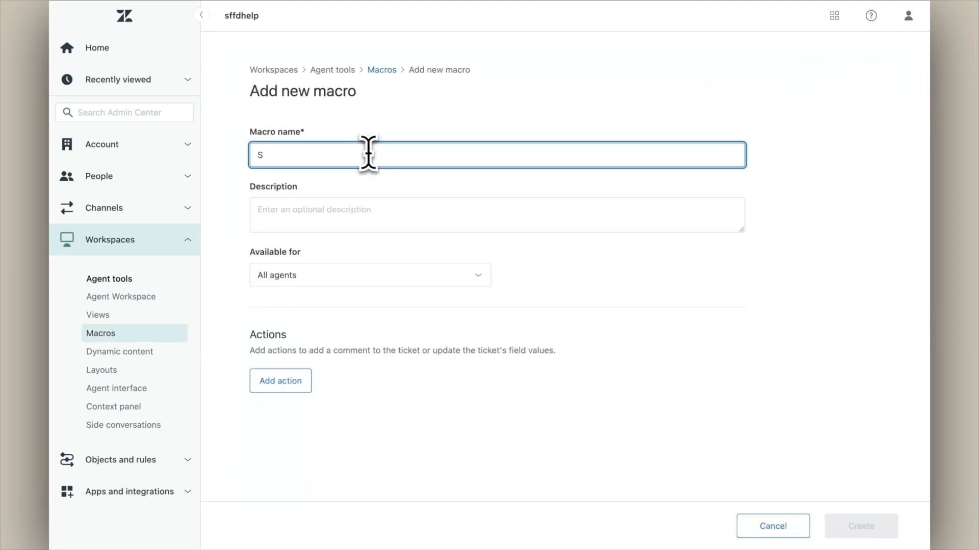
pyautogui.write('hipping Update')
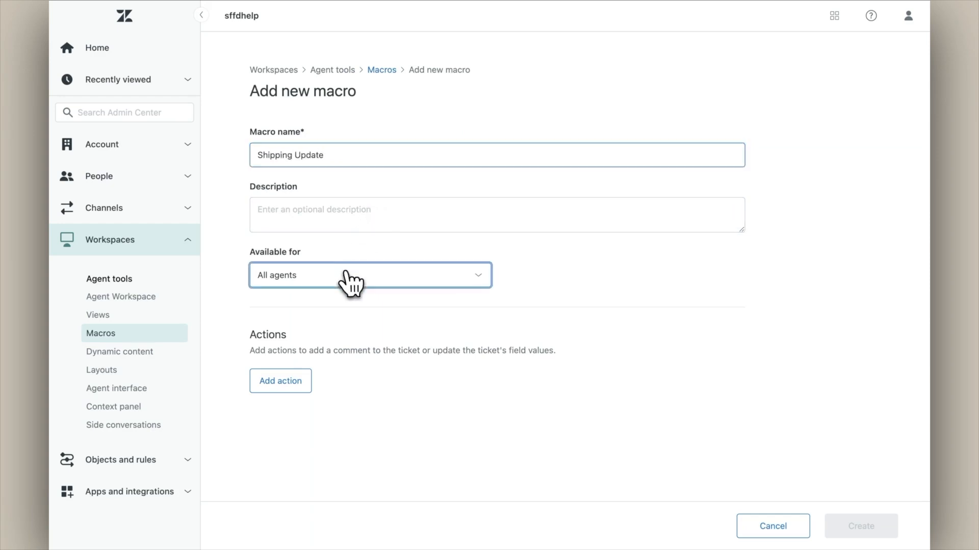
pyautogui.click(369, 275)
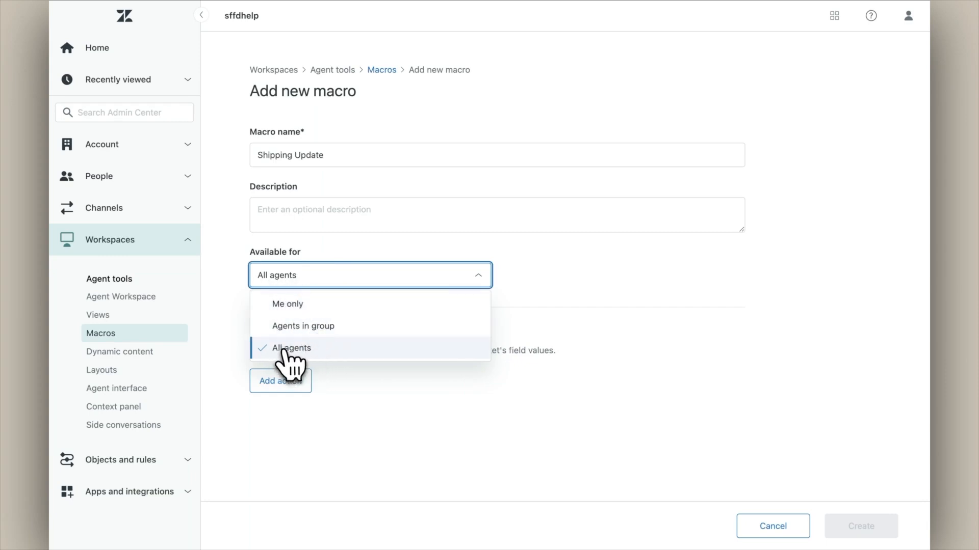
pyautogui.click(290, 348)
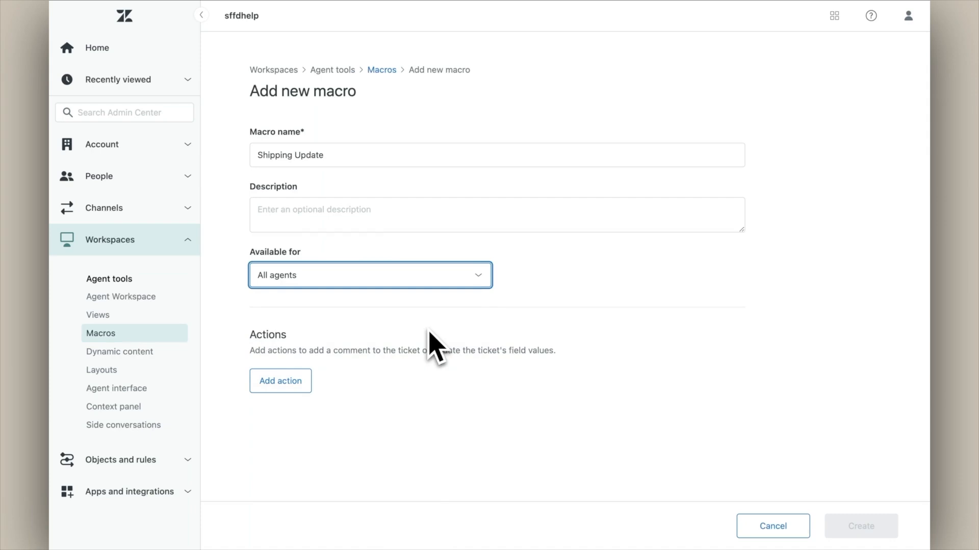
pyautogui.moveTo(351, 356)
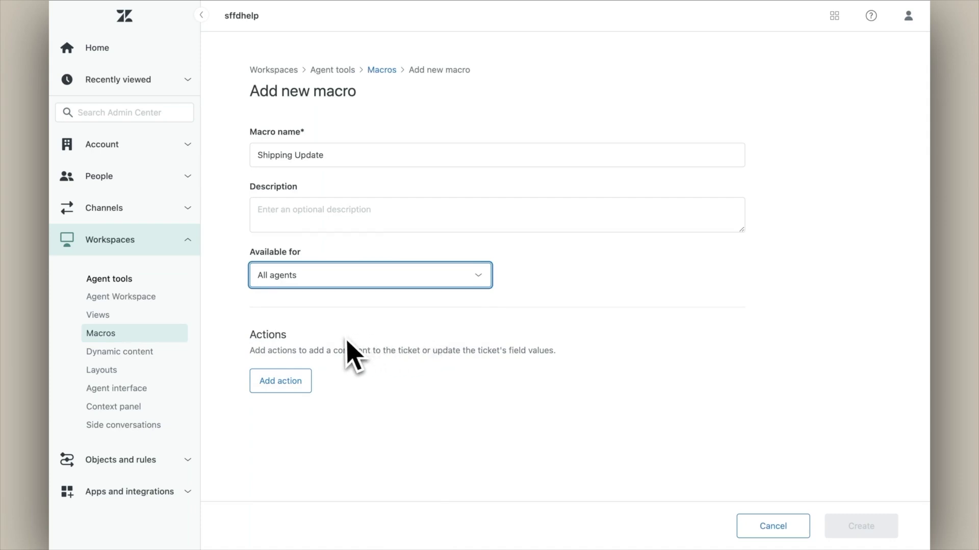
pyautogui.click(279, 381)
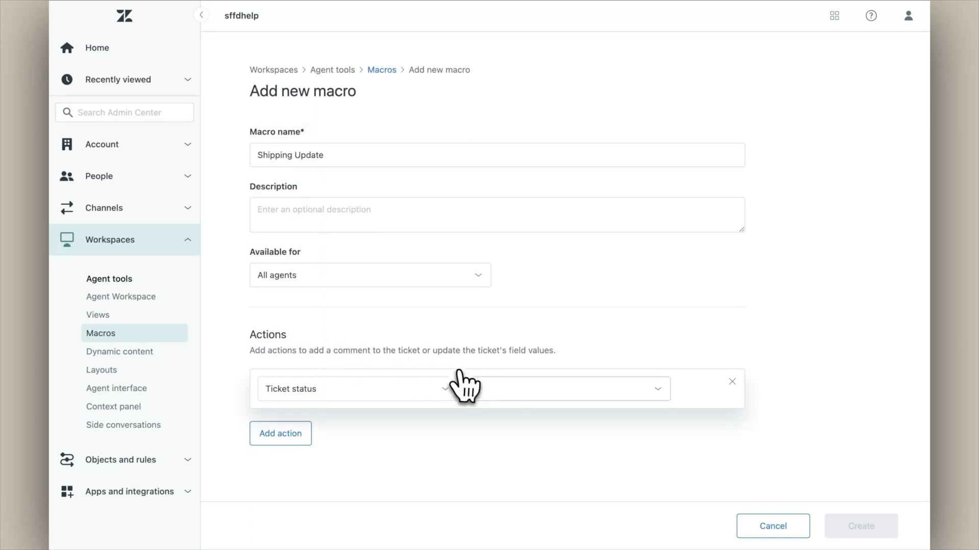
# Add macro actions setting ticket status to On-hold and comment mode to Public.
pyautogui.click(589, 389)
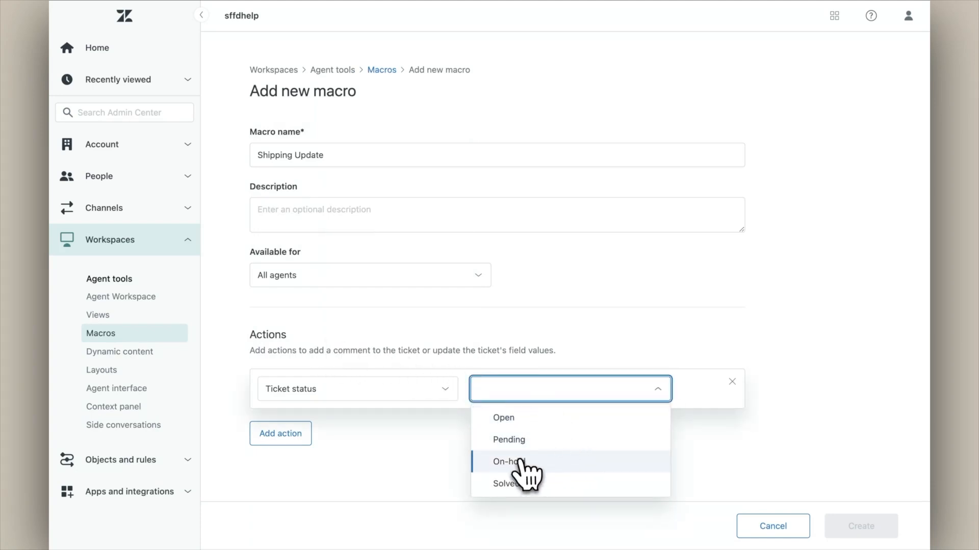
pyautogui.click(508, 462)
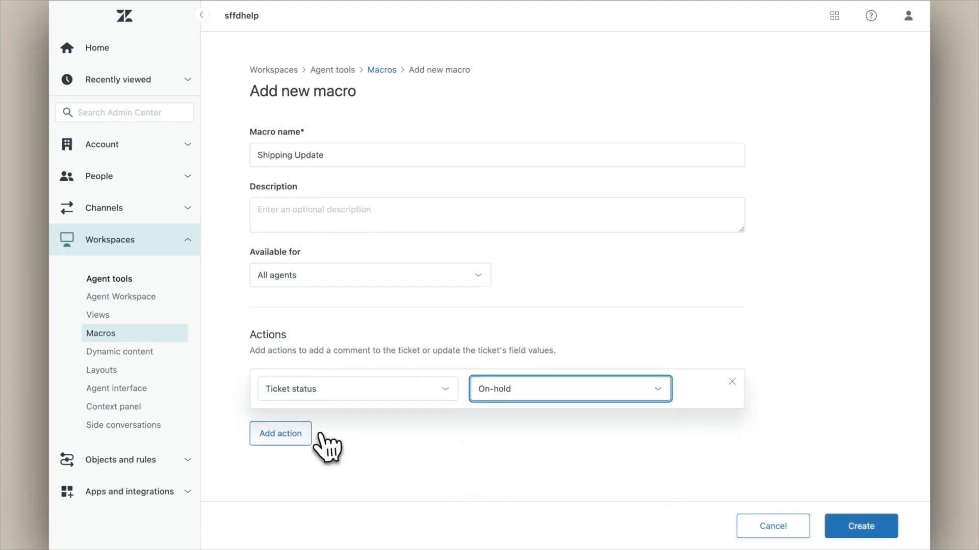
pyautogui.click(280, 434)
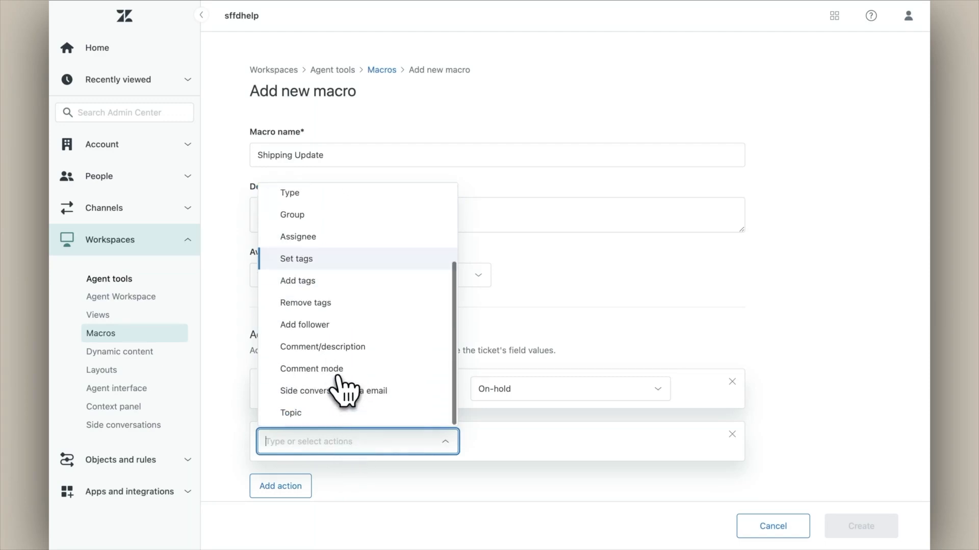
pyautogui.click(311, 369)
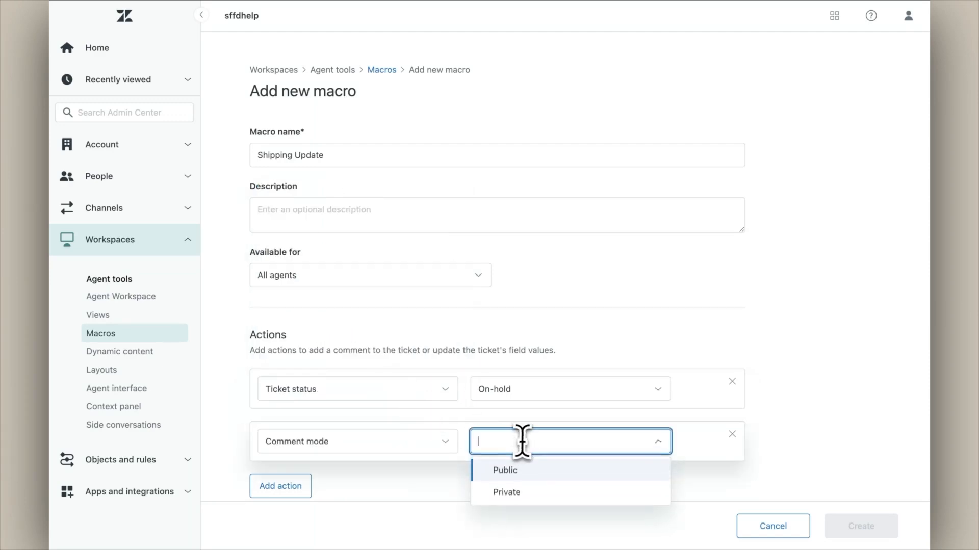
pyautogui.click(505, 470)
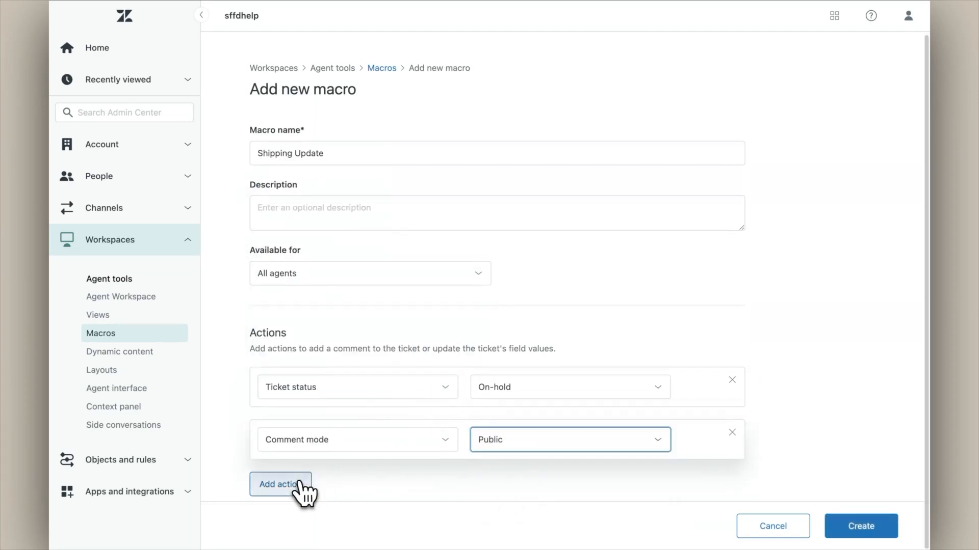
# Add a comment action with a thank-you reply about a 24-hour shipping update.
pyautogui.click(280, 485)
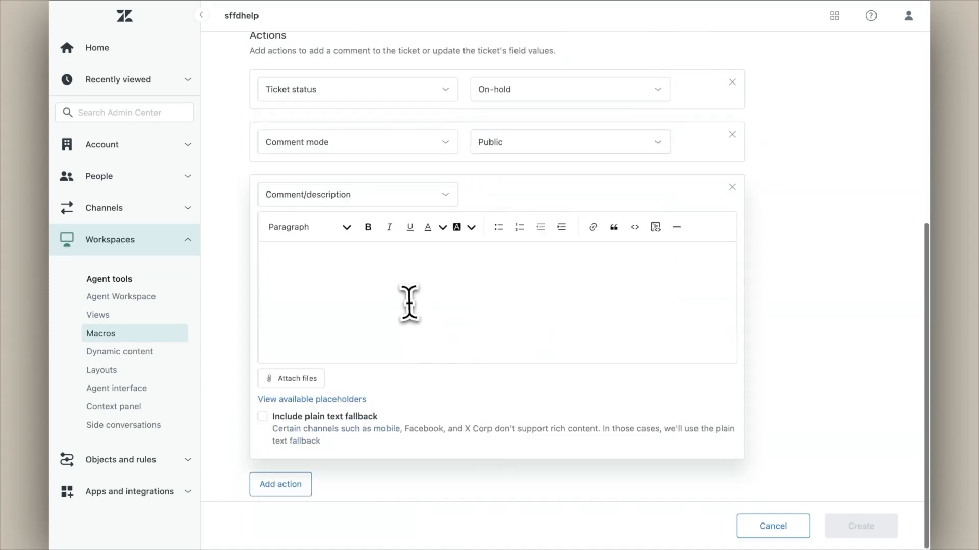
pyautogui.write('Thank you for reaching out to our support team – we appreciate your patience as we contact our shipping partner to gather your shipping details. You should hear back from us within 24 hours.')
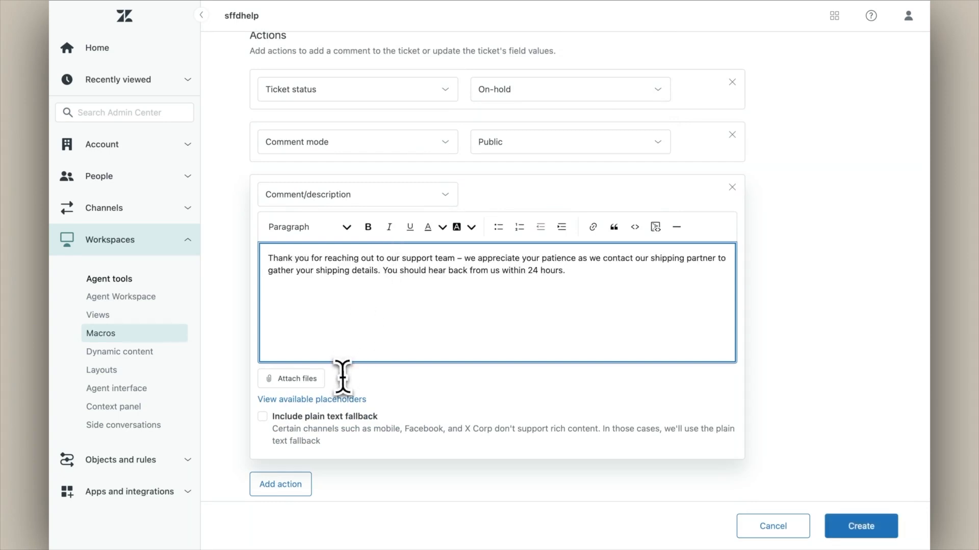
pyautogui.click(280, 484)
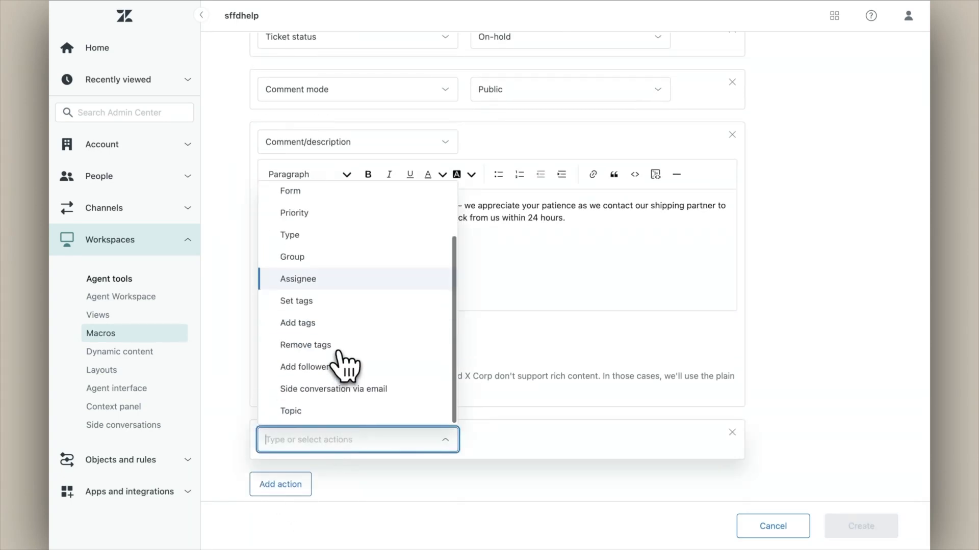
pyautogui.click(333, 389)
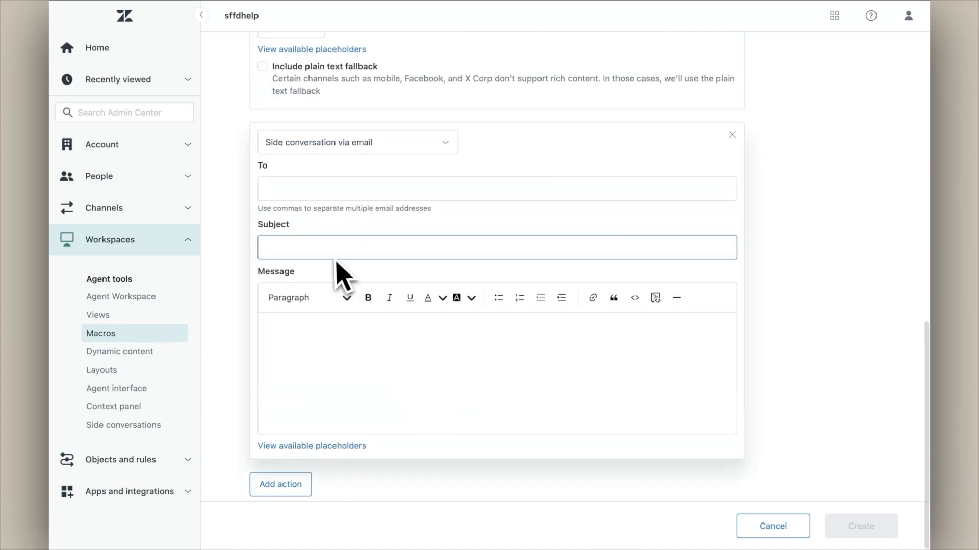
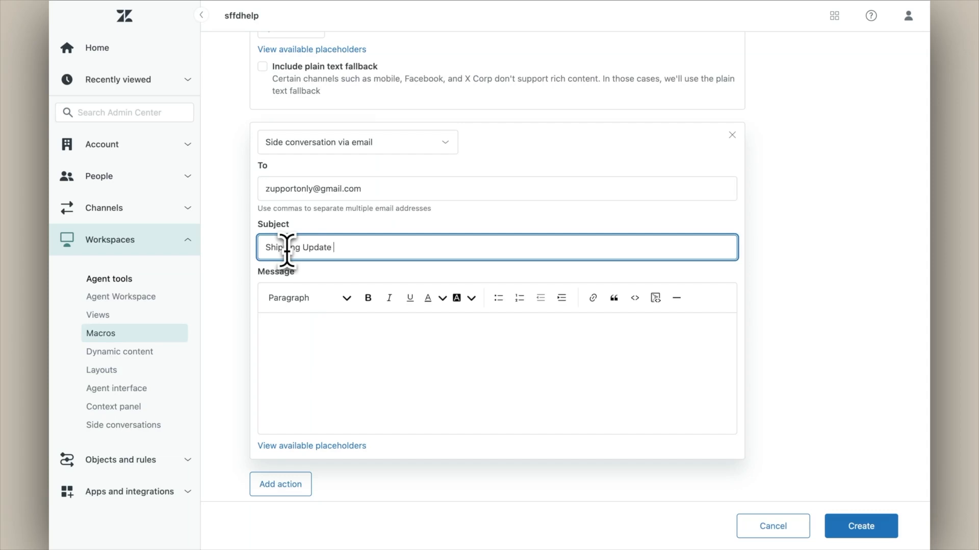
pyautogui.write('Needed')
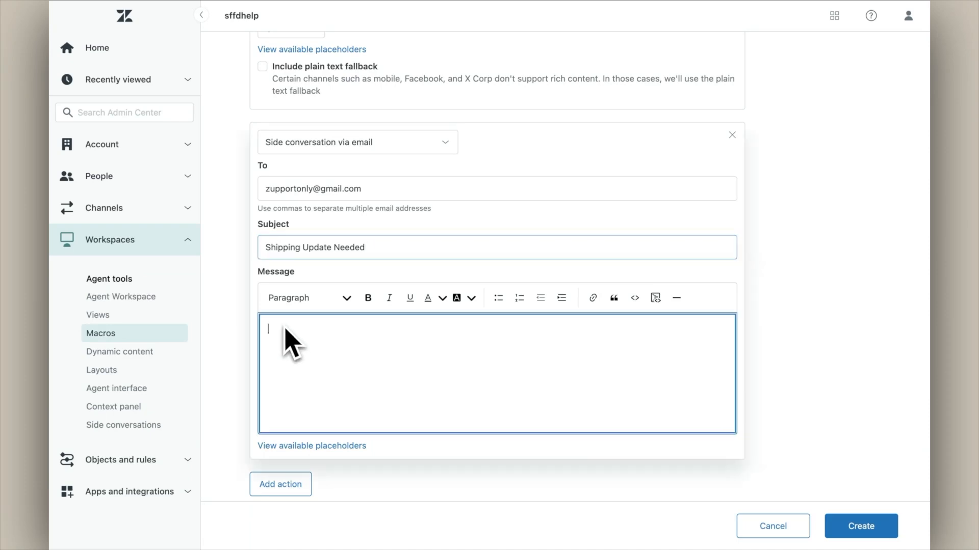
pyautogui.write('Please share the tracking info for order #123456')
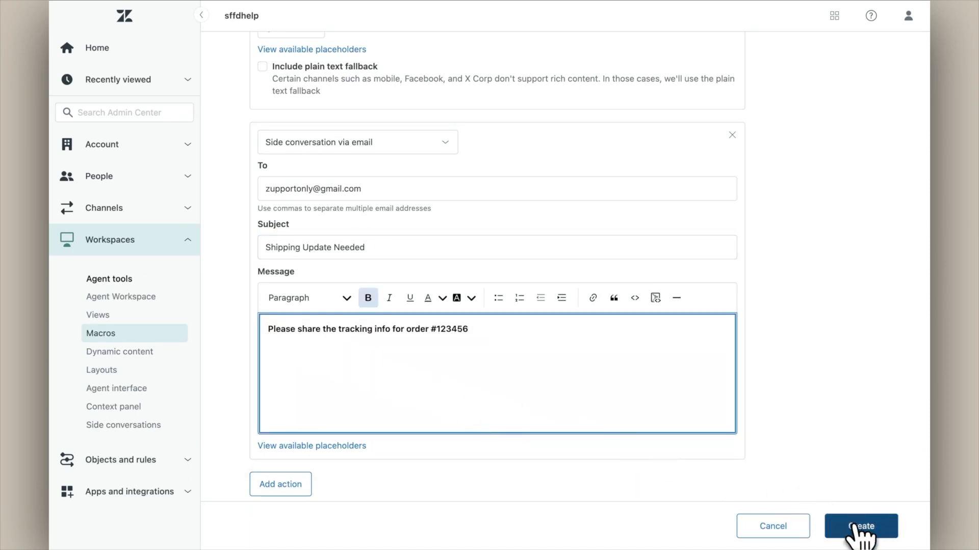
pyautogui.click(859, 526)
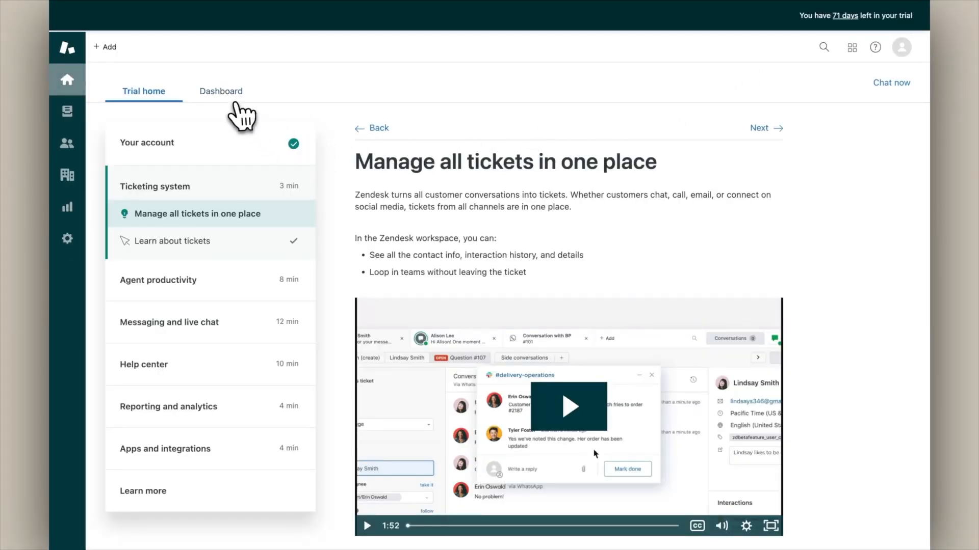
# Apply the Shipping Update macro to ticket #16 and send its side-conversation email.
pyautogui.click(220, 91)
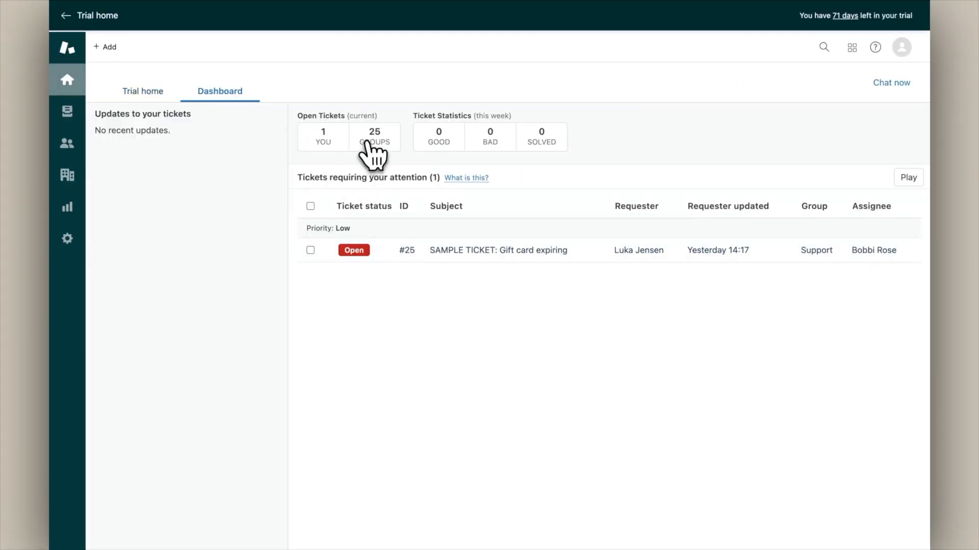
pyautogui.click(374, 136)
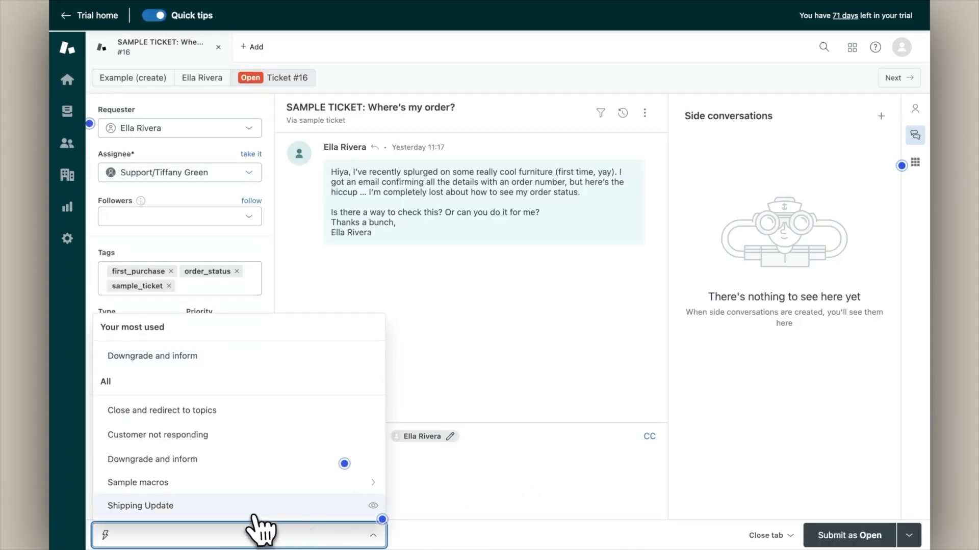
pyautogui.click(140, 505)
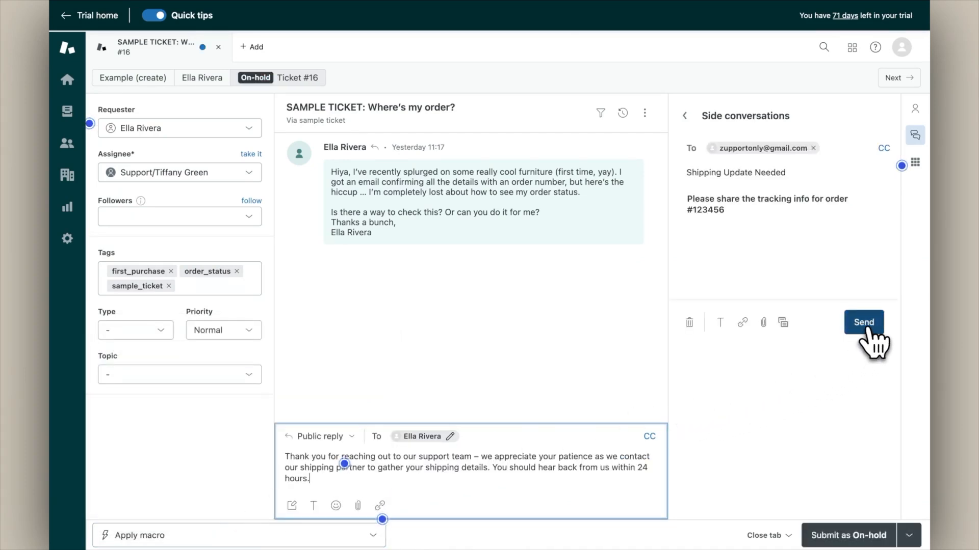
pyautogui.click(863, 322)
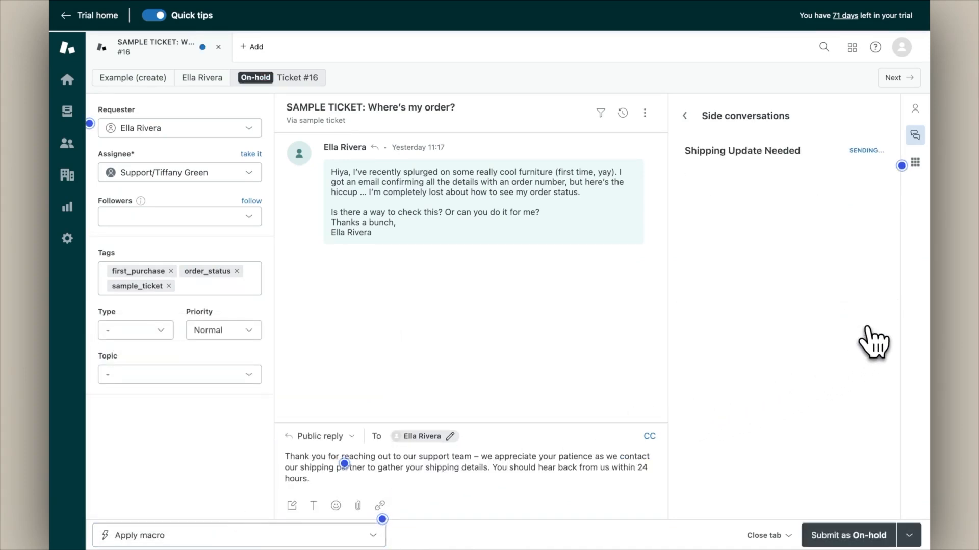
pyautogui.click(847, 549)
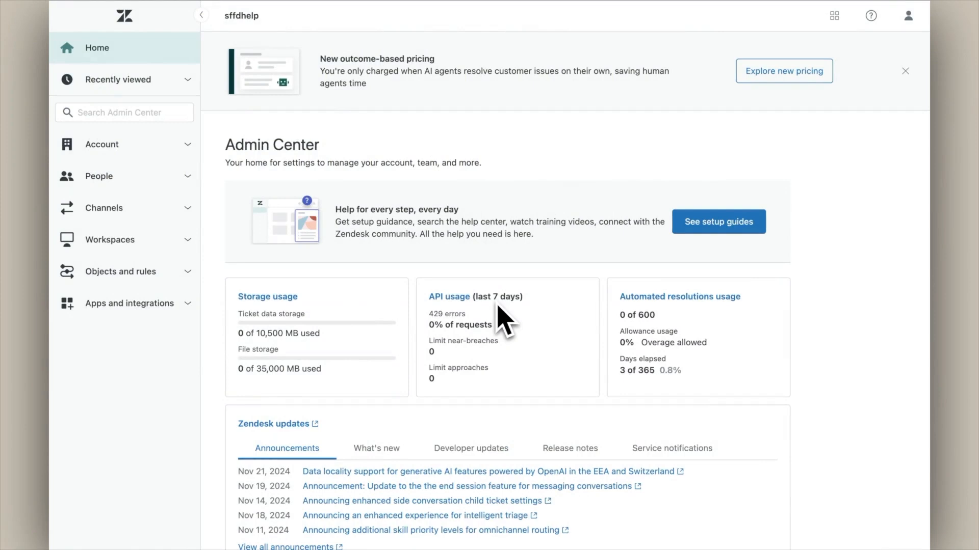
pyautogui.moveTo(110, 225)
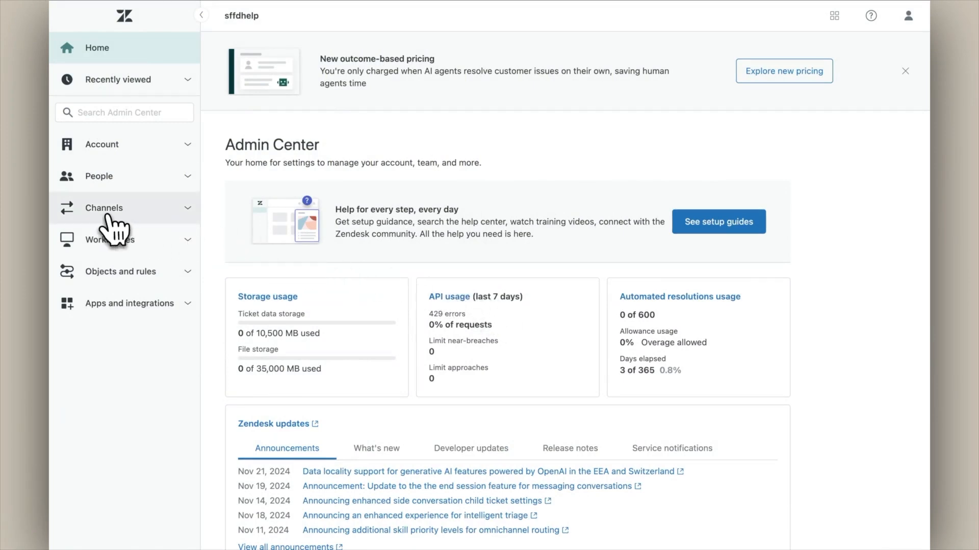
# Add an external Gmail address under Channels > Email and continue to Google sign-in.
pyautogui.click(104, 208)
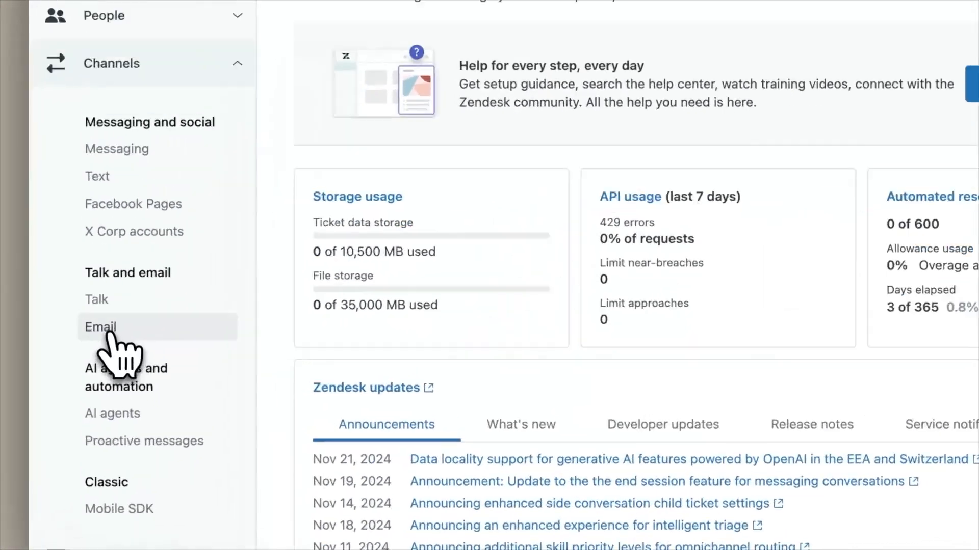
pyautogui.click(100, 327)
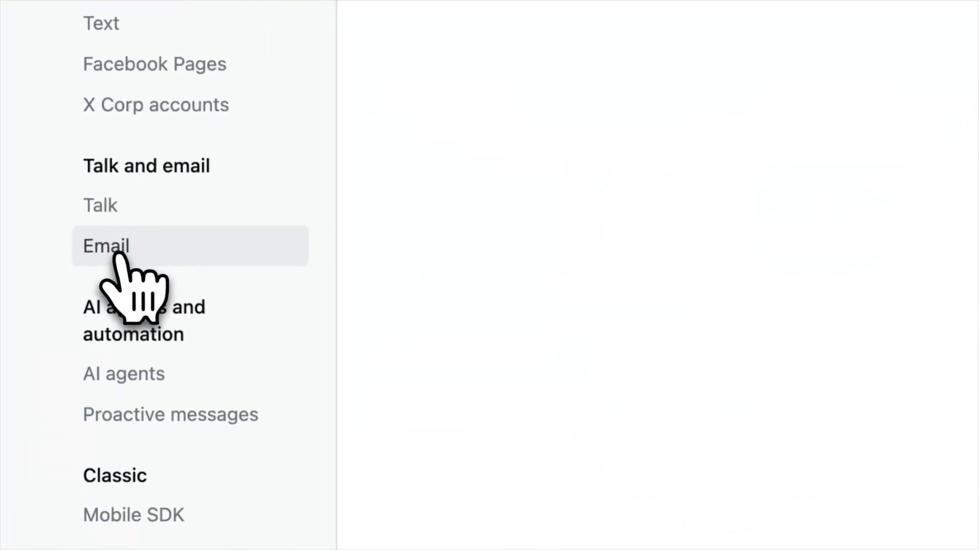
pyautogui.click(105, 246)
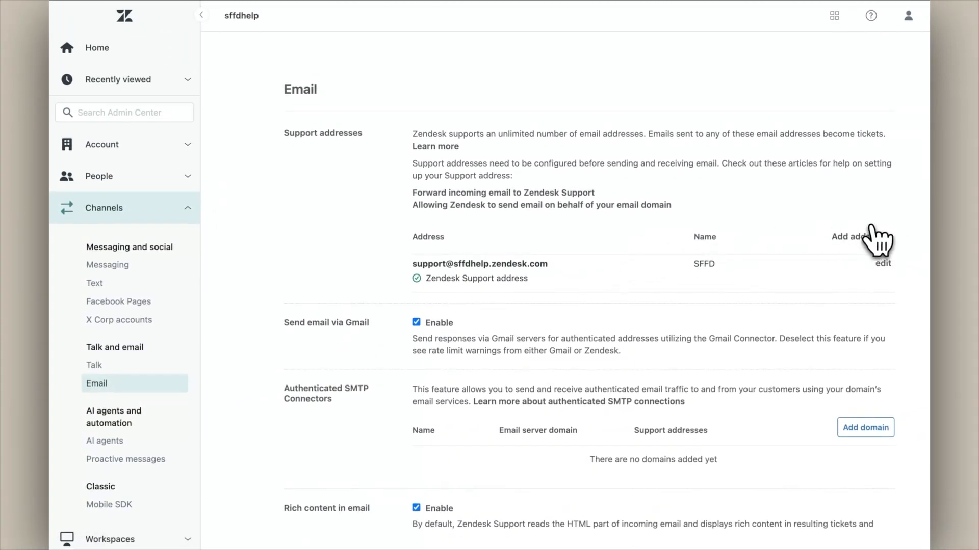
pyautogui.click(857, 236)
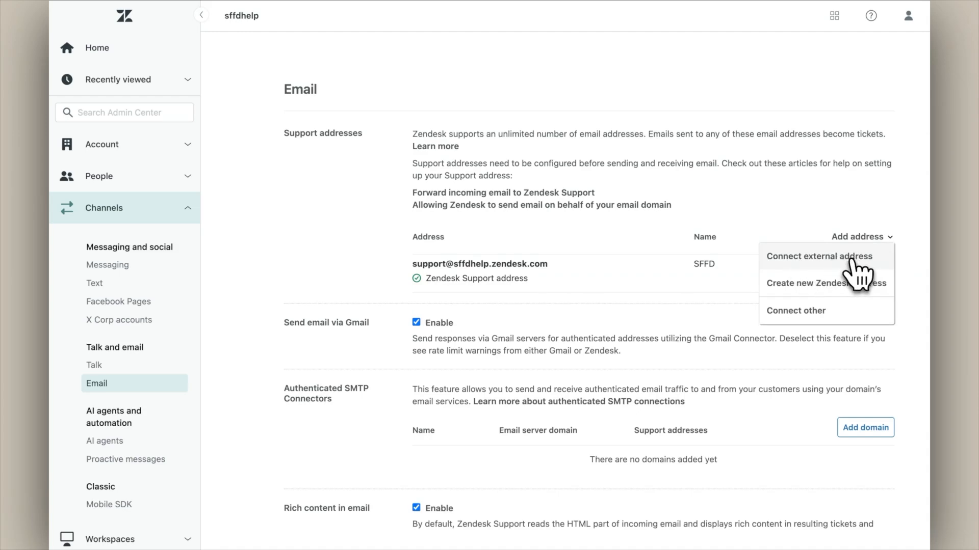
pyautogui.click(815, 257)
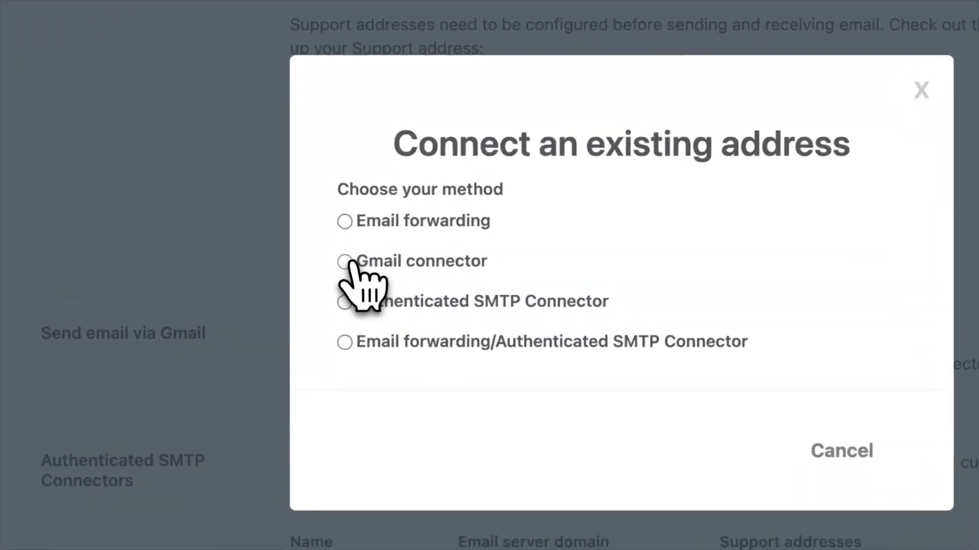
pyautogui.click(344, 261)
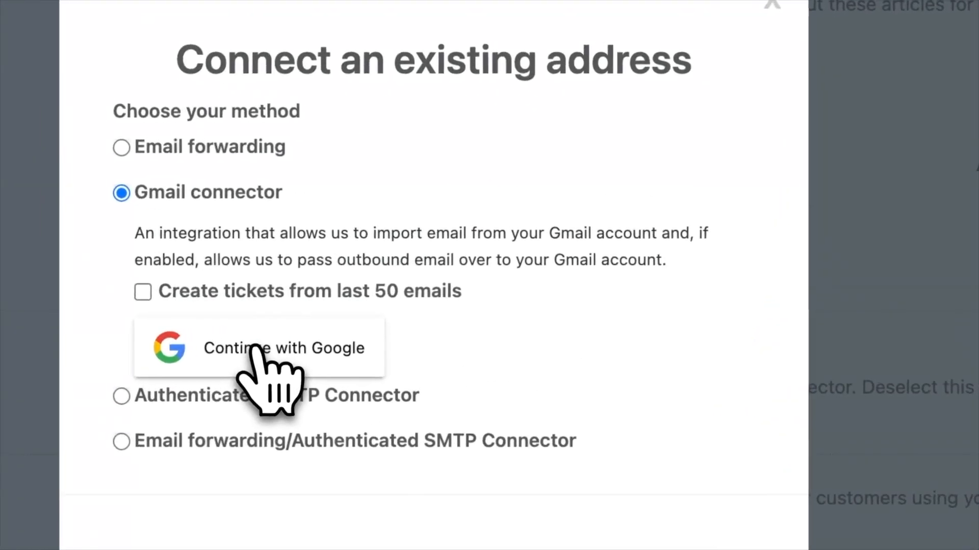
pyautogui.click(262, 348)
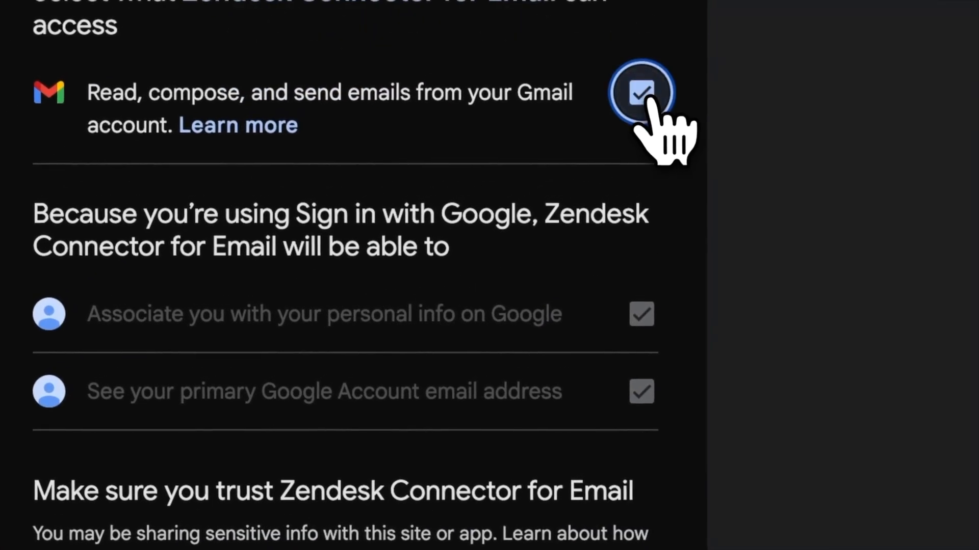
# Approve Zendesk's Gmail access and finish, leaving the address listed as verified.
pyautogui.scroll(-3)
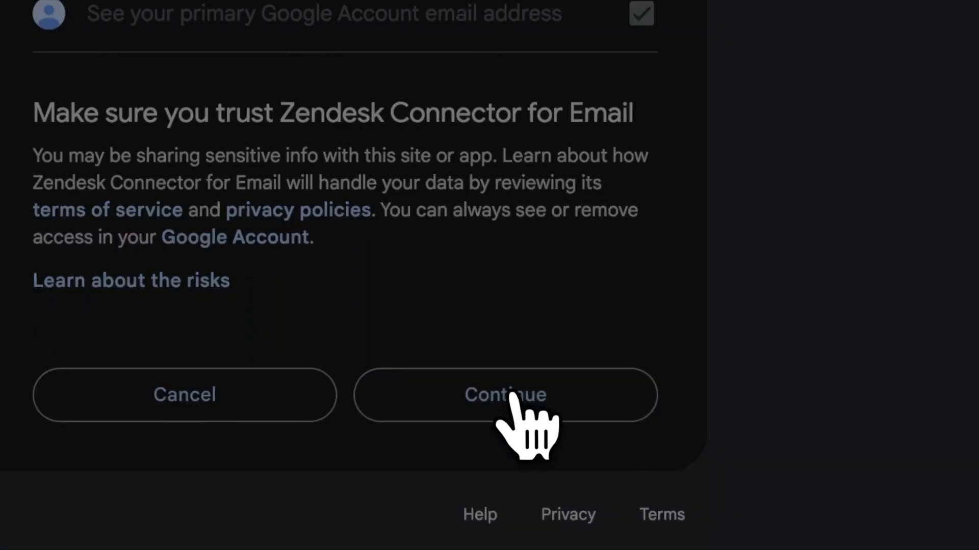
pyautogui.click(505, 395)
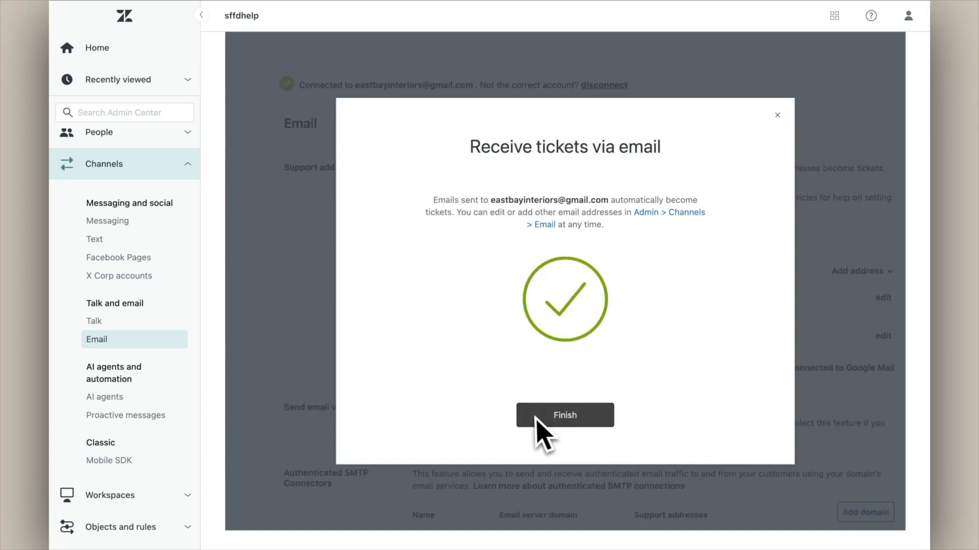
pyautogui.click(565, 415)
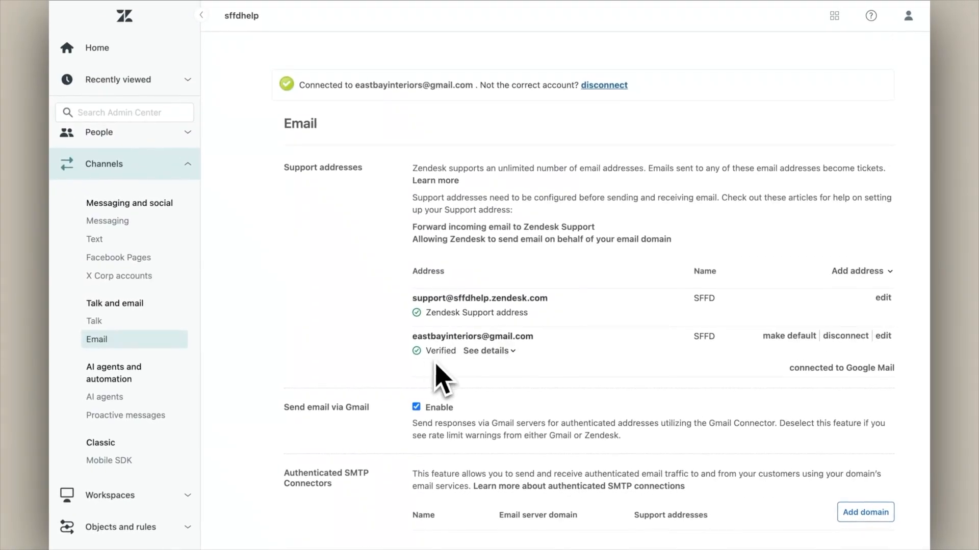
pyautogui.moveTo(465, 384)
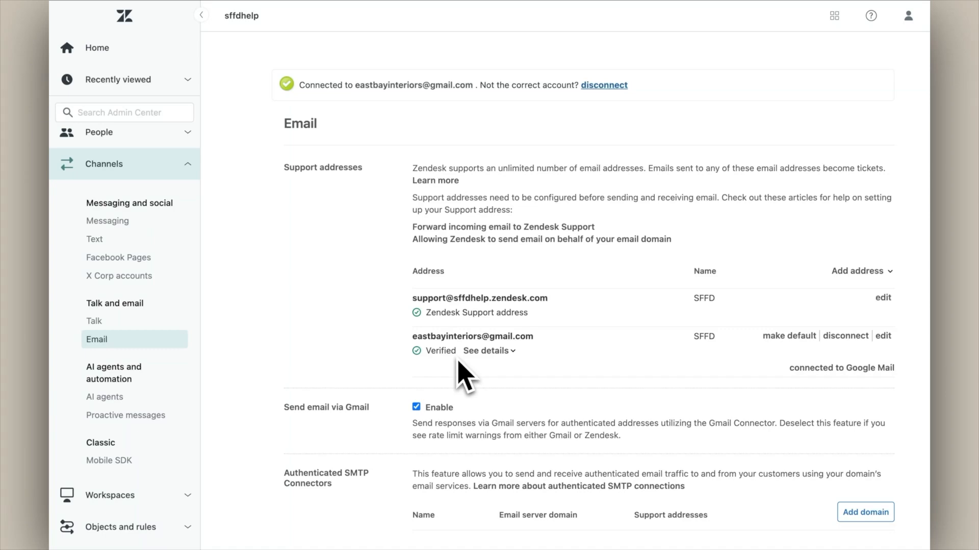
# Open the Test ticket from the All unsolved tickets view in the agent workspace.
pyautogui.click(97, 47)
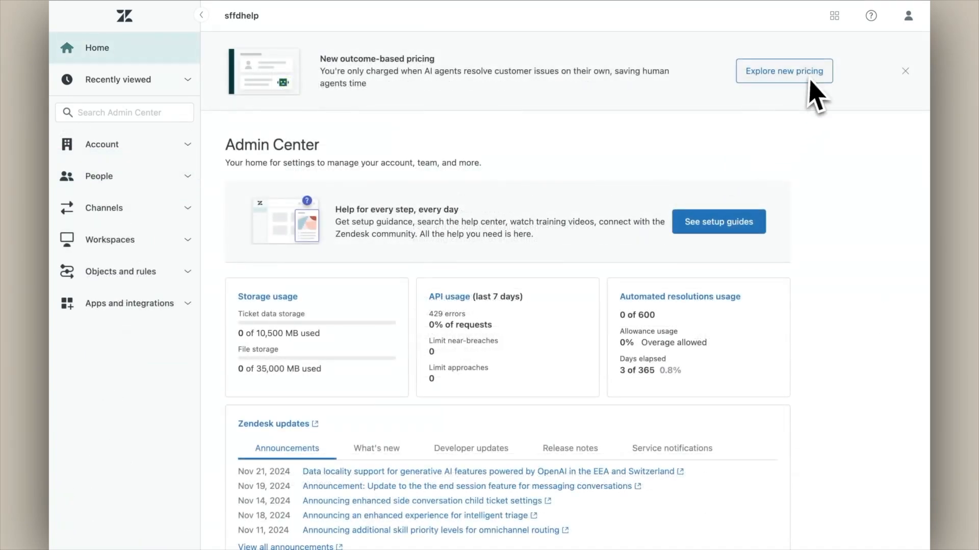
pyautogui.click(832, 16)
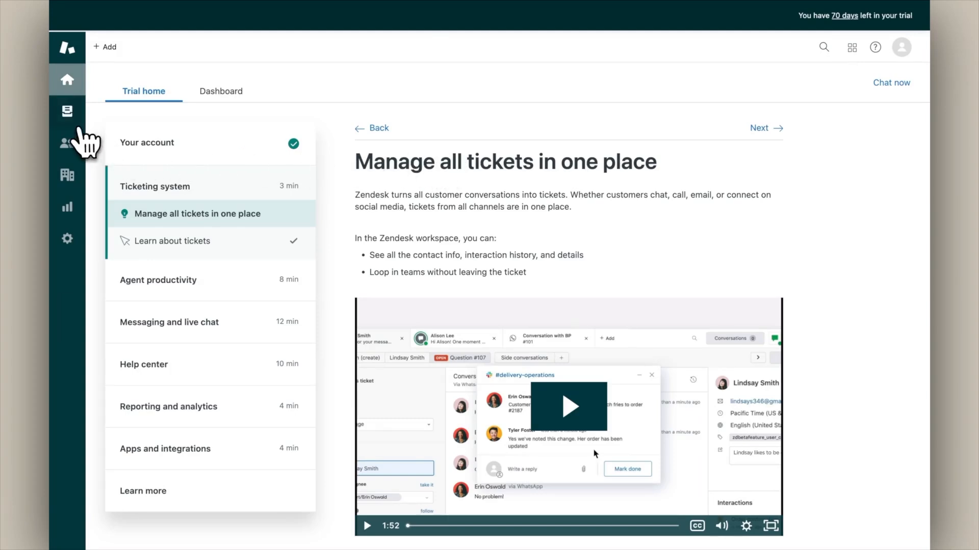
pyautogui.click(67, 111)
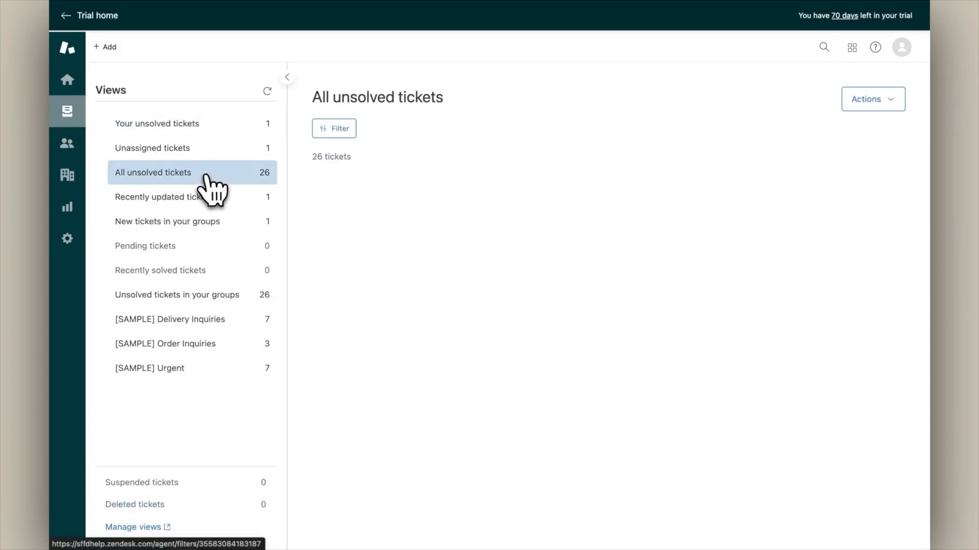
pyautogui.click(152, 172)
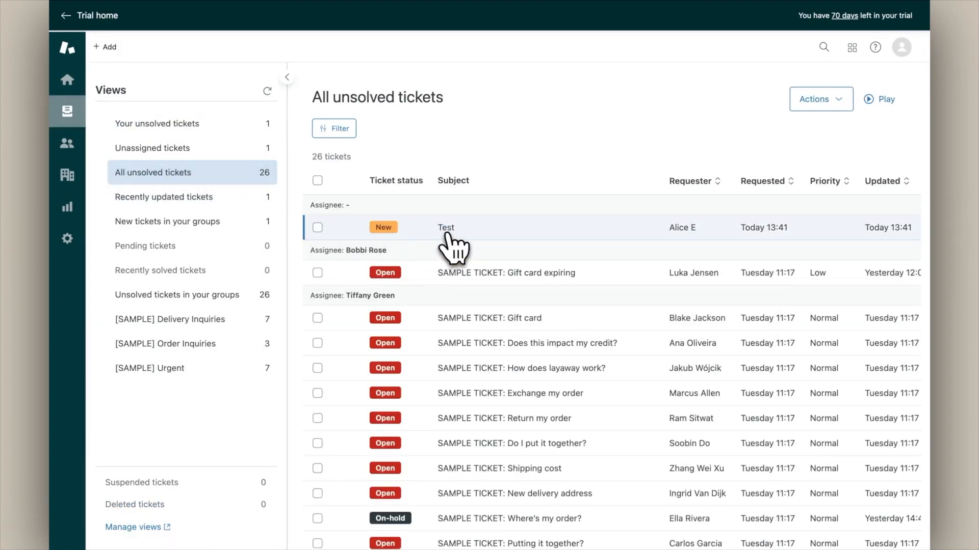
pyautogui.click(446, 227)
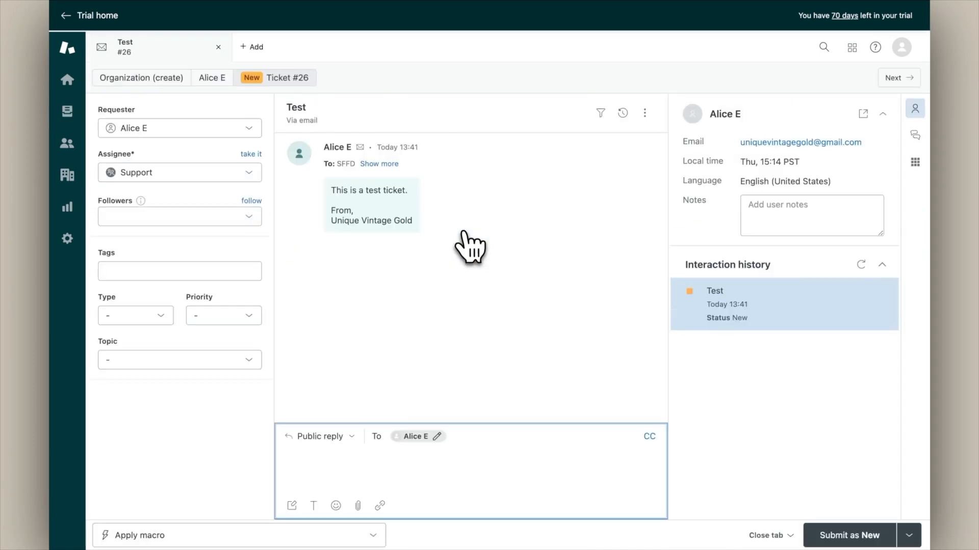
pyautogui.moveTo(352, 473)
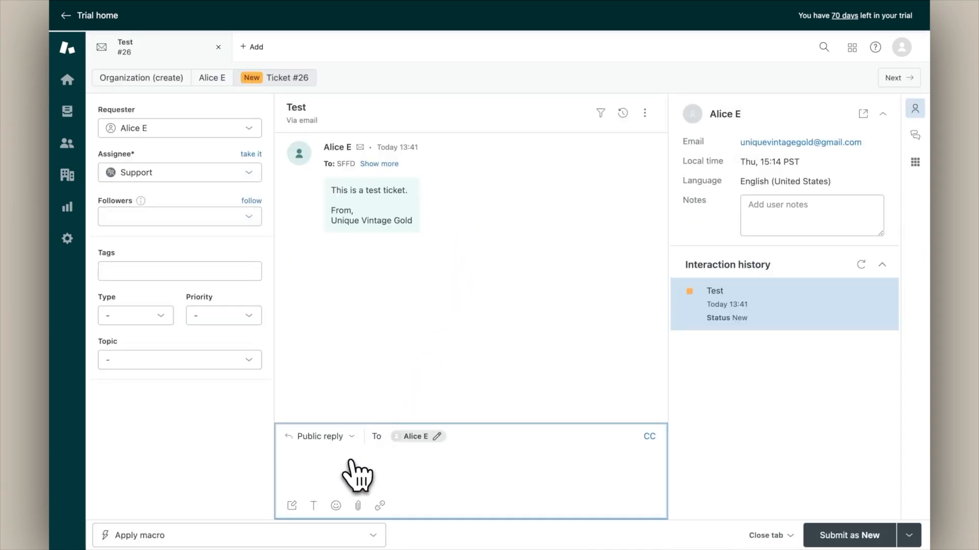
# Reply publicly 'Confirming this test worked!' and pick a submit status.
pyautogui.write('Conf')
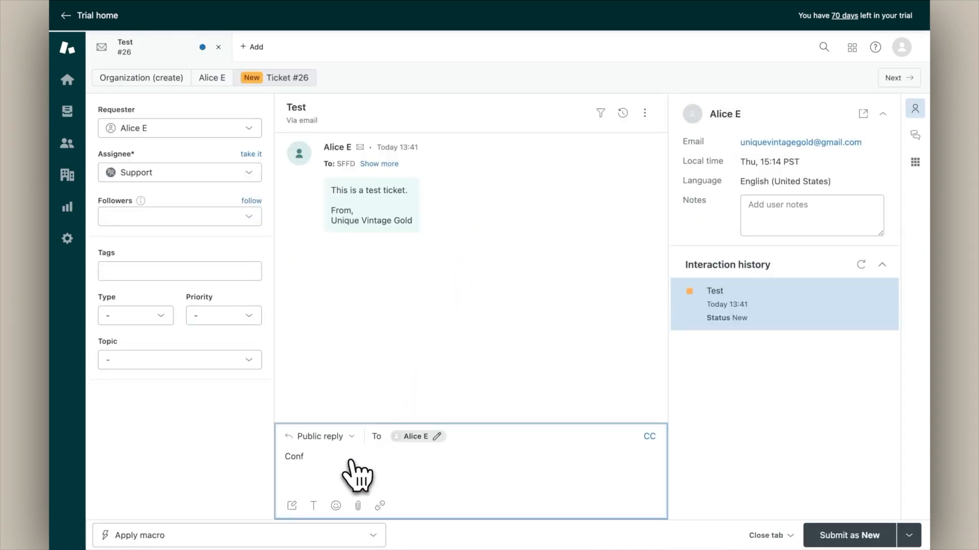
pyautogui.write('Confirming this')
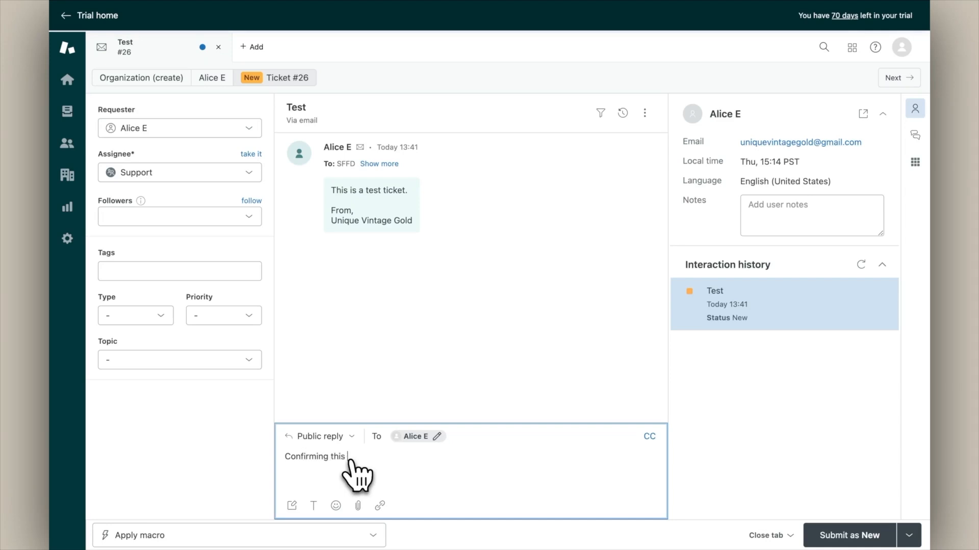
pyautogui.write('test worked!')
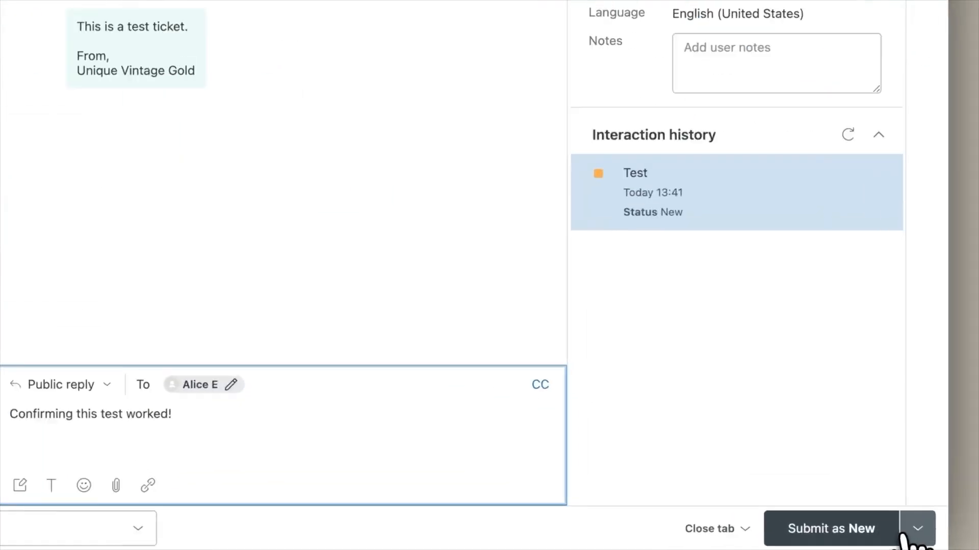
pyautogui.click(918, 529)
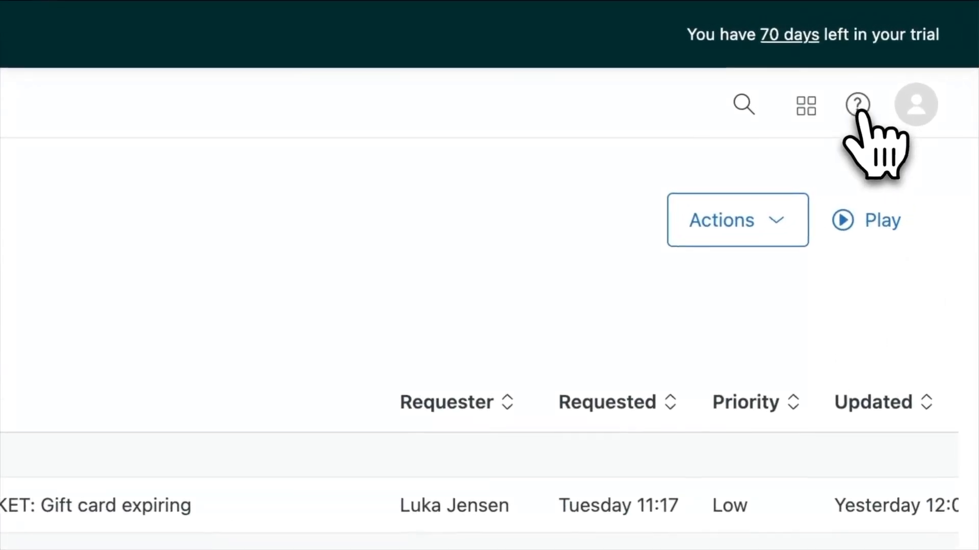
# Browse the Help panel's resources and search, then return to Admin Center via the product list.
pyautogui.click(856, 105)
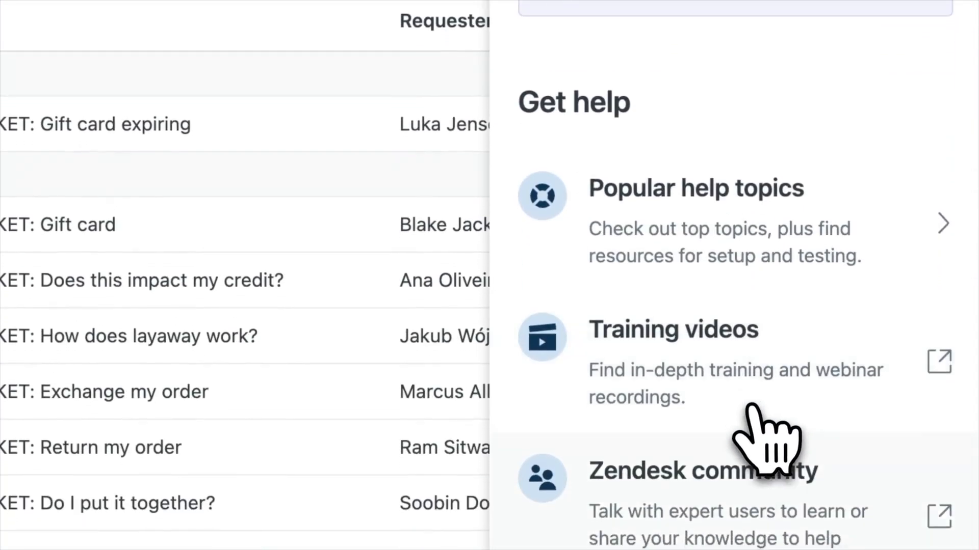
pyautogui.scroll(-3)
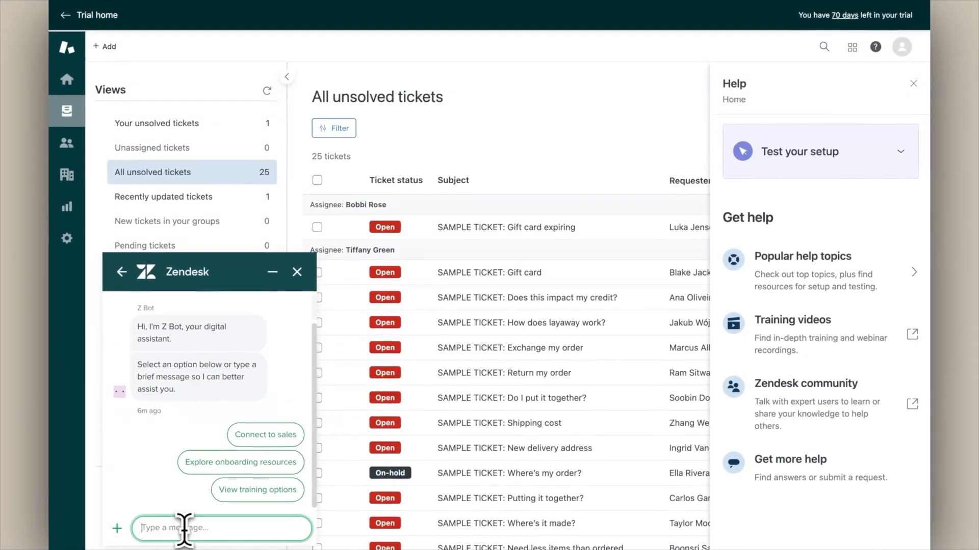
pyautogui.write('help her')
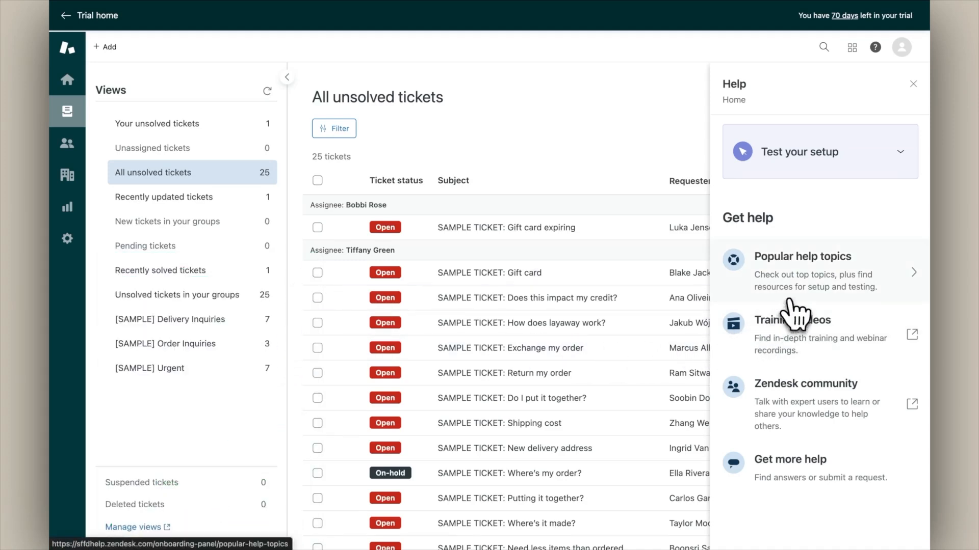
pyautogui.moveTo(826, 264)
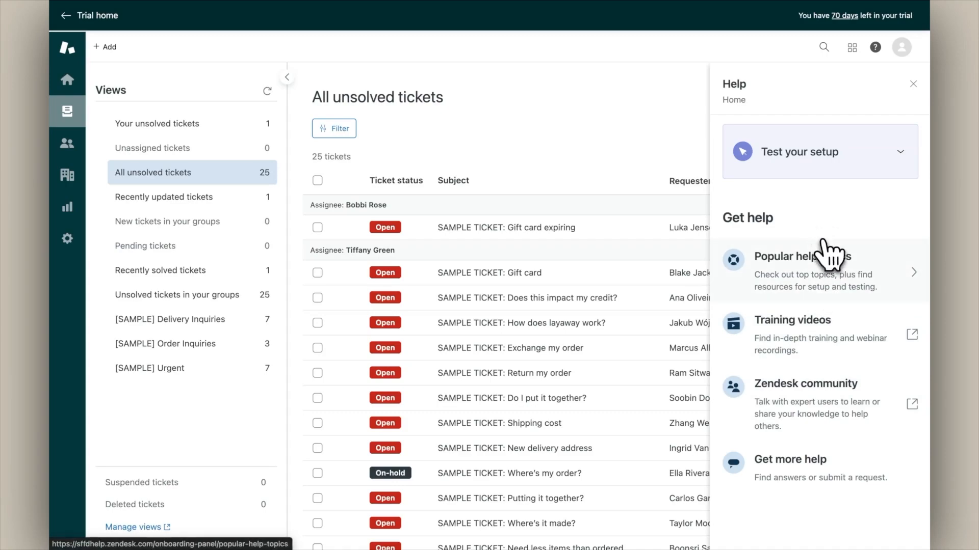
pyautogui.click(850, 47)
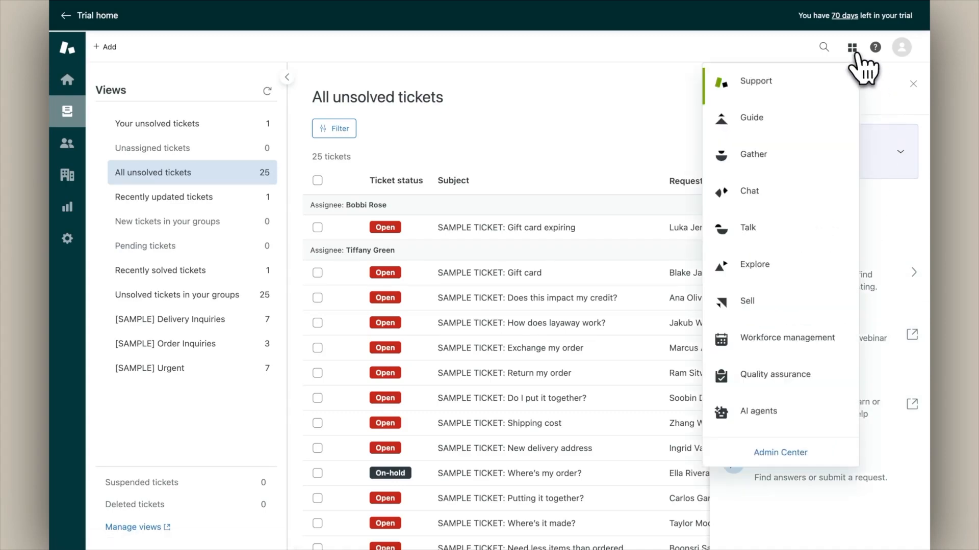
pyautogui.click(780, 452)
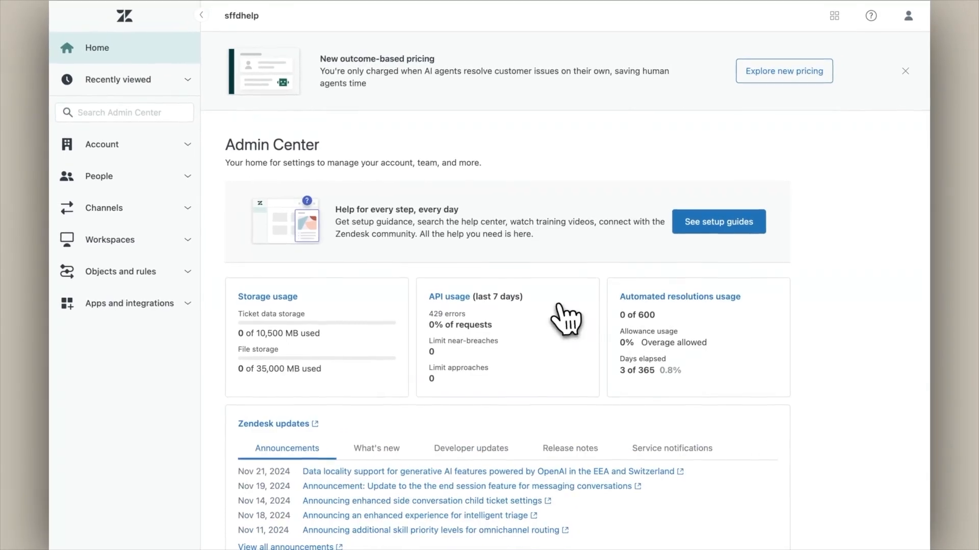
# Show Billing > Subscription: Zendesk Suite Professional plan, 70 trial days left.
pyautogui.click(102, 144)
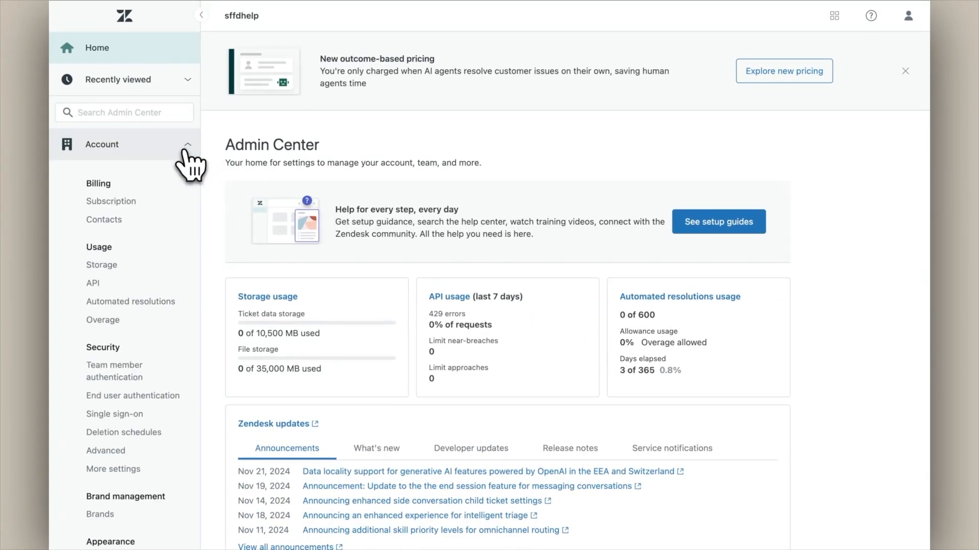
pyautogui.click(111, 201)
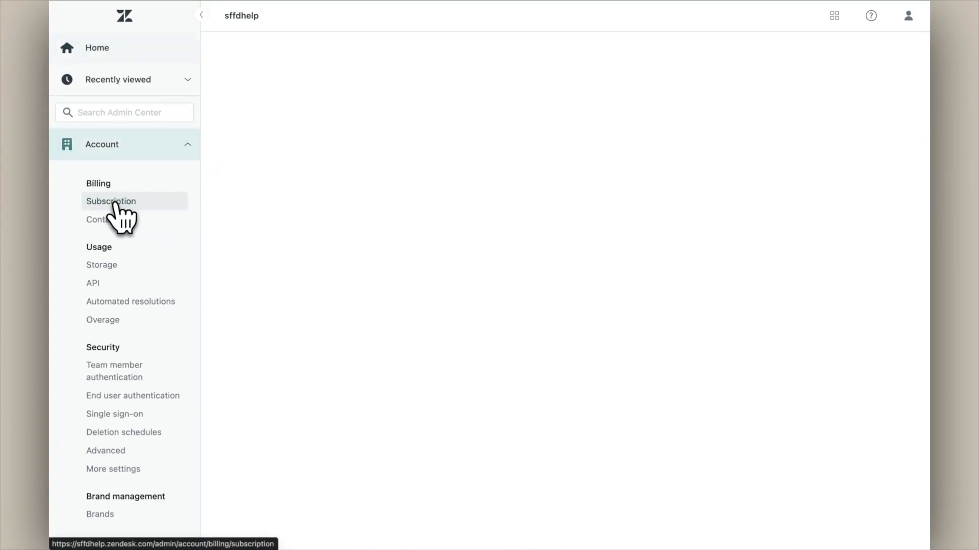
pyautogui.click(111, 202)
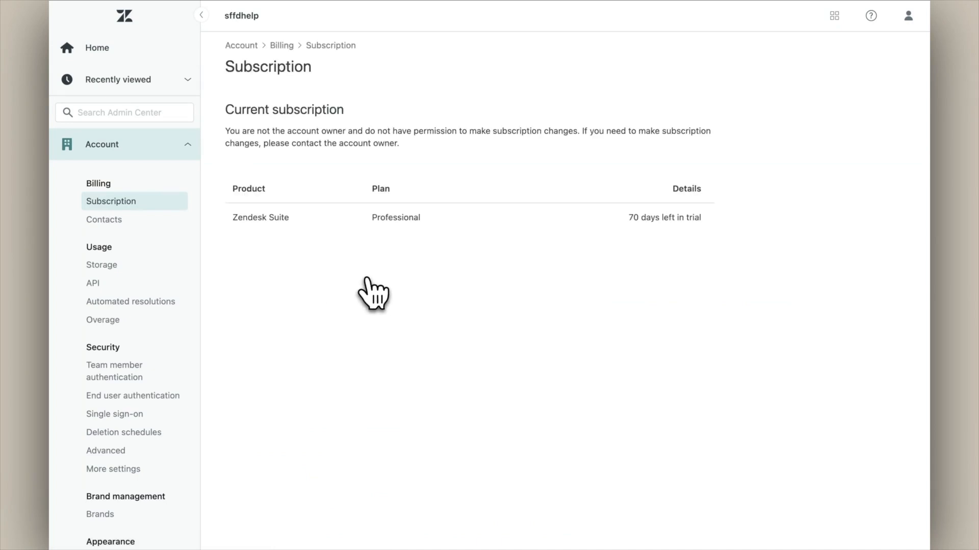
pyautogui.moveTo(625, 291)
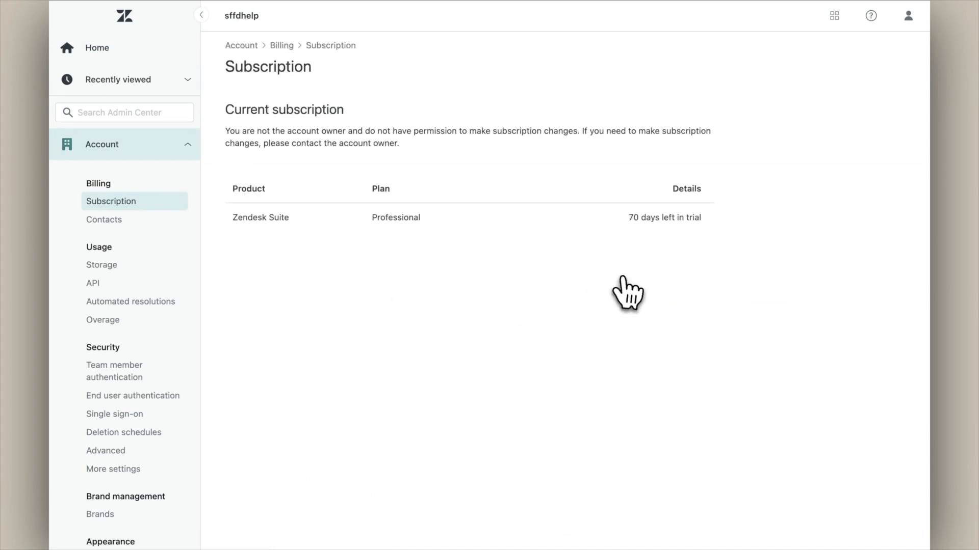
pyautogui.moveTo(847, 77)
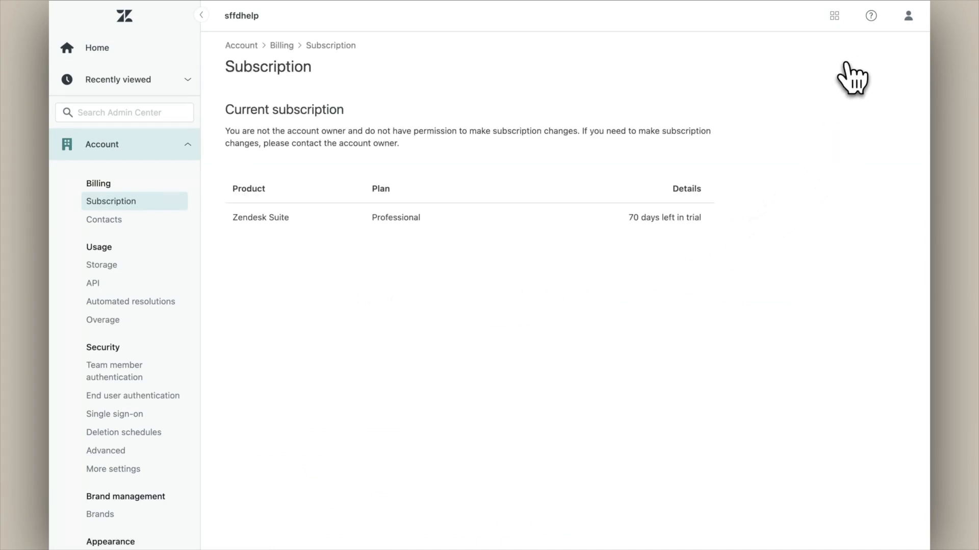
pyautogui.click(833, 16)
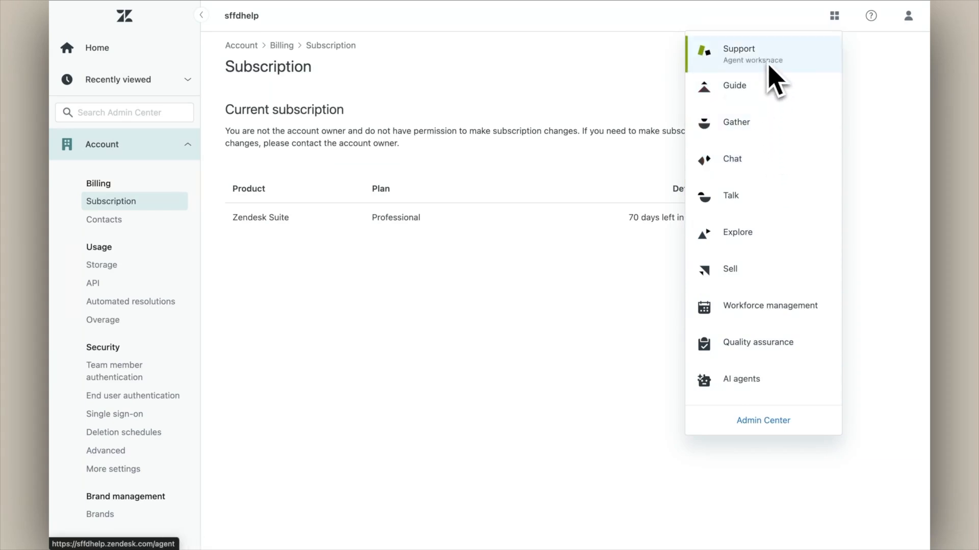
pyautogui.moveTo(878, 116)
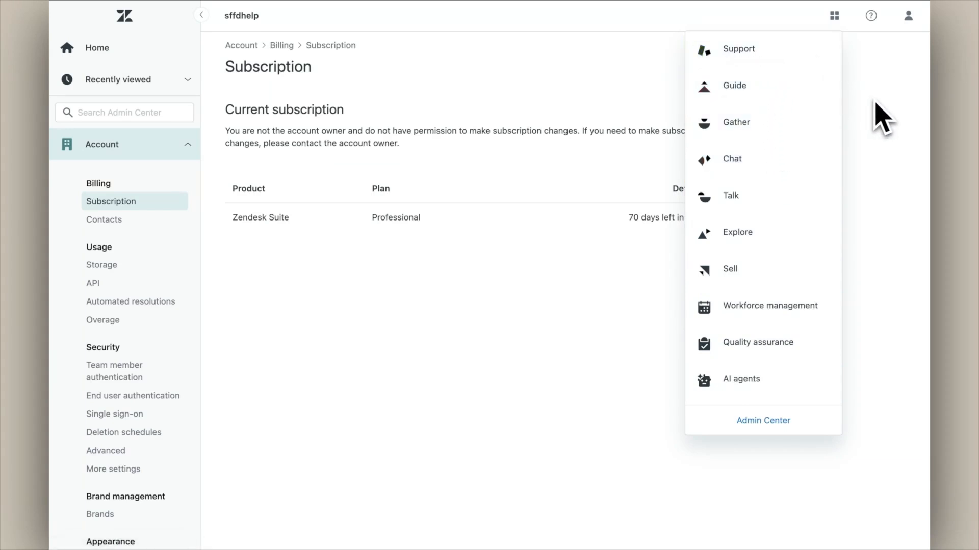